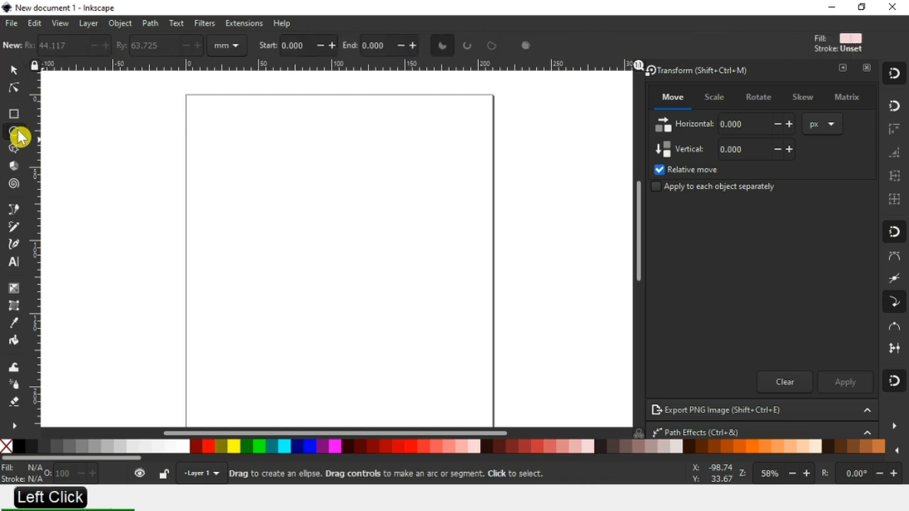
mouse_move(29, 140)
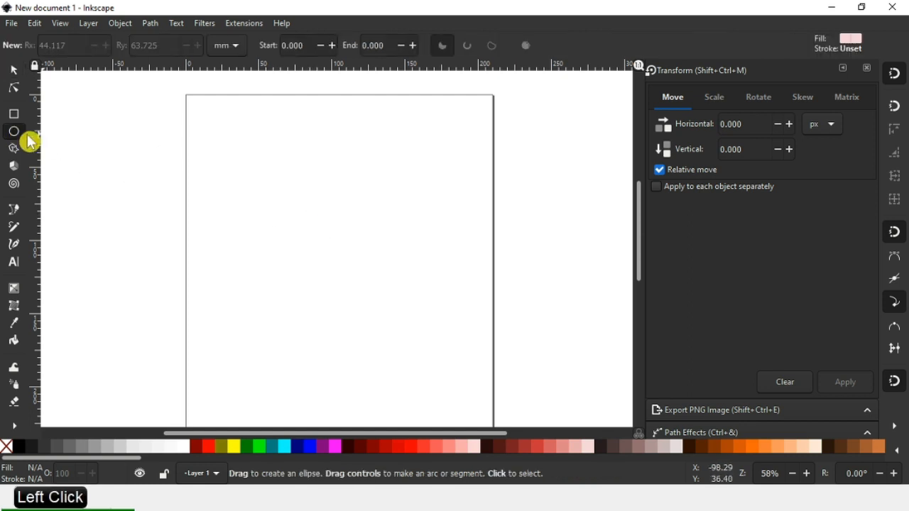
mouse_move(14, 135)
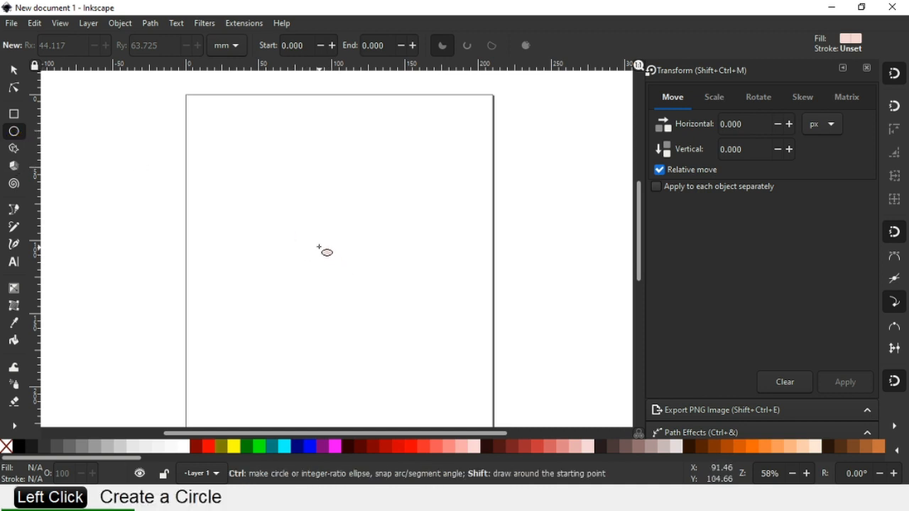
Draw a large pale pink circle and move it toward the page centre.
left_click_drag(320, 250, 412, 342)
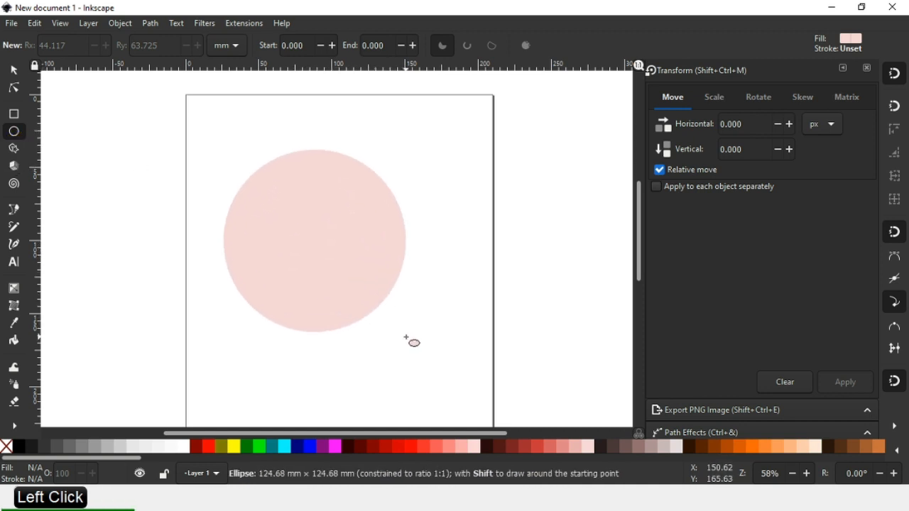
left_click(14, 70)
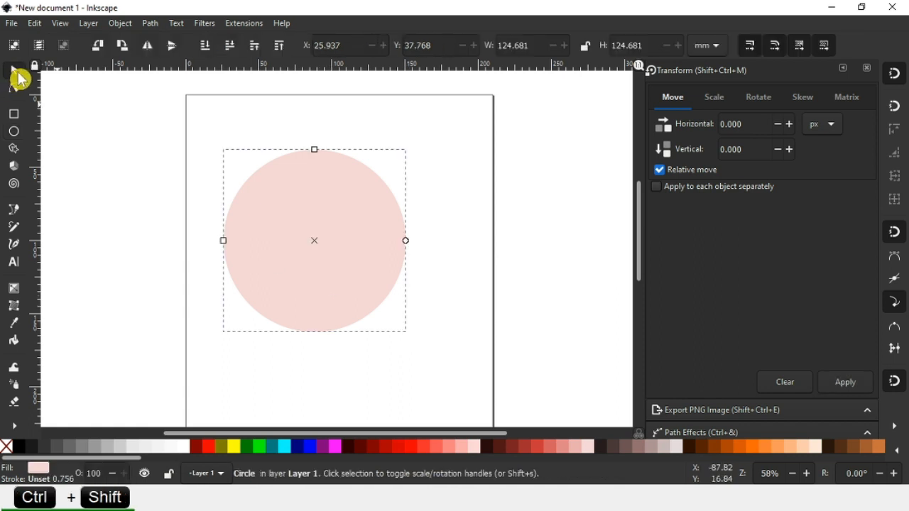
left_click_drag(314, 240, 370, 235)
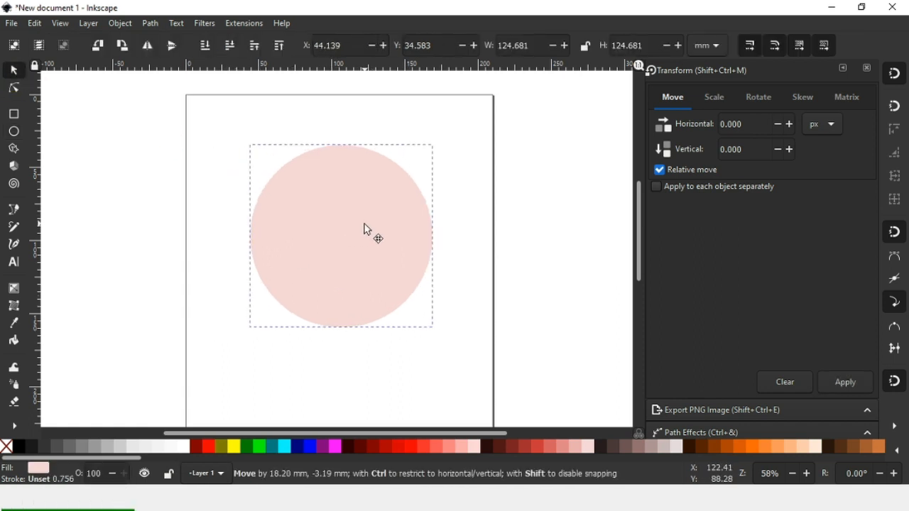
Select the circle and dismiss the Path menu without applying anything.
left_click(339, 234)
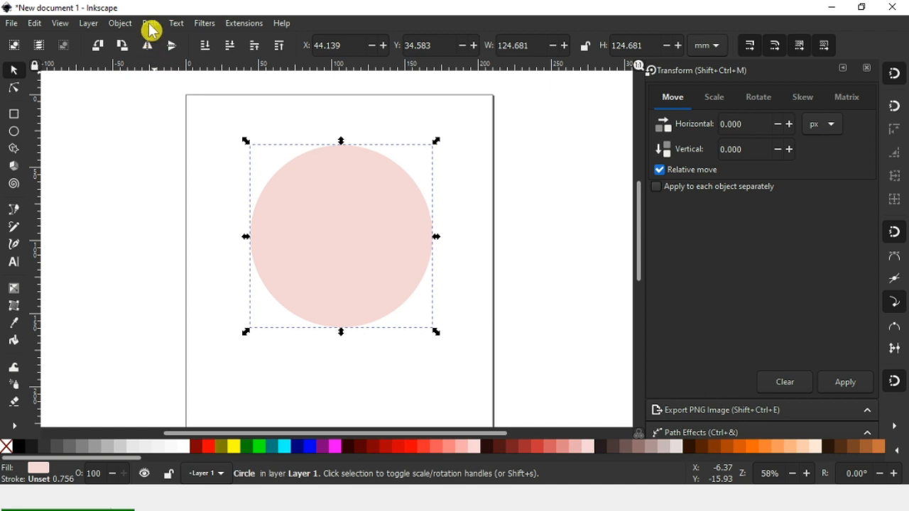
left_click(151, 22)
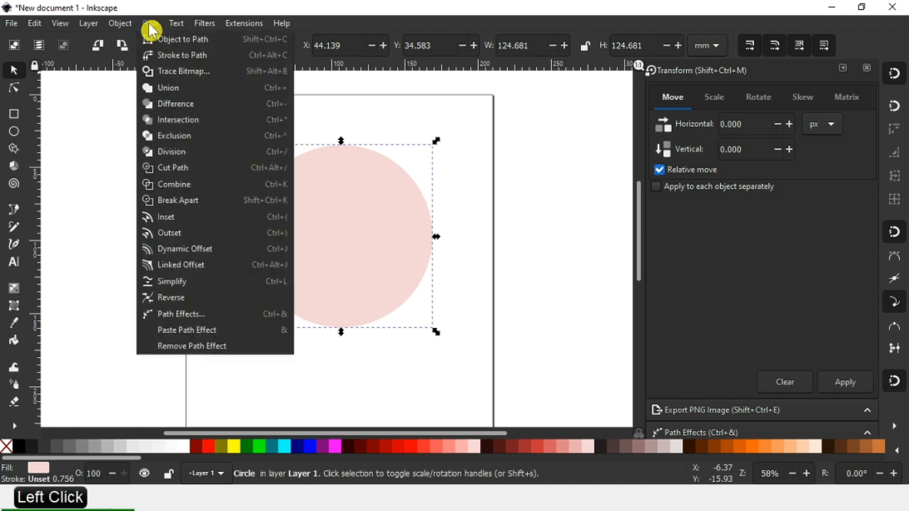
left_click(185, 40)
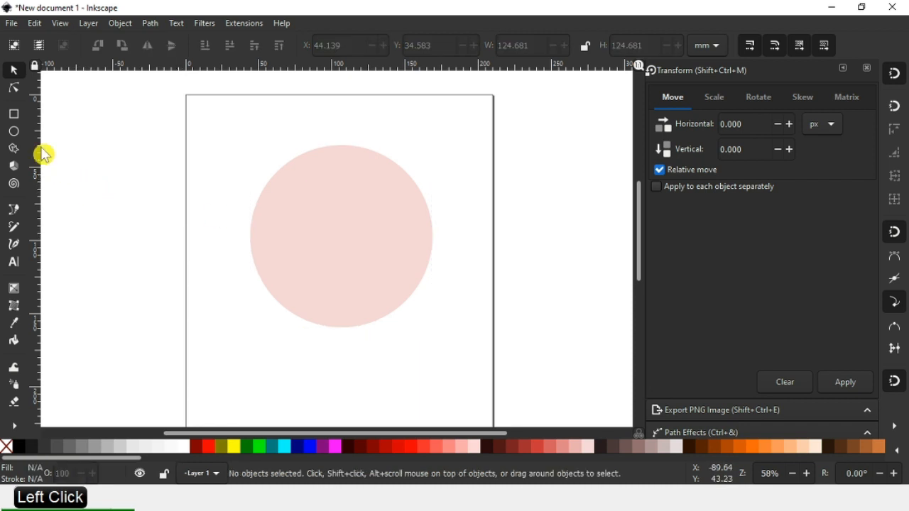
Draw a tall thin bar, fill it dark red and move it over the circle.
left_click(15, 114)
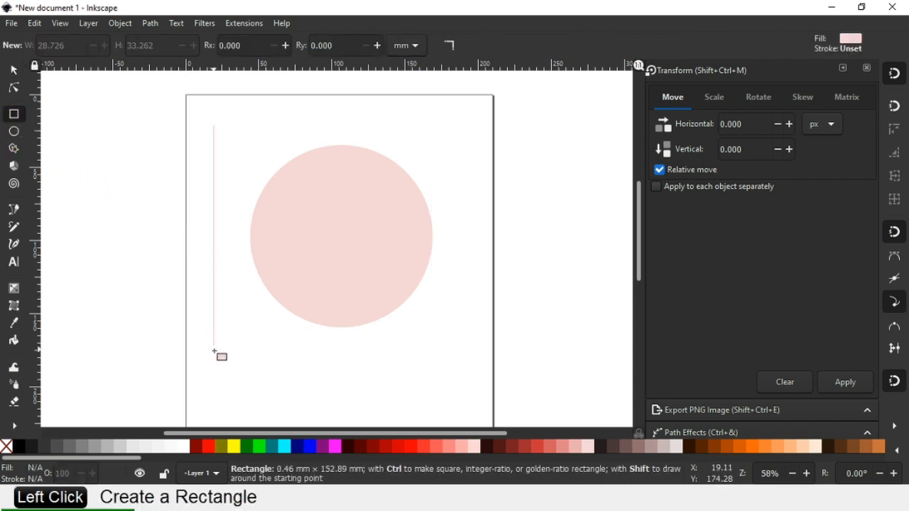
left_click_drag(216, 125, 219, 368)
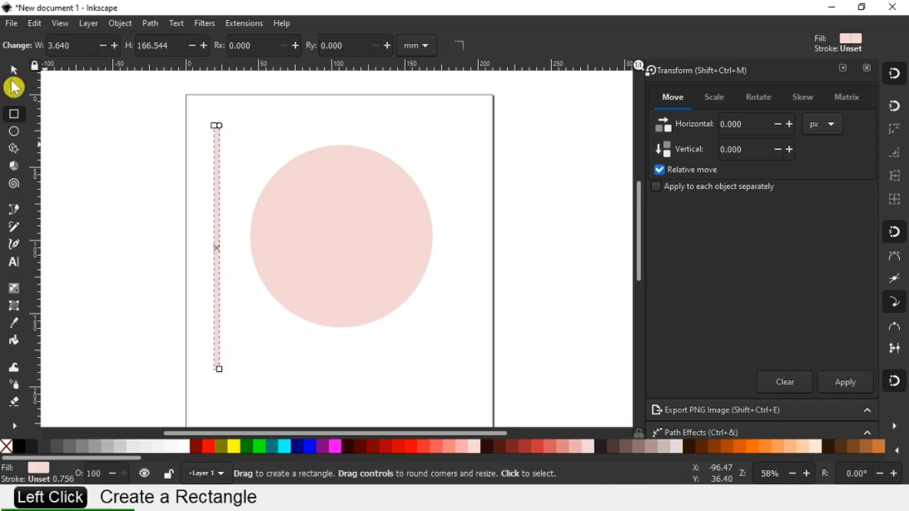
left_click(13, 69)
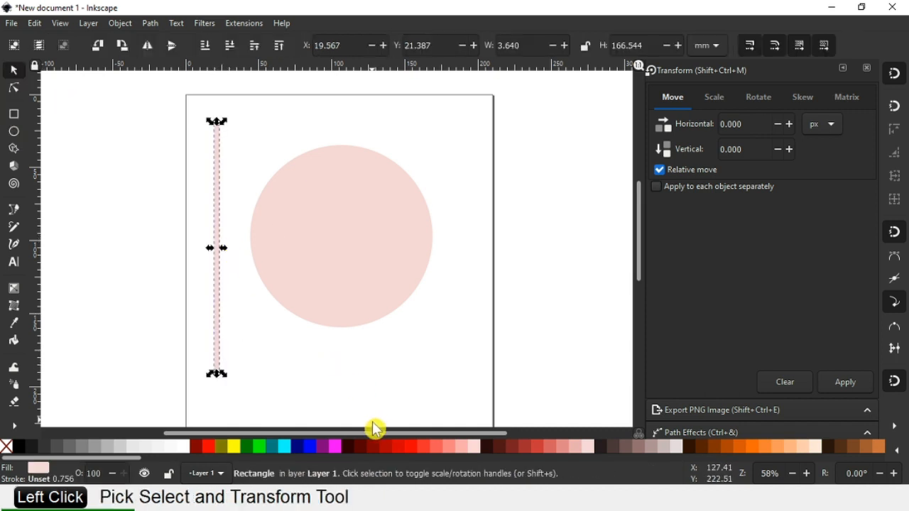
left_click(383, 446)
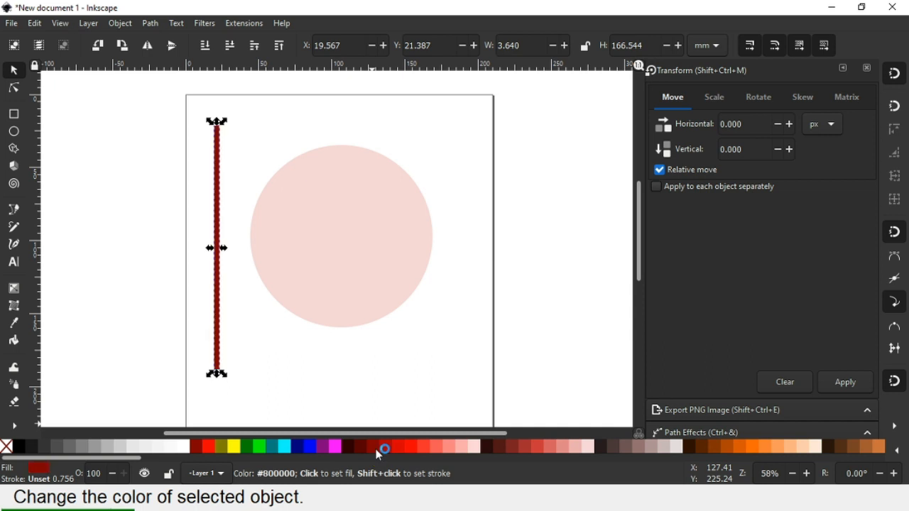
mouse_move(206, 336)
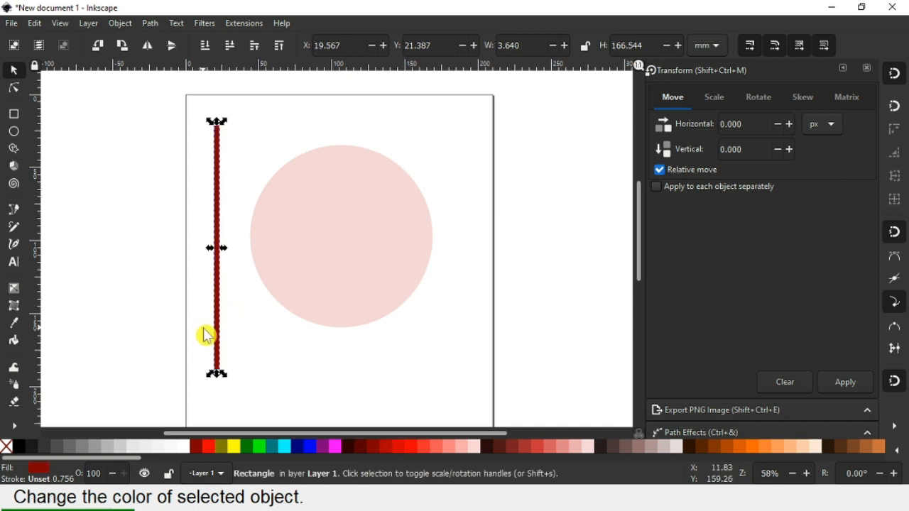
left_click_drag(216, 333, 295, 277)
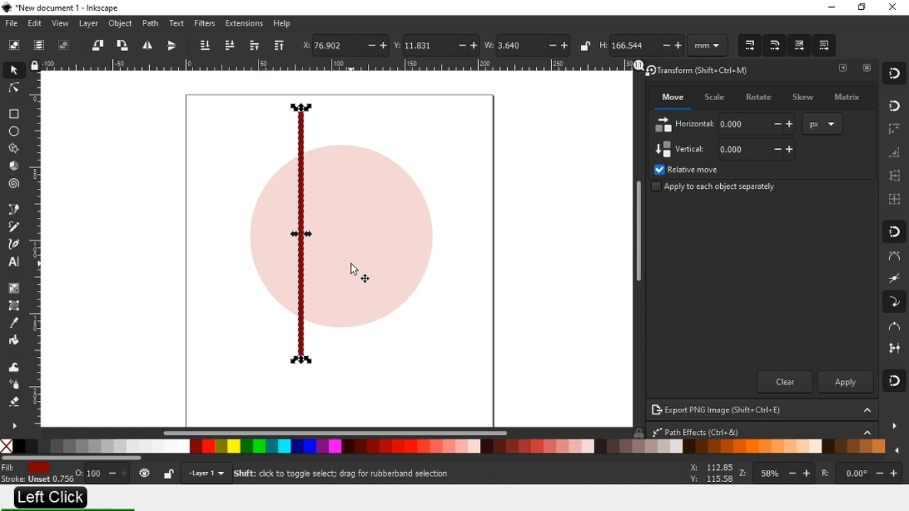
Centre the red bar on the circle's vertical axis via Align and Distribute.
left_click(355, 258)
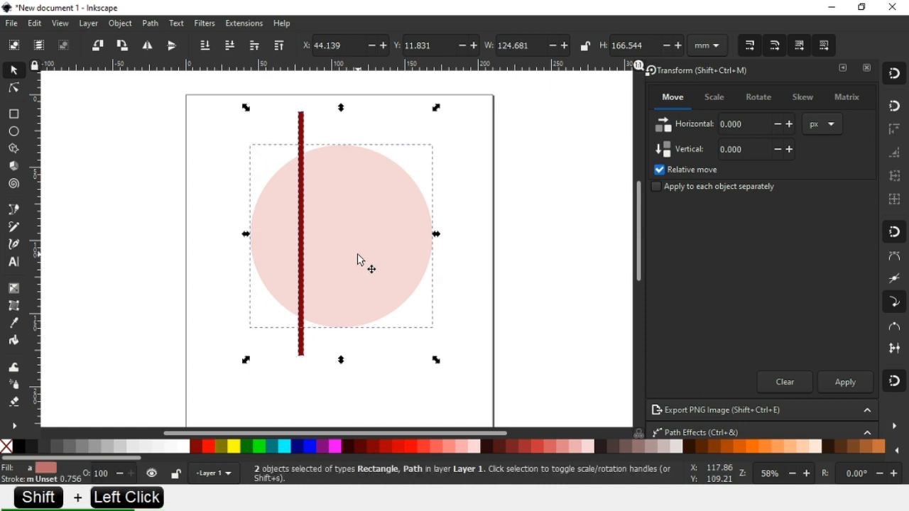
left_click(119, 23)
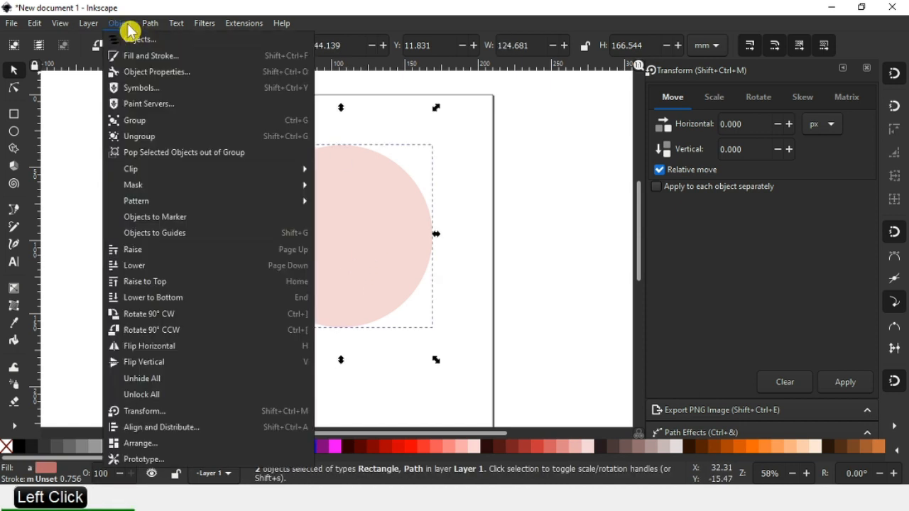
left_click(162, 426)
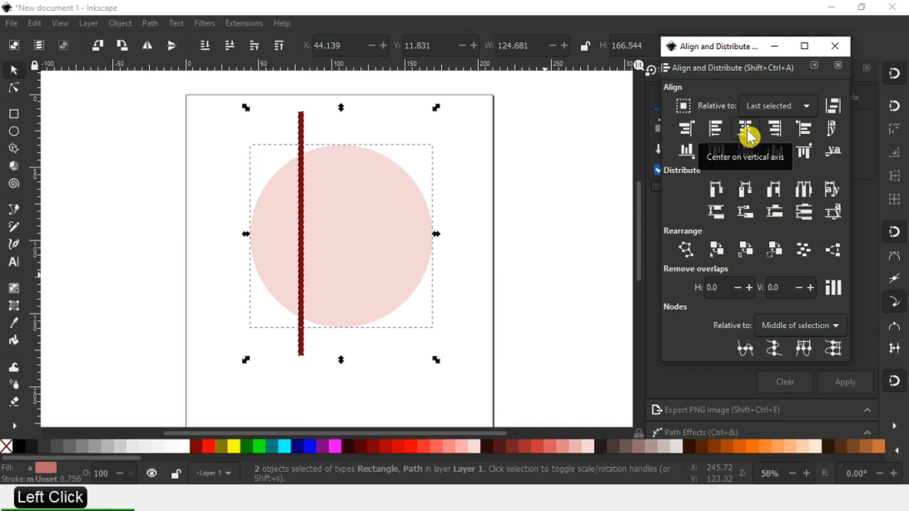
left_click(744, 128)
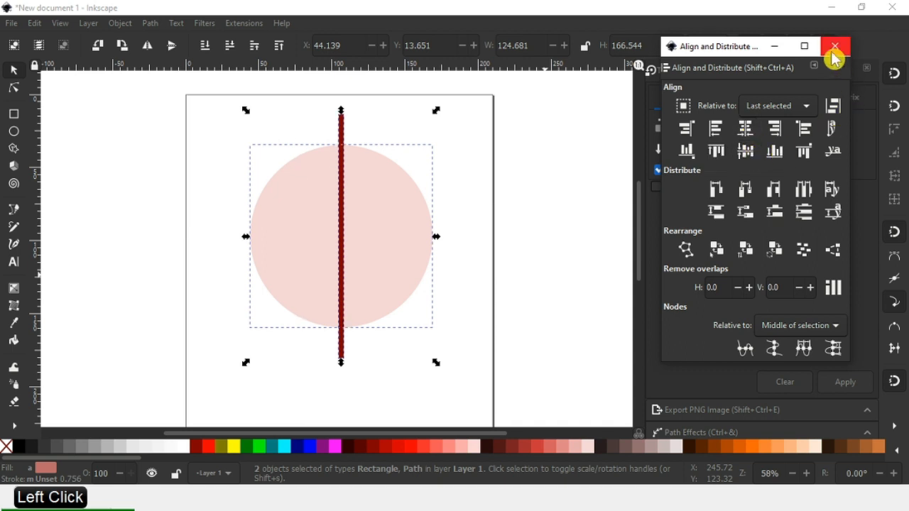
left_click(835, 45)
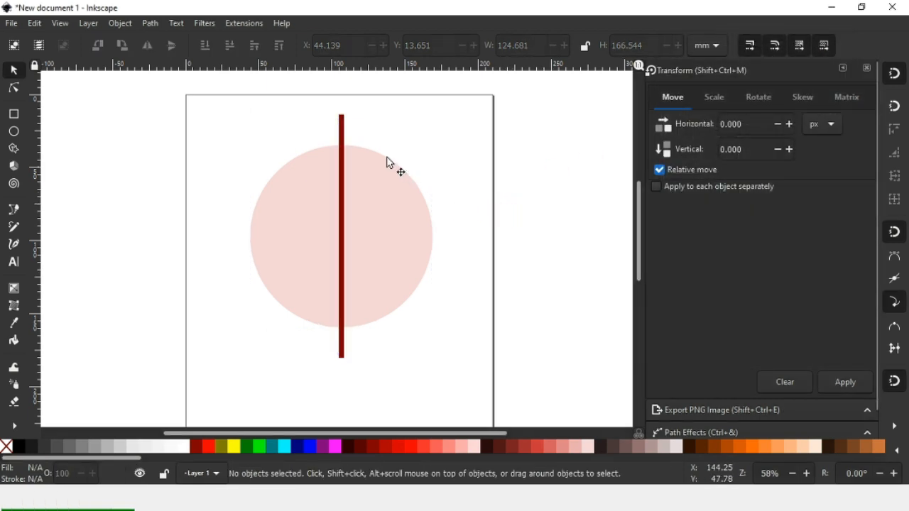
Duplicate the red bar, rotate the copy 120 degrees and colour it blue.
left_click(341, 125)
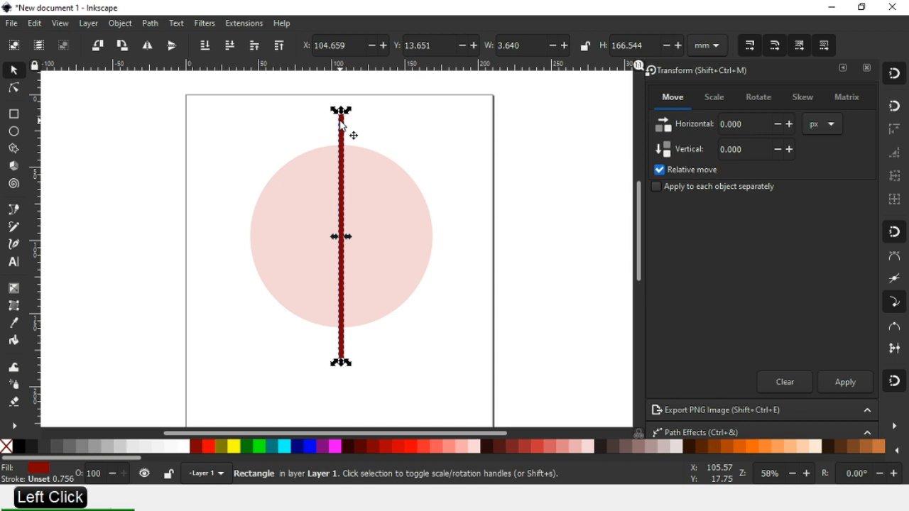
right_click(340, 126)
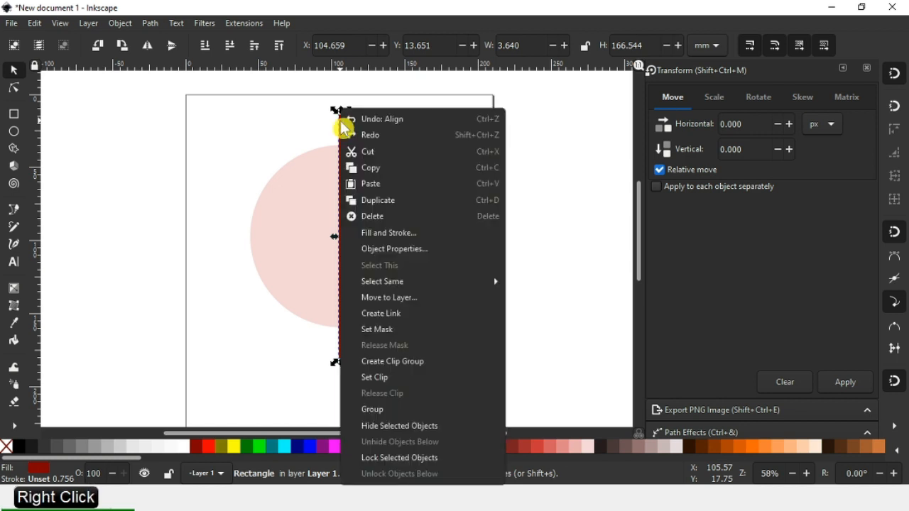
mouse_move(386, 200)
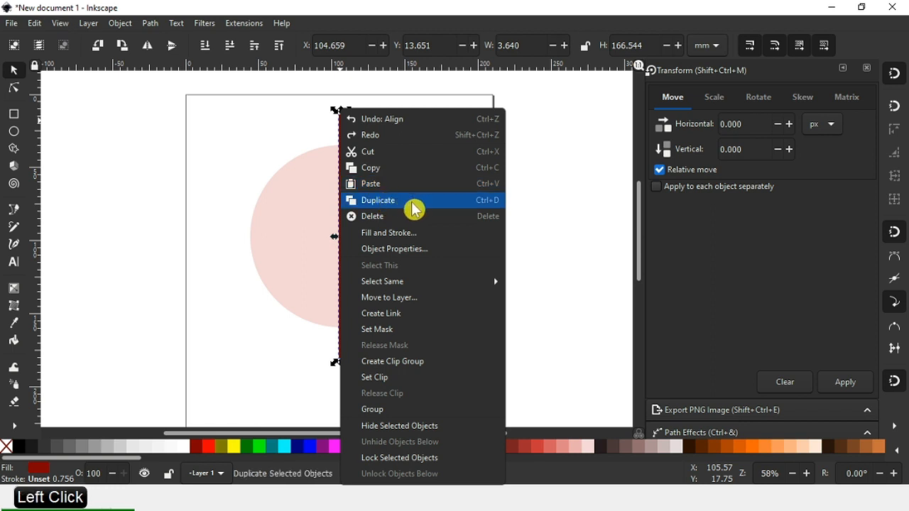
left_click(377, 199)
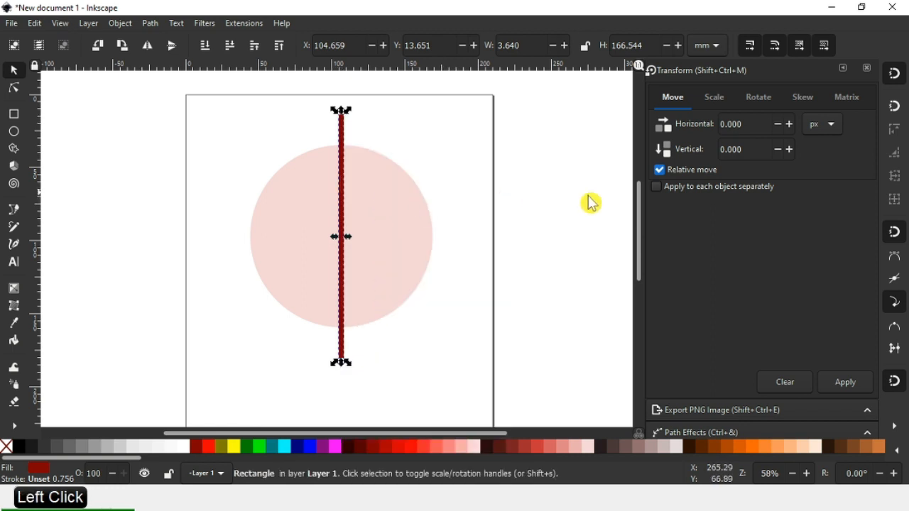
left_click(759, 97)
type("12")
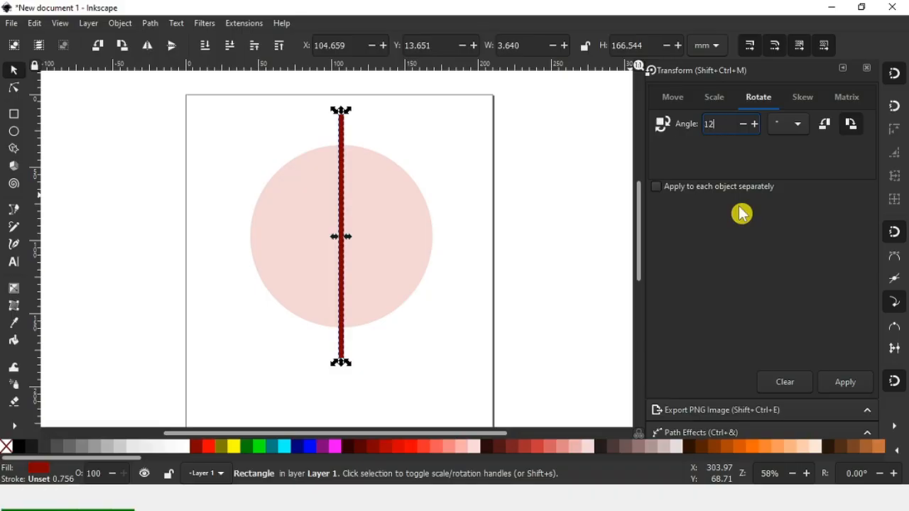
type("0")
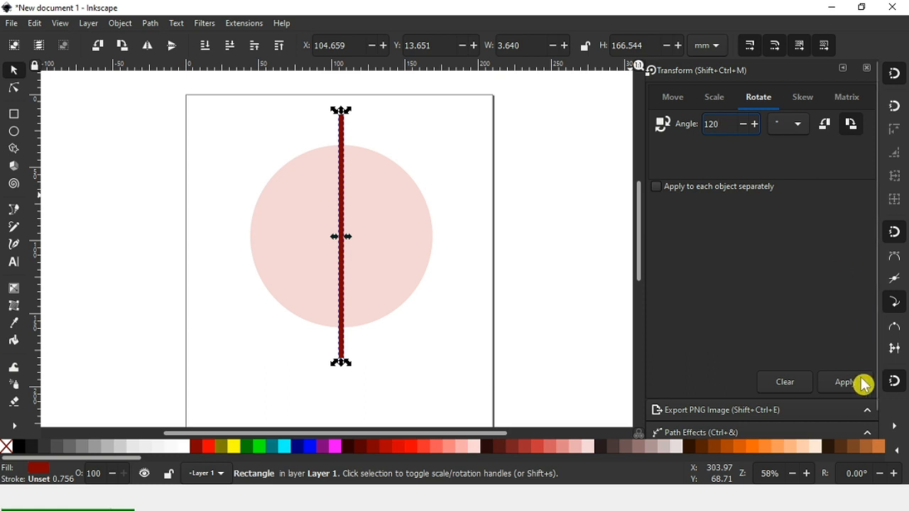
left_click(846, 382)
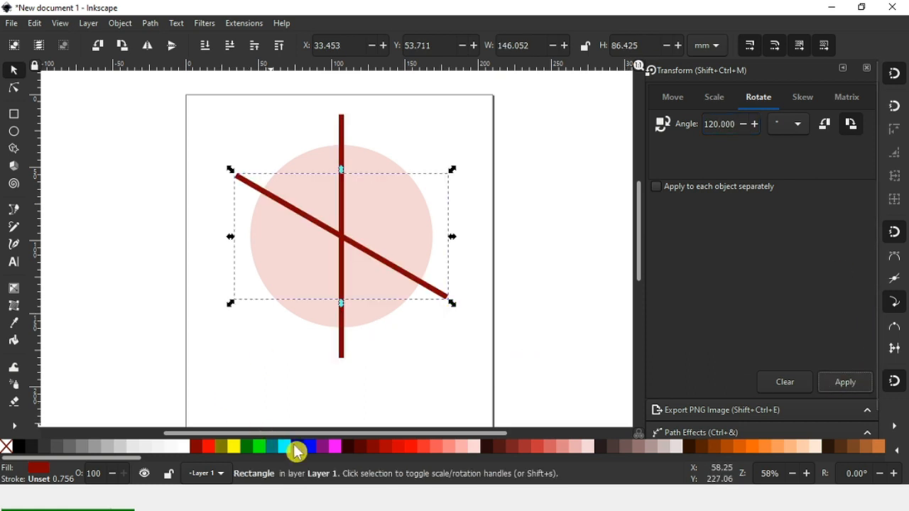
left_click(297, 445)
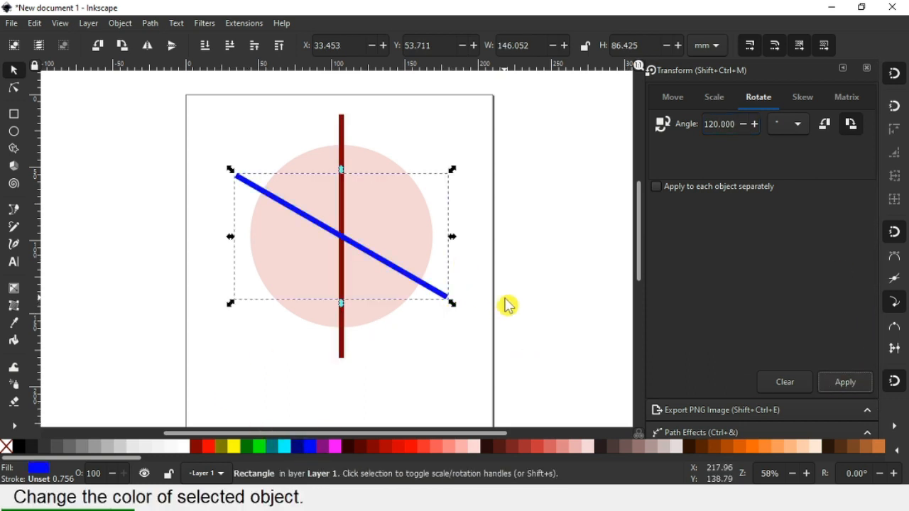
Duplicate the blue bar, rotate it another 120 degrees and colour it green.
key("ctrl+d")
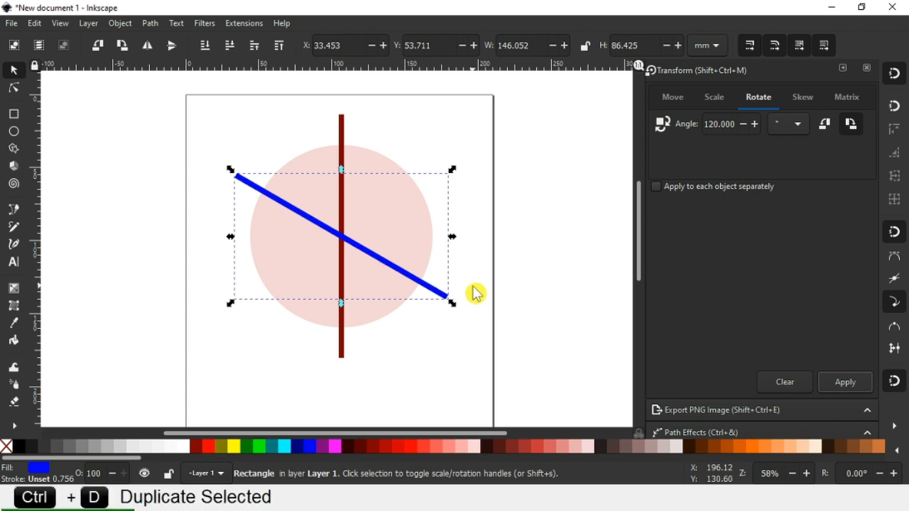
mouse_move(807, 383)
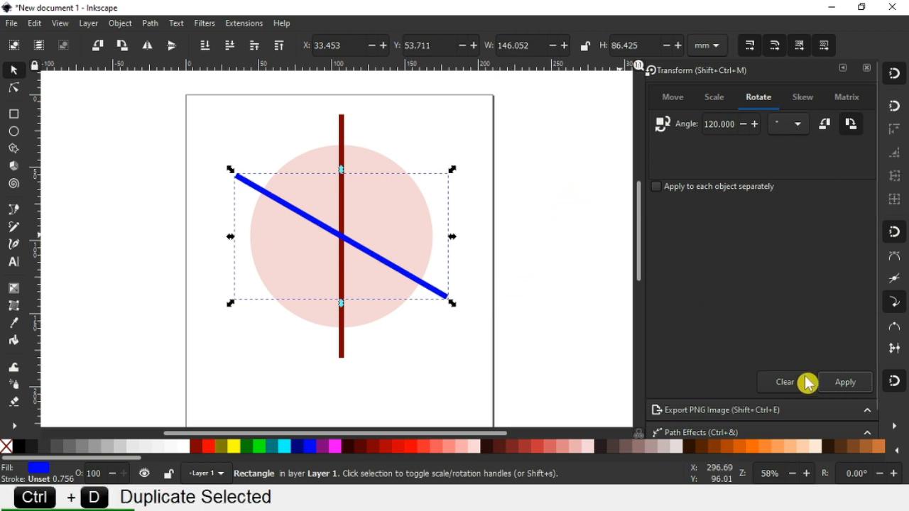
left_click(845, 382)
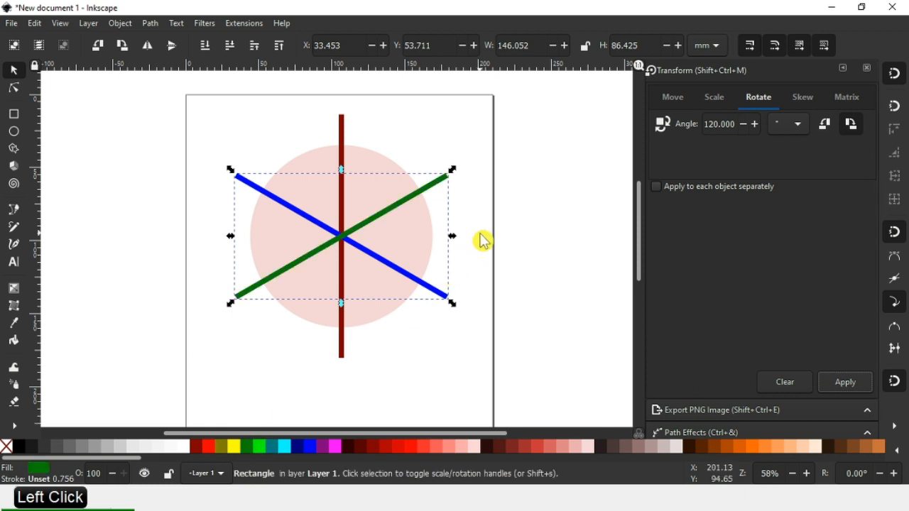
left_click(518, 254)
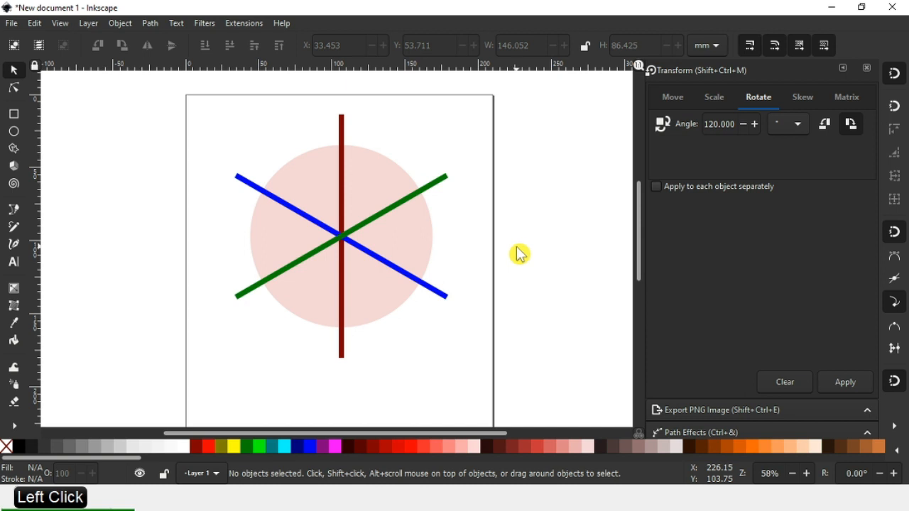
mouse_move(20, 132)
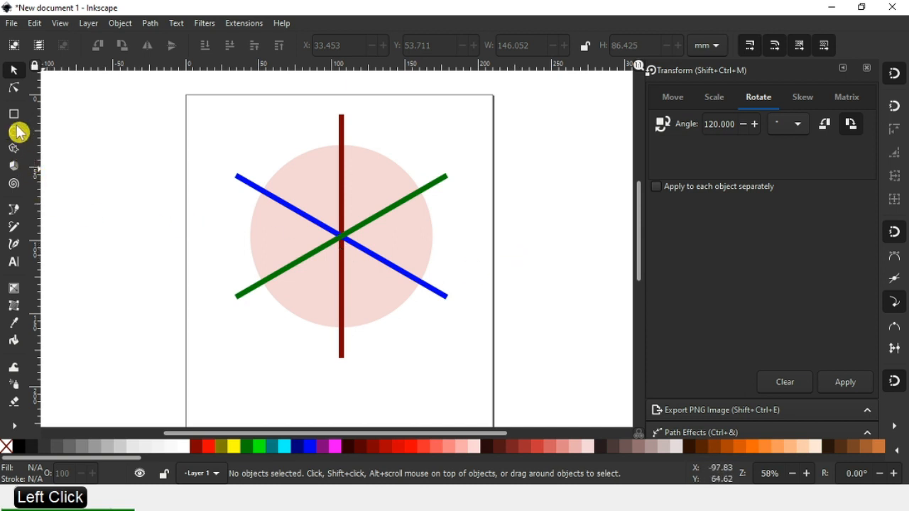
Cover the green bar's upper end with a rectangle and select it with the bar.
left_click(14, 114)
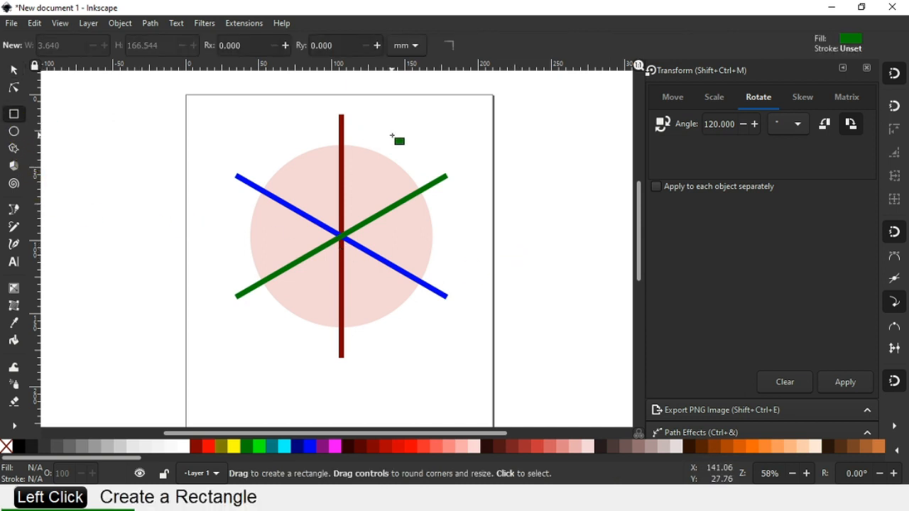
left_click_drag(389, 135, 474, 230)
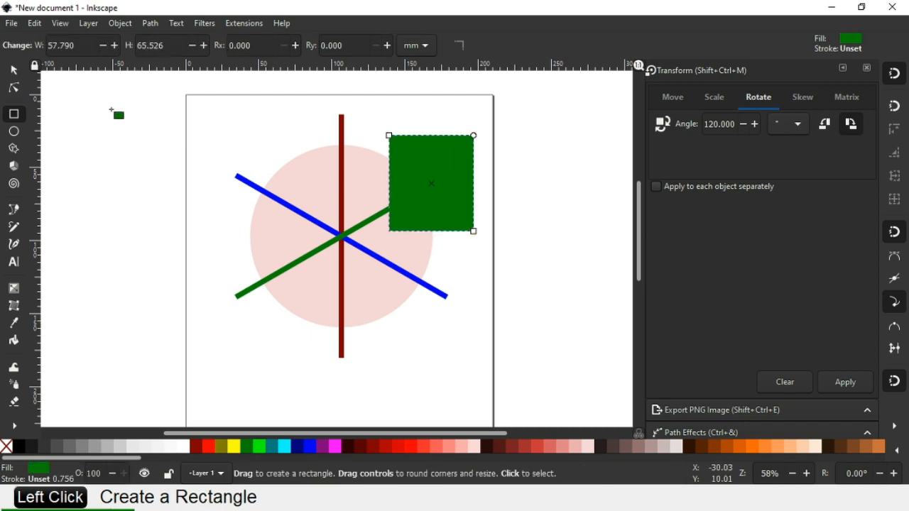
left_click(13, 68)
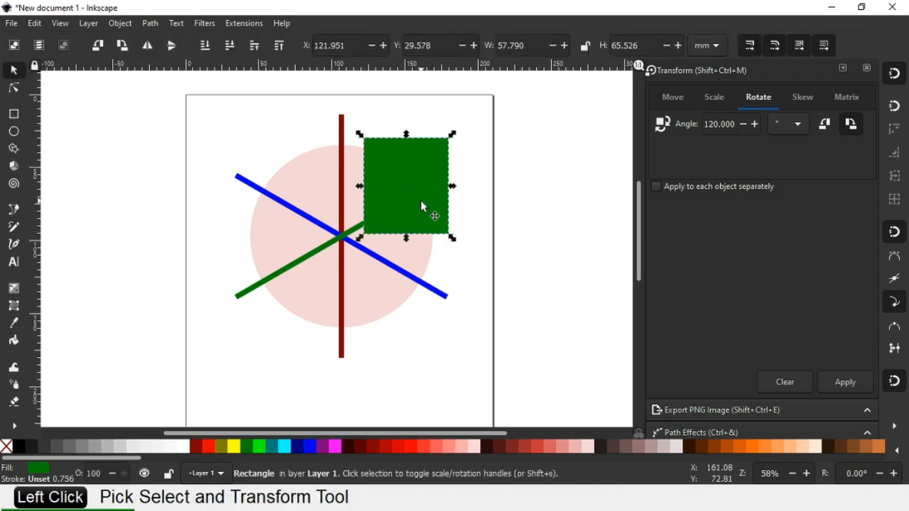
left_click(227, 305)
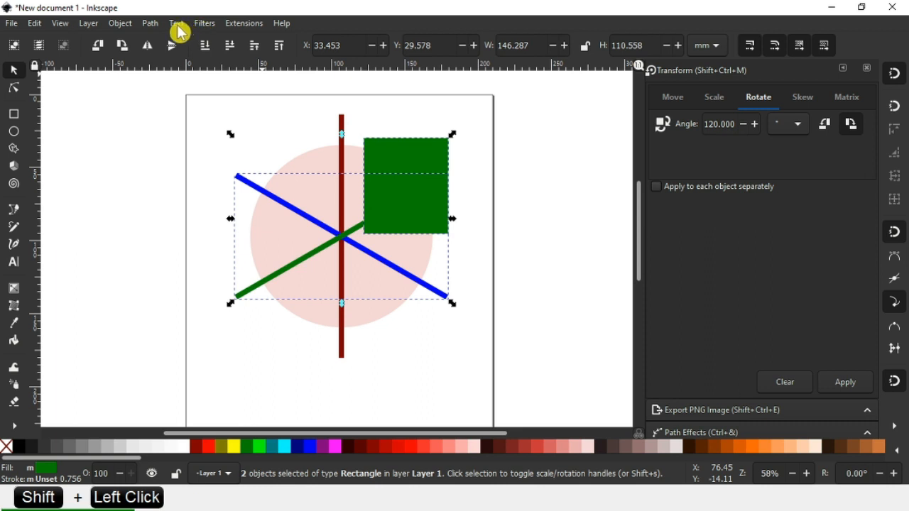
left_click(150, 23)
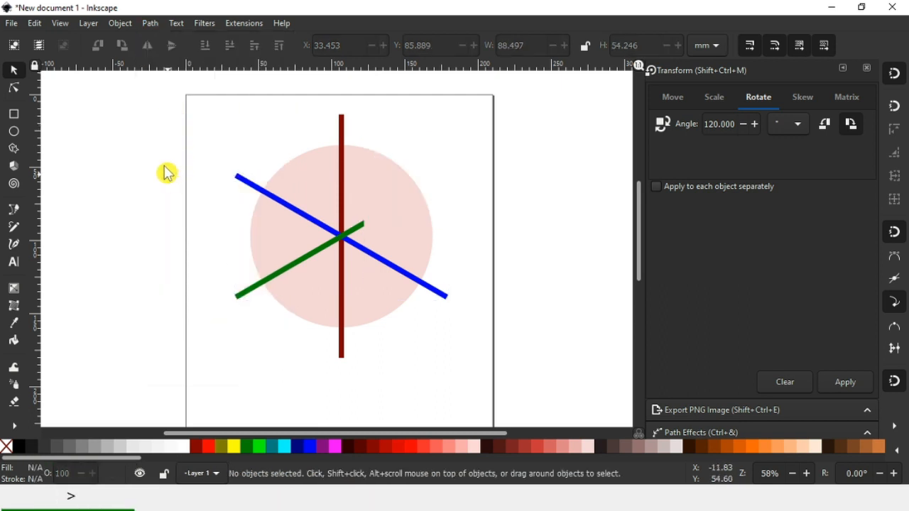
mouse_move(50, 258)
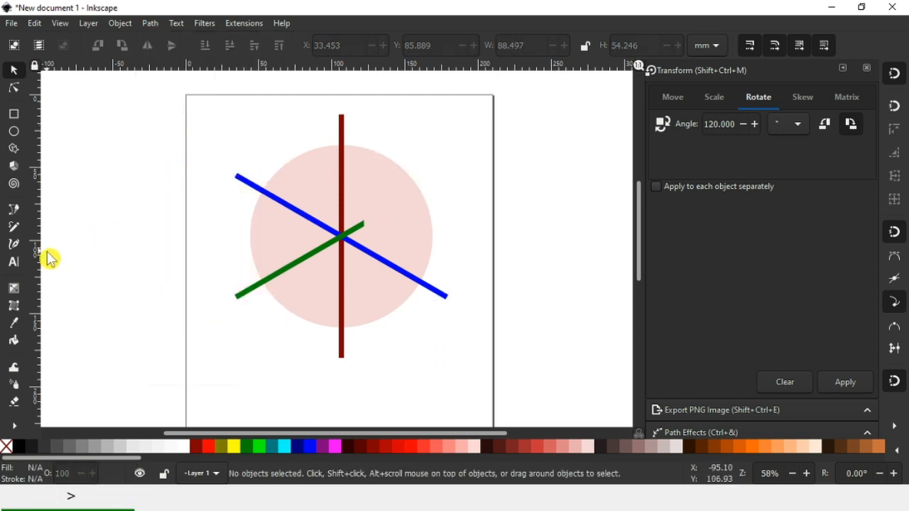
Cut a covering rectangle out of the blue bar with Path Difference.
left_click_drag(315, 270, 375, 370)
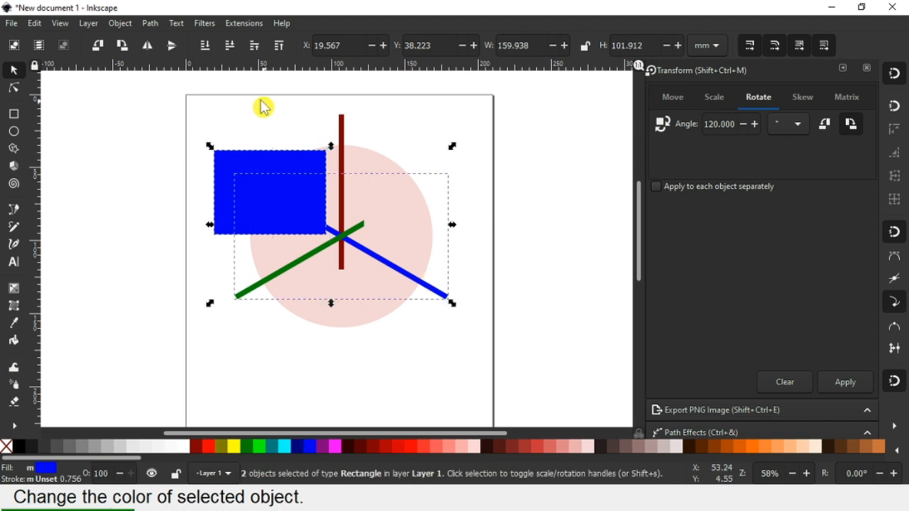
left_click(151, 23)
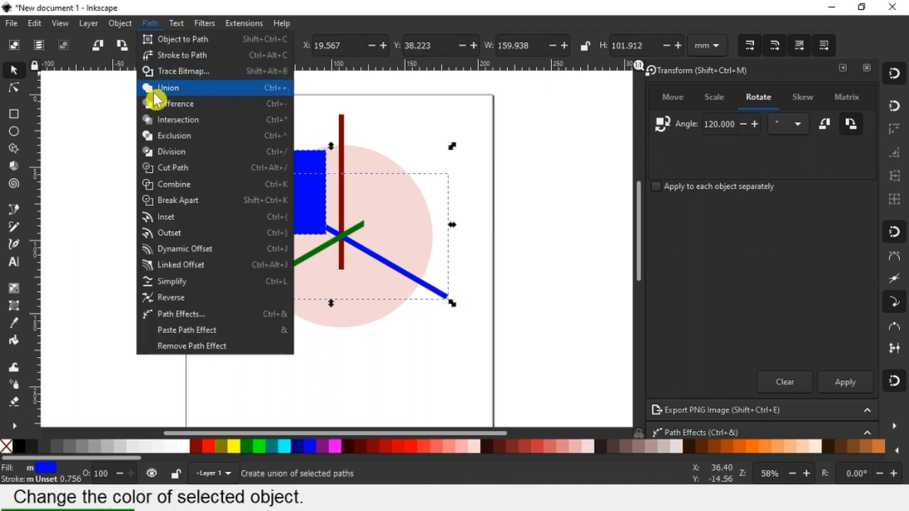
left_click(180, 103)
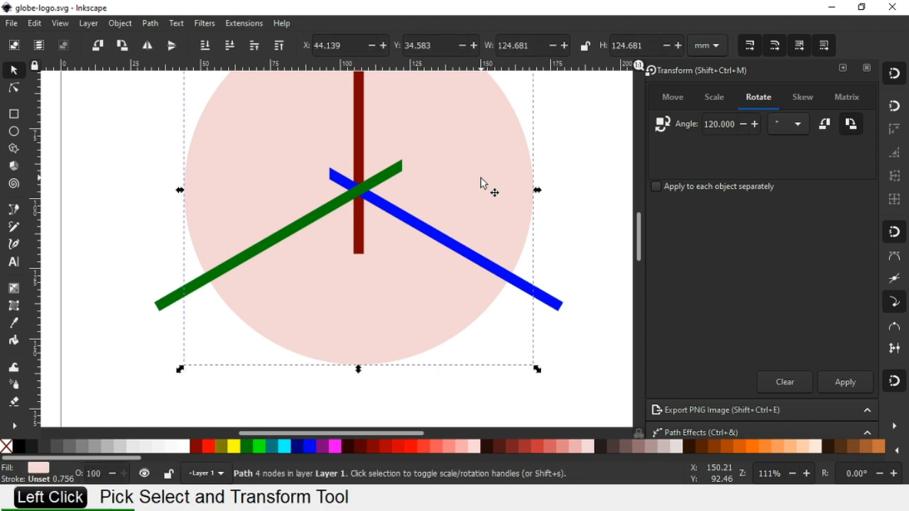
Duplicate the circle, fill the copy red and lower its opacity to 55.
right_click(480, 183)
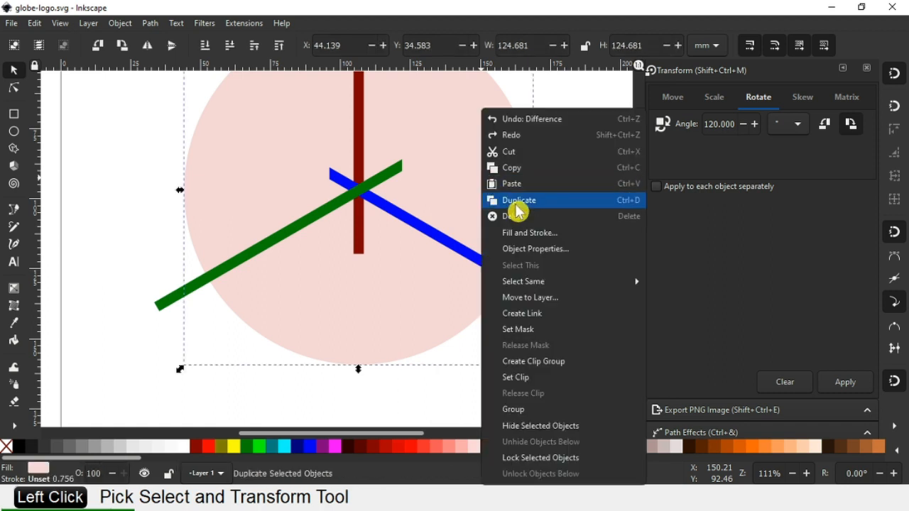
left_click(520, 199)
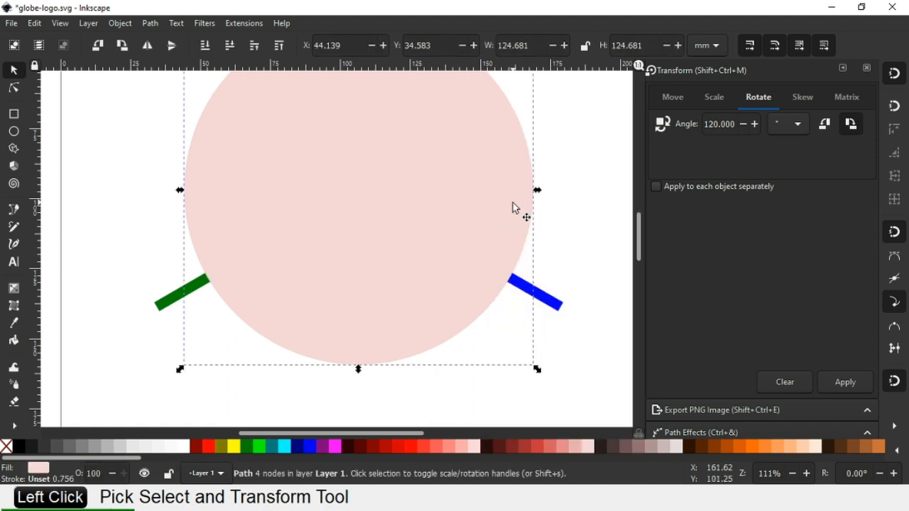
mouse_move(588, 292)
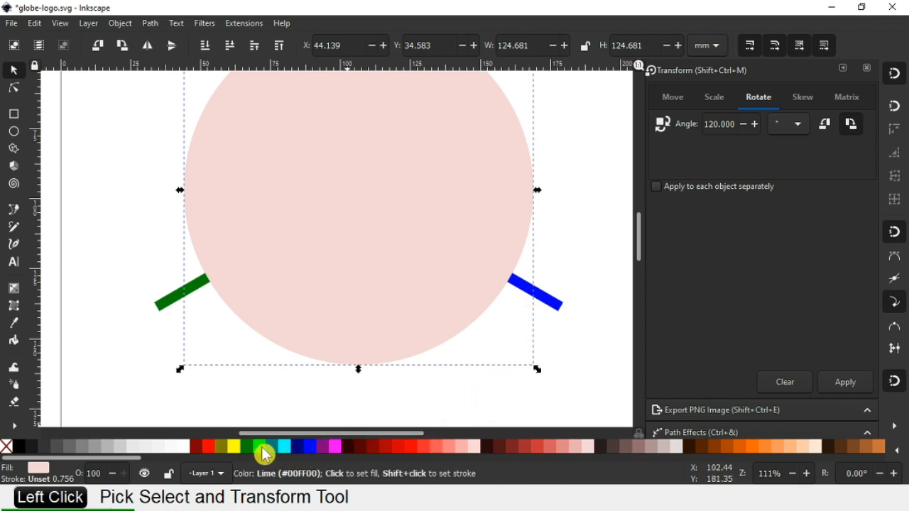
mouse_move(211, 446)
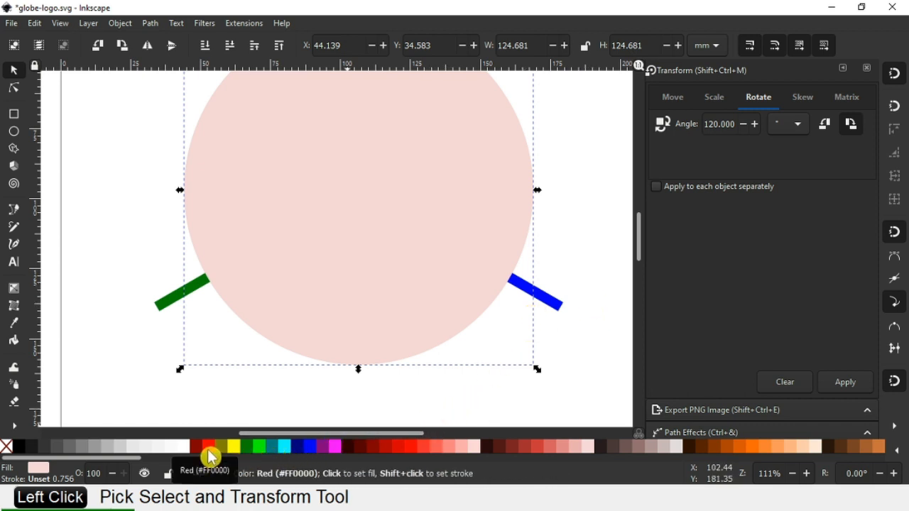
left_click(210, 446)
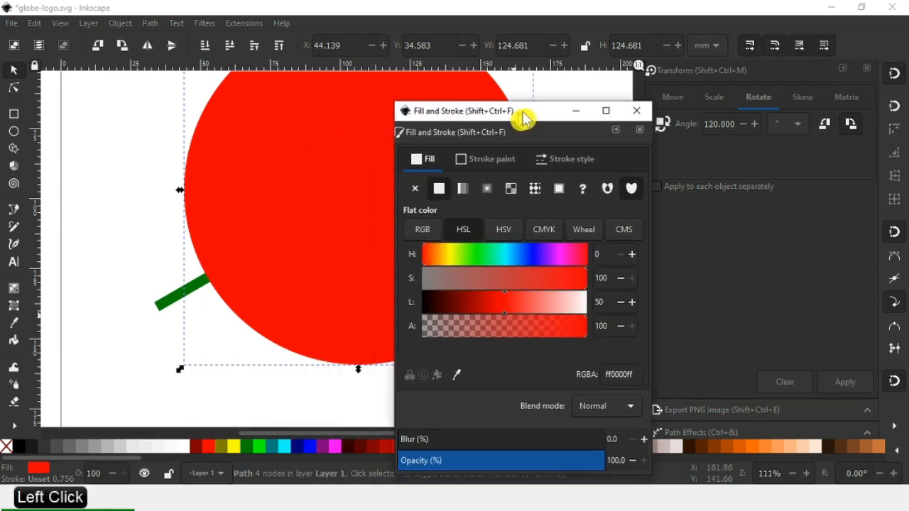
left_click_drag(497, 111, 546, 90)
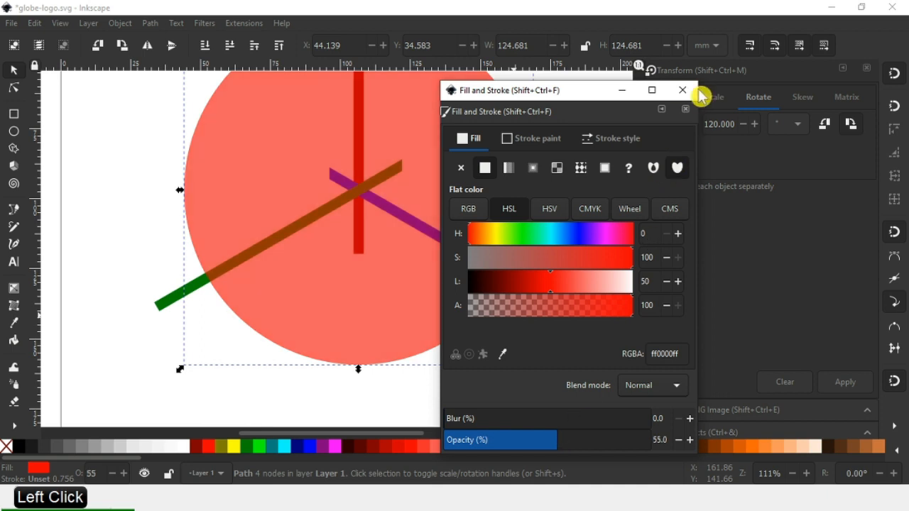
Bend the red circle copy's curves so its top edge forms a wave over the lower part.
left_click(682, 91)
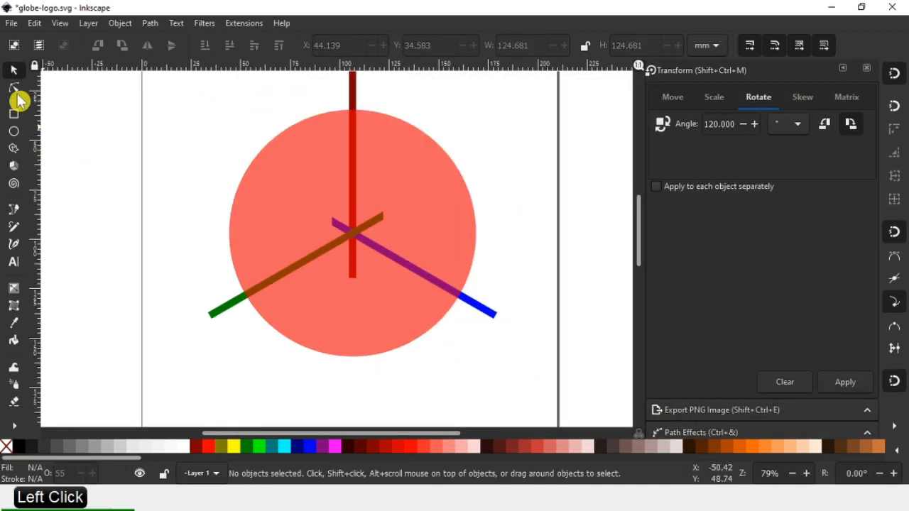
mouse_move(12, 135)
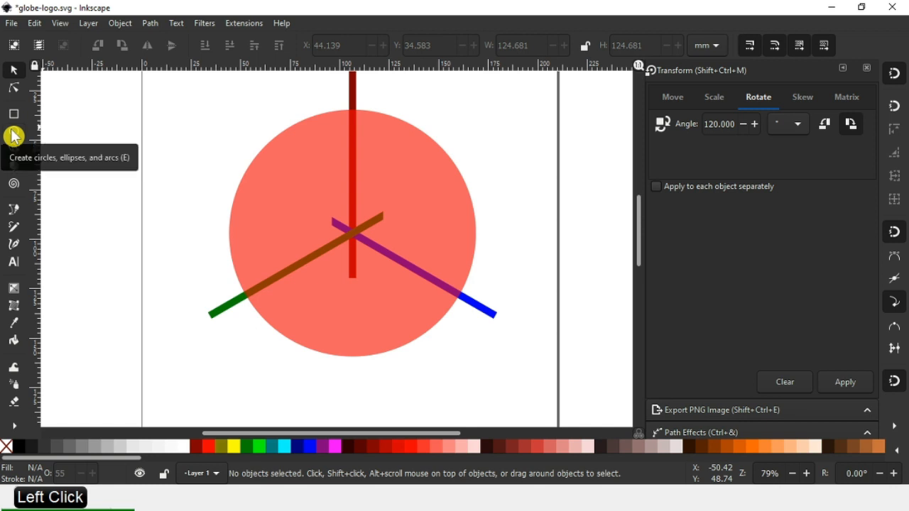
mouse_move(14, 94)
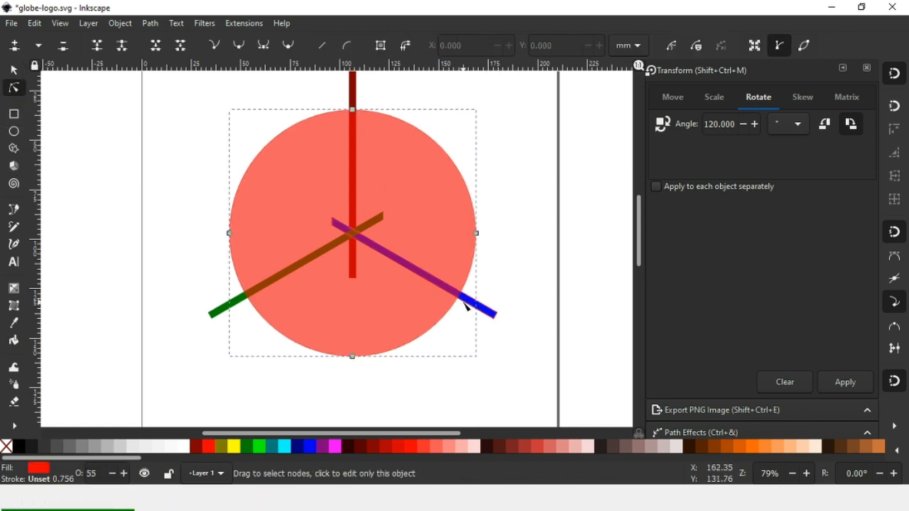
mouse_move(469, 304)
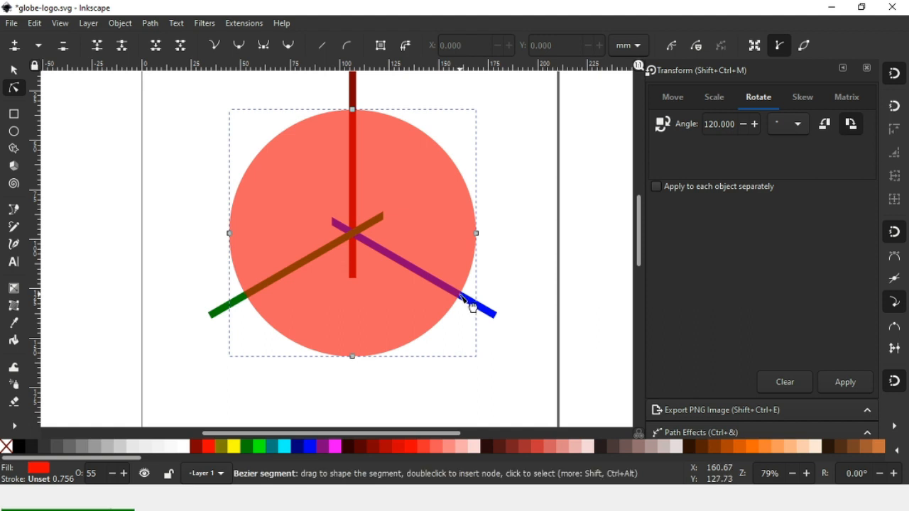
left_click(461, 297)
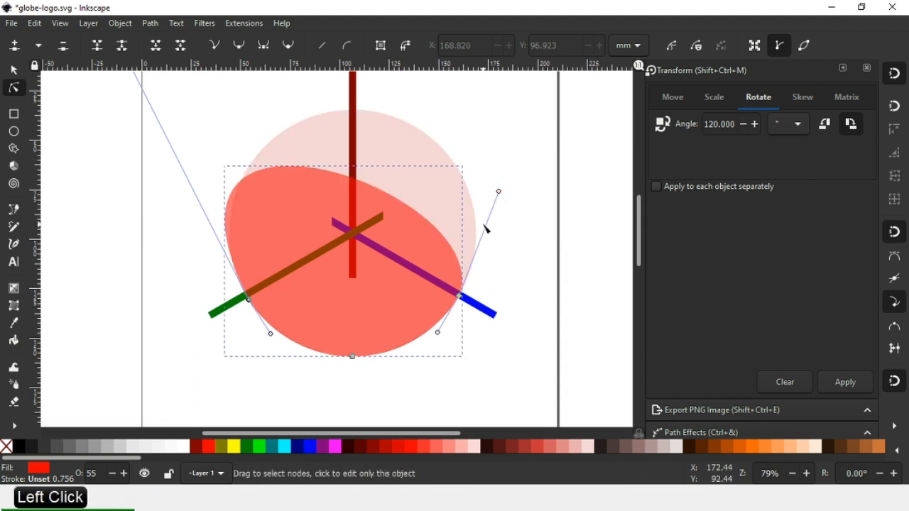
mouse_move(334, 187)
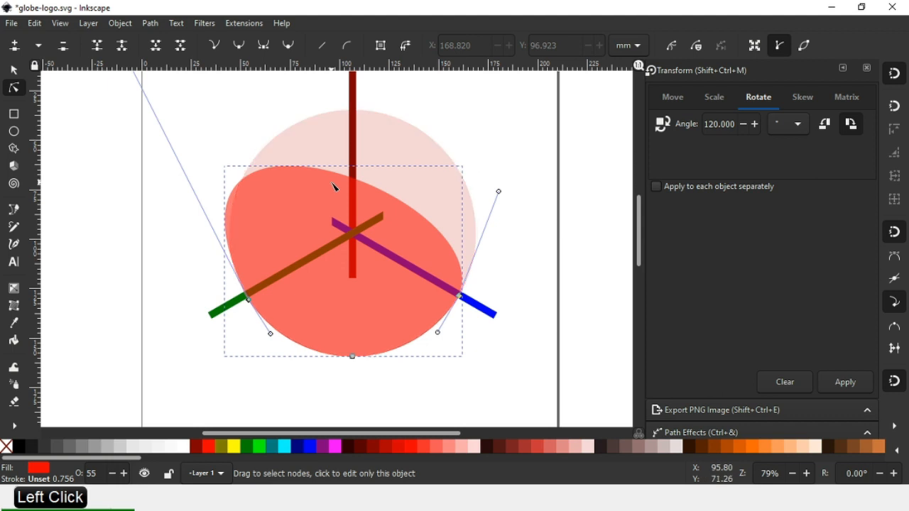
scroll("down", 3)
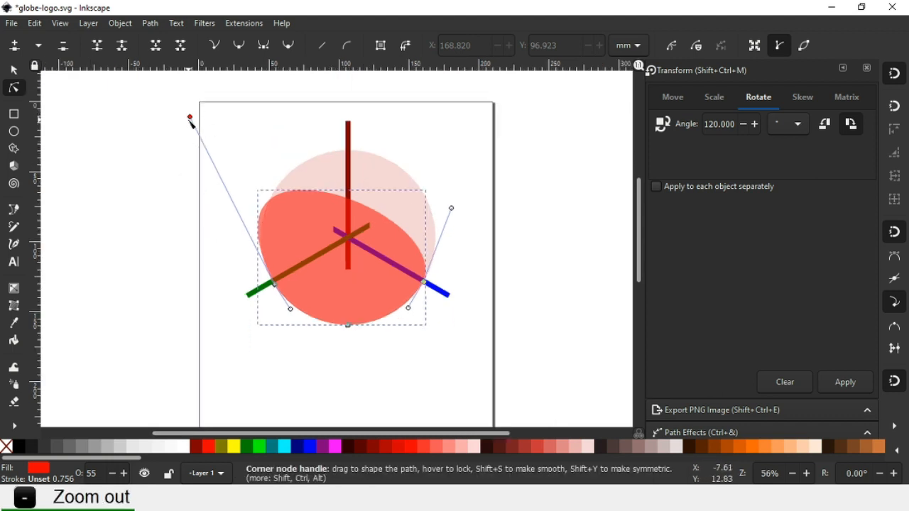
left_click_drag(190, 117, 233, 133)
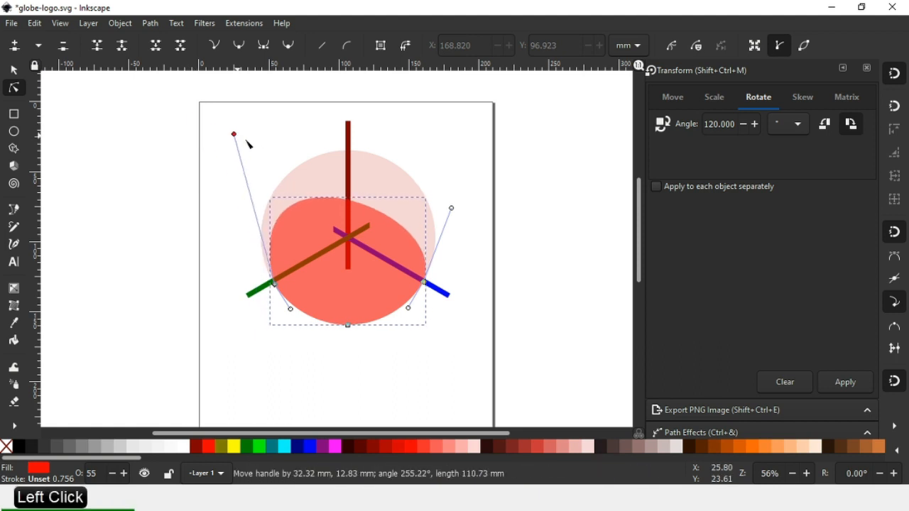
left_click_drag(235, 134, 327, 306)
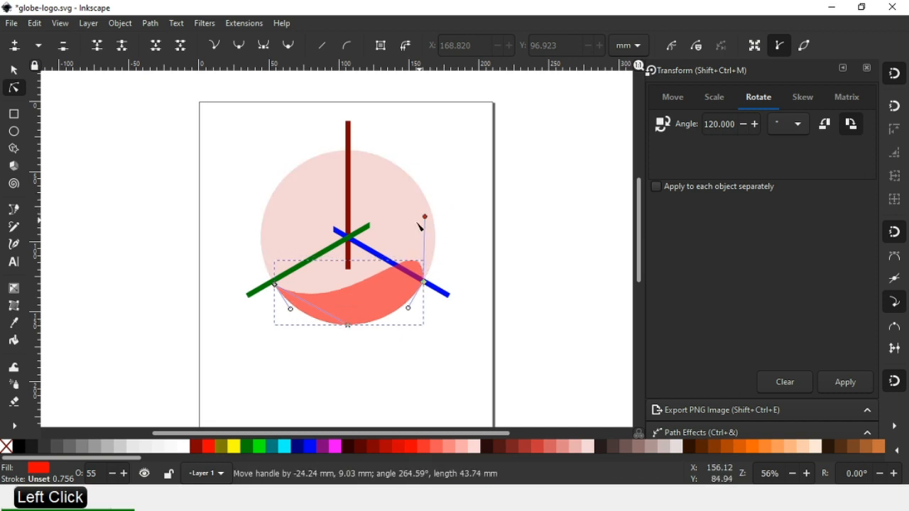
left_click_drag(425, 216, 391, 247)
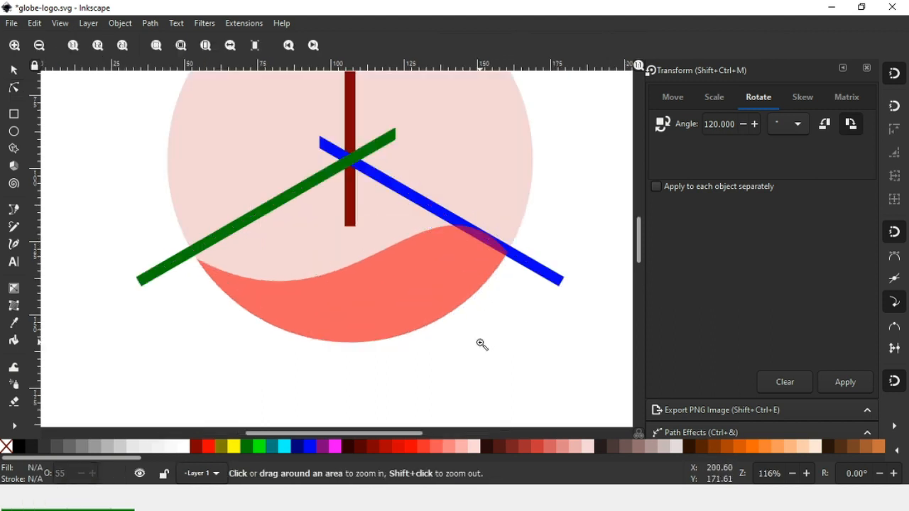
Drag the nodes and handles at the wave's right end into a smoothly rounded tip.
left_click(12, 88)
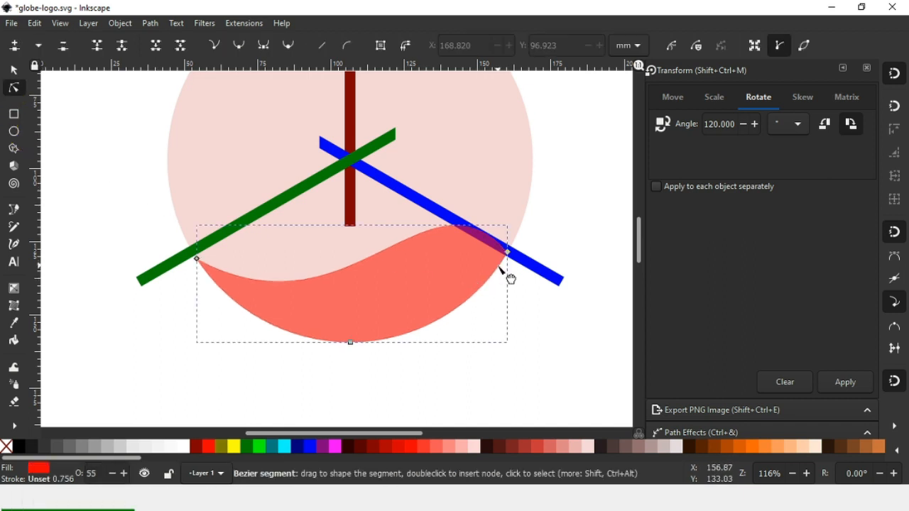
left_click(506, 253)
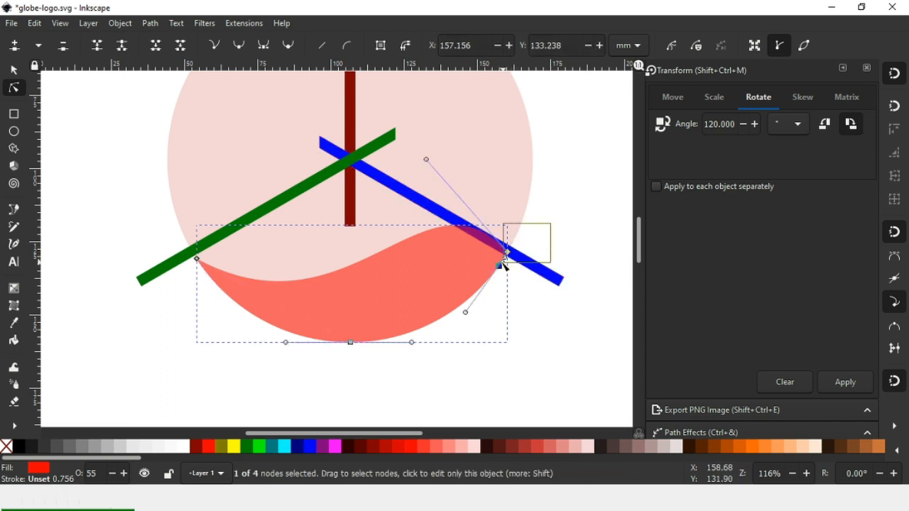
key("ctrl+z")
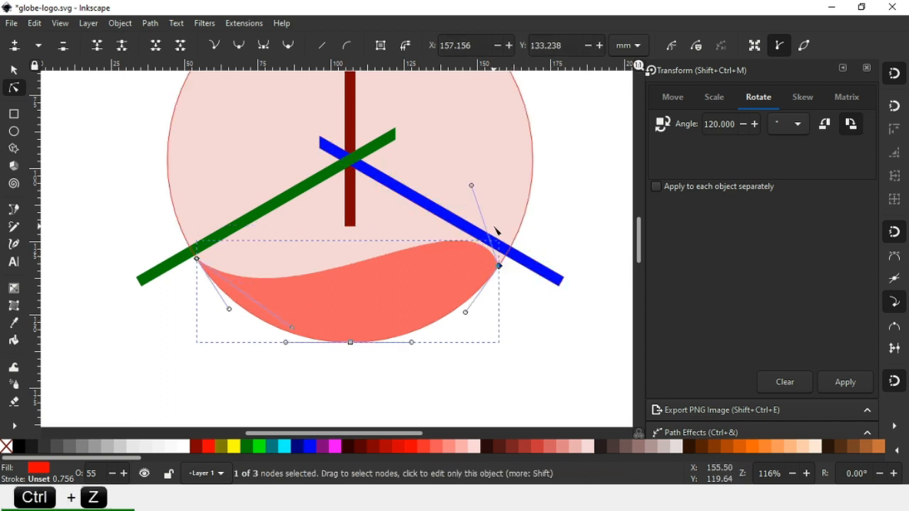
left_click_drag(472, 184, 522, 186)
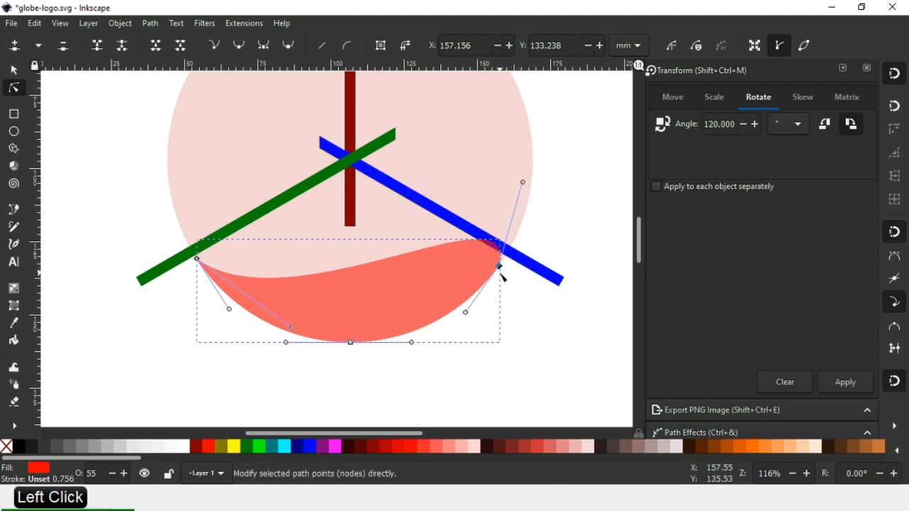
mouse_move(499, 287)
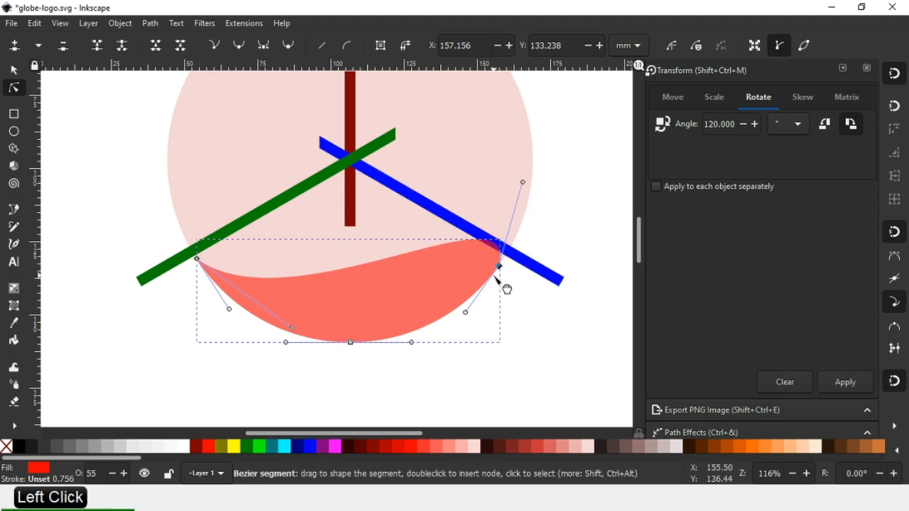
left_click_drag(522, 182, 470, 165)
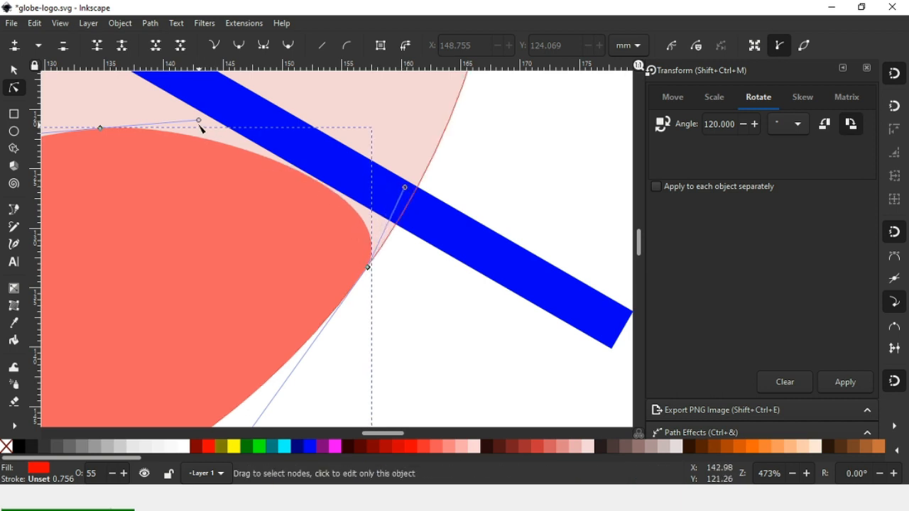
left_click_drag(198, 119, 165, 110)
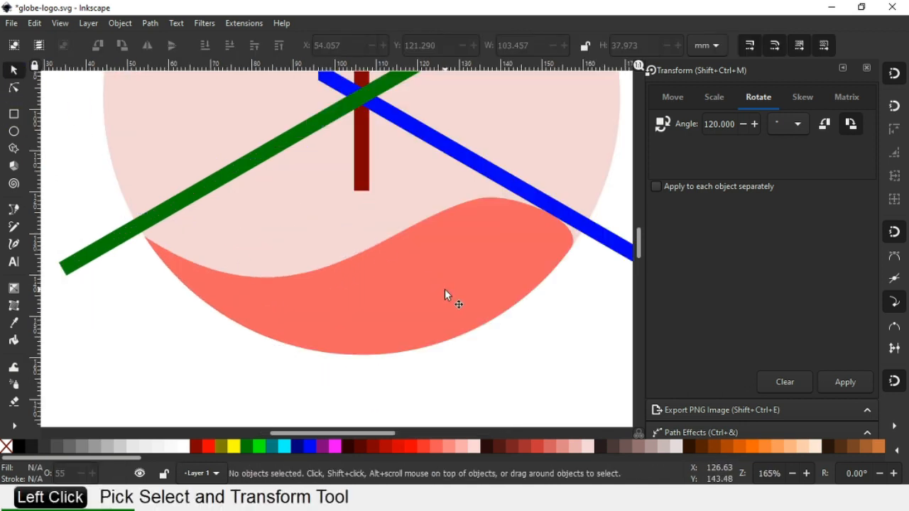
Duplicate the red wave and make the copy green.
left_click(13, 88)
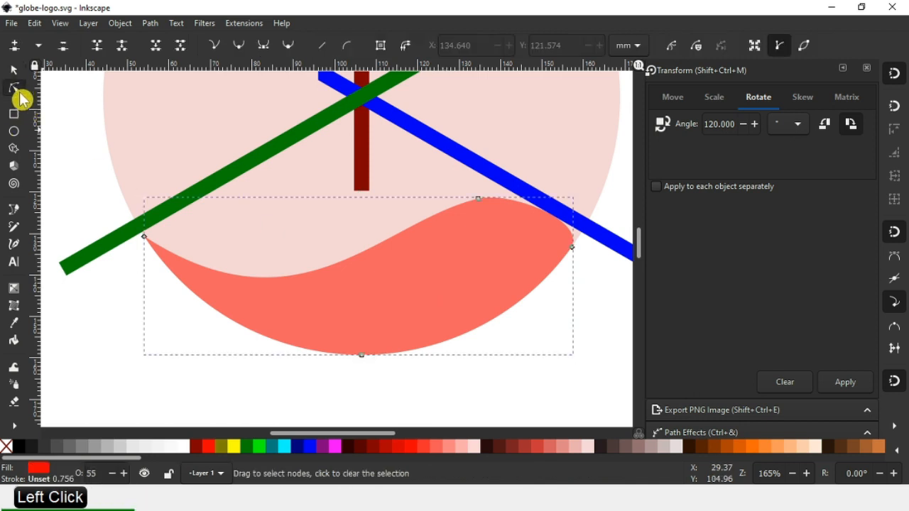
left_click(571, 249)
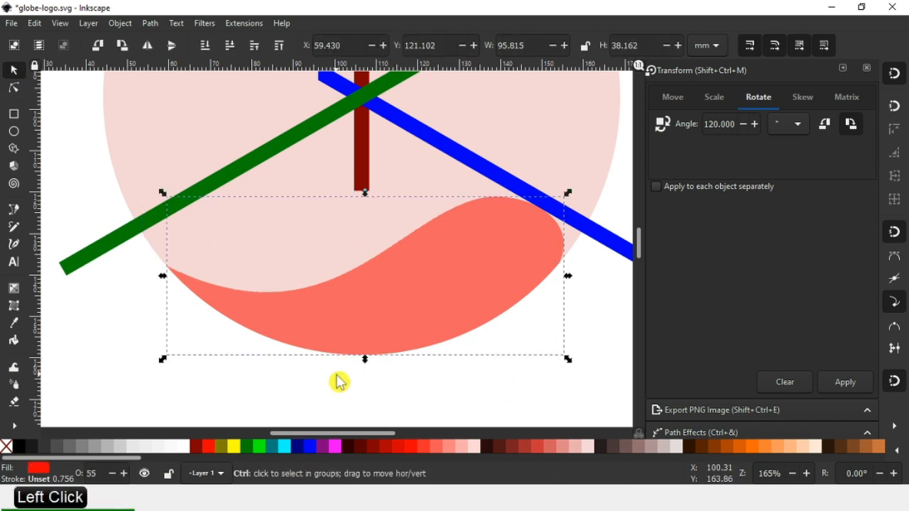
key("ctrl+d")
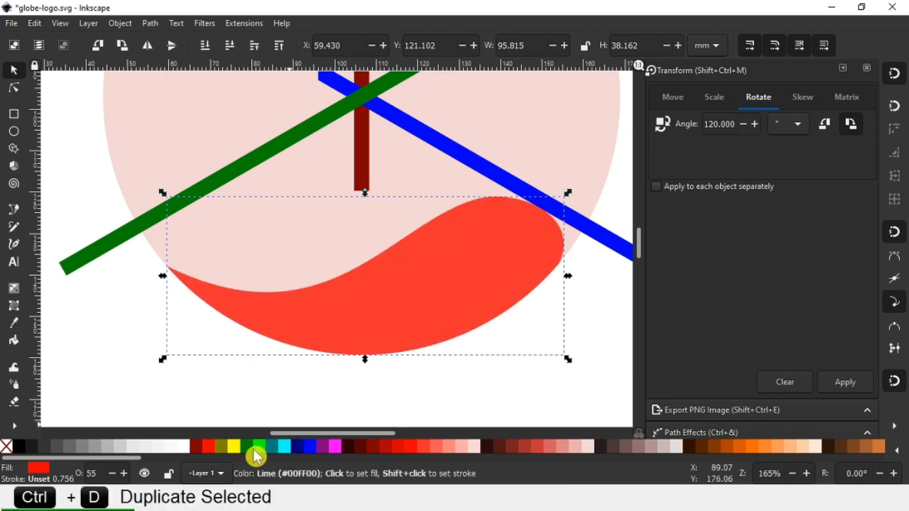
mouse_move(250, 455)
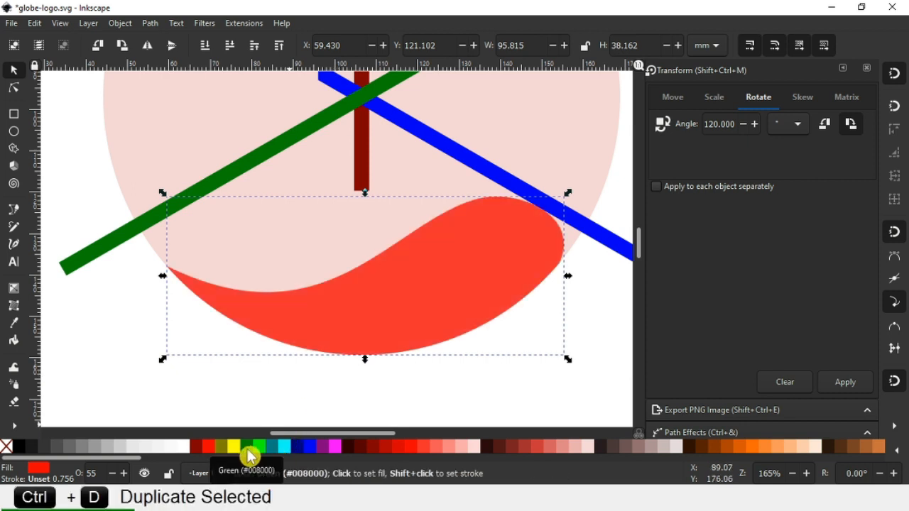
left_click(249, 446)
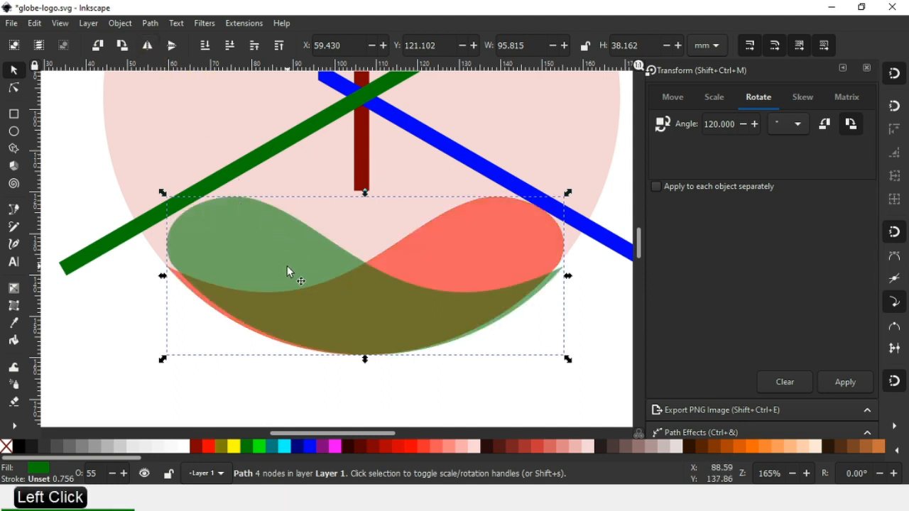
left_click_drag(298, 281, 287, 273)
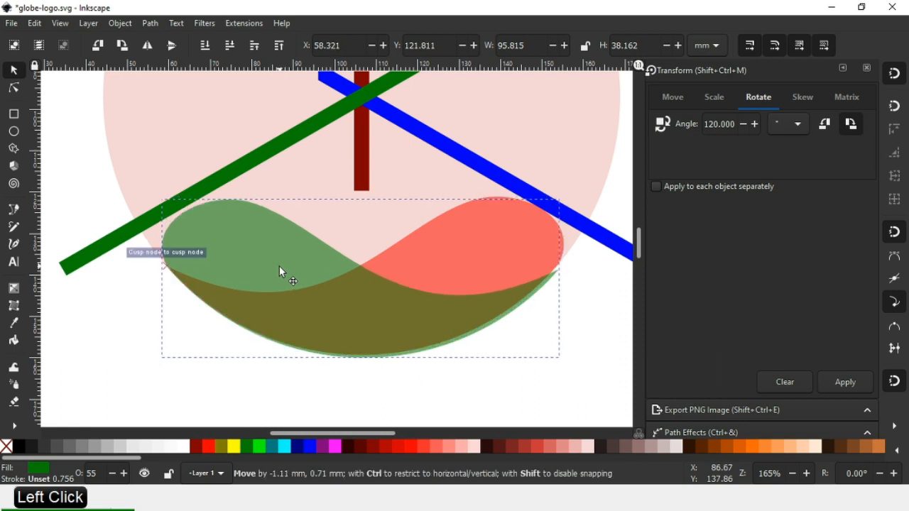
left_click(213, 284)
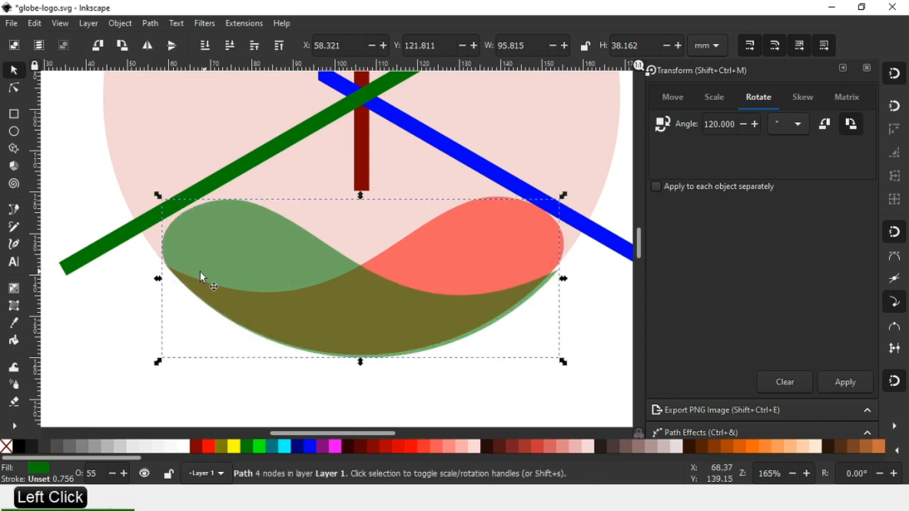
mouse_move(540, 310)
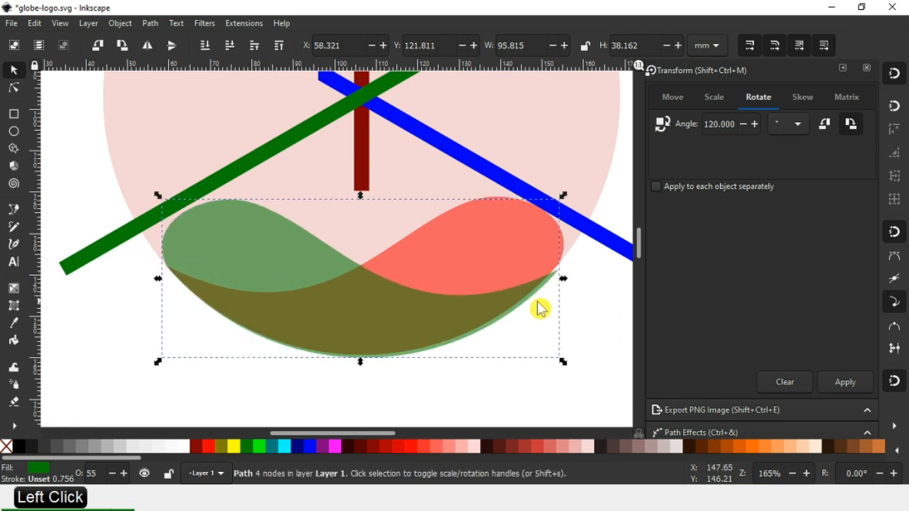
left_click(591, 317)
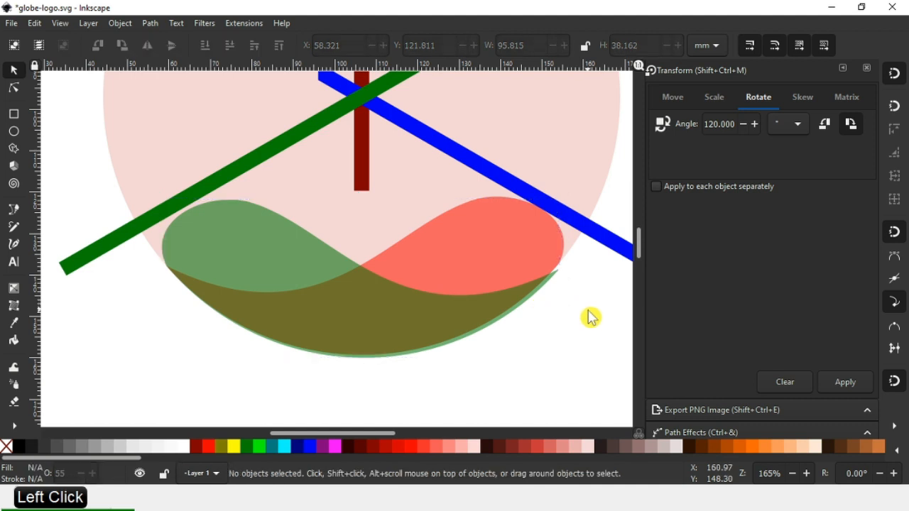
mouse_move(538, 318)
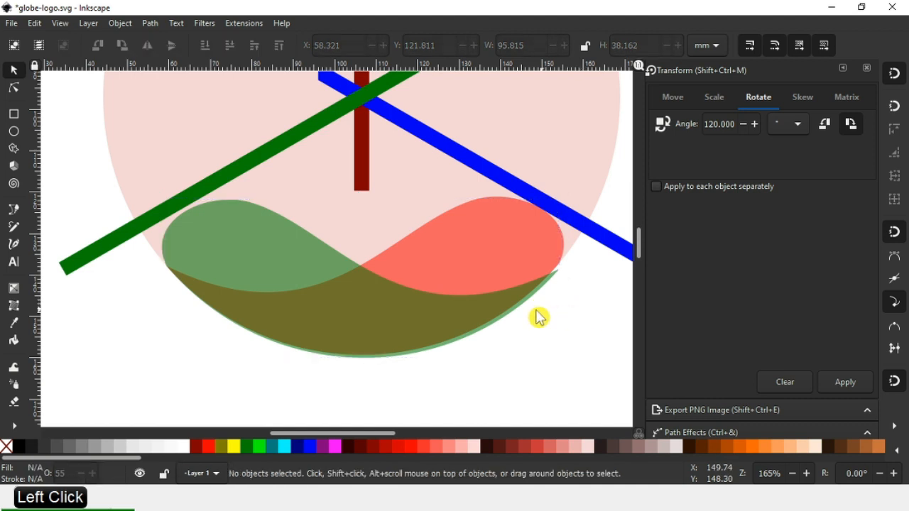
mouse_move(514, 253)
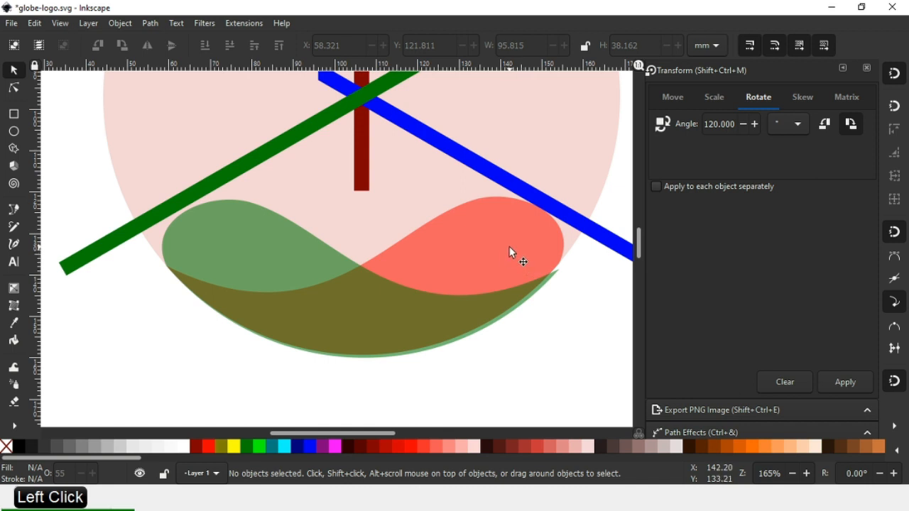
mouse_move(256, 258)
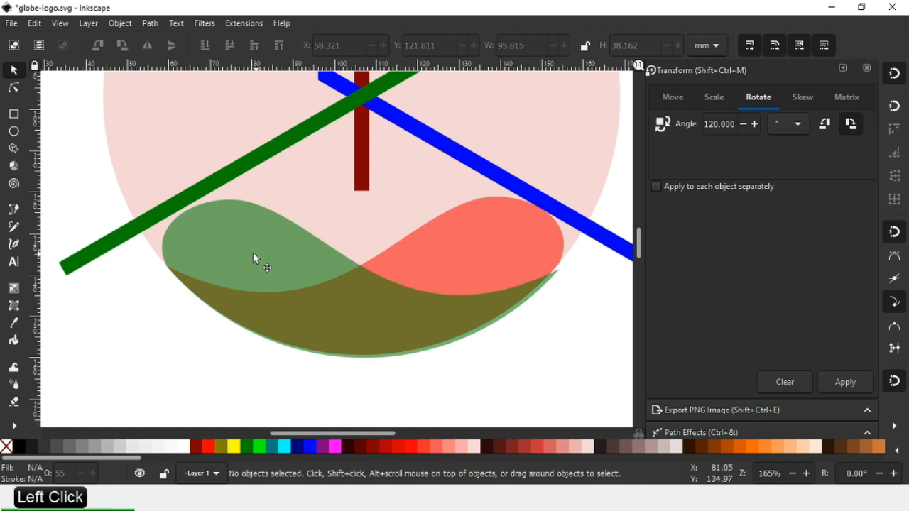
Select both waves and align them with Align and Distribute into a two-lobed shape.
left_click(256, 259)
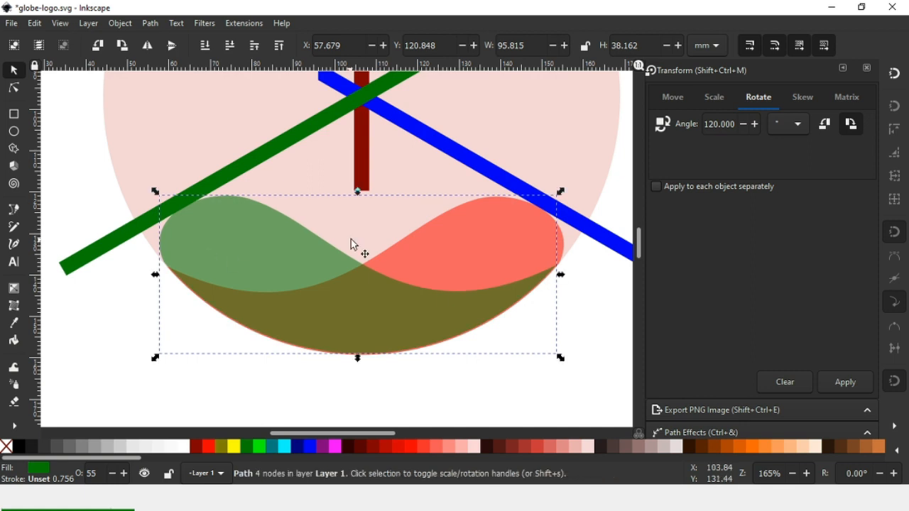
mouse_move(355, 274)
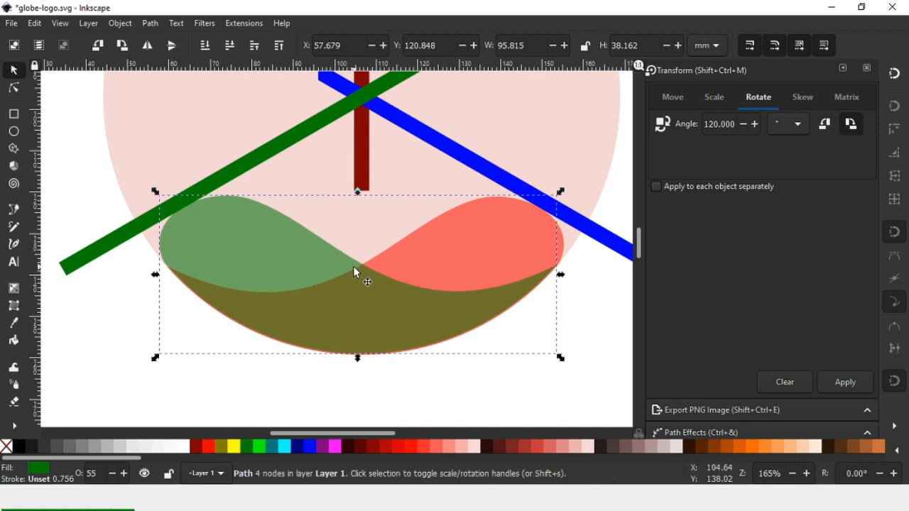
key("ctrl+z")
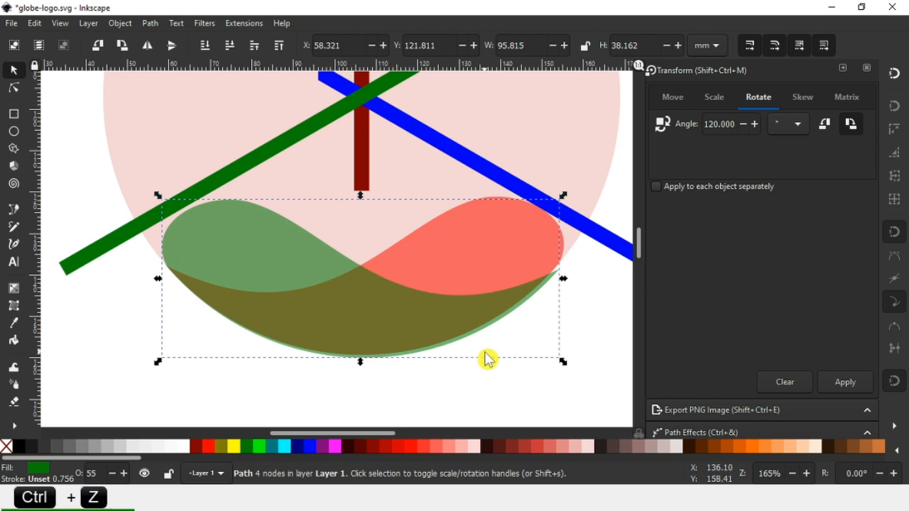
left_click(490, 238)
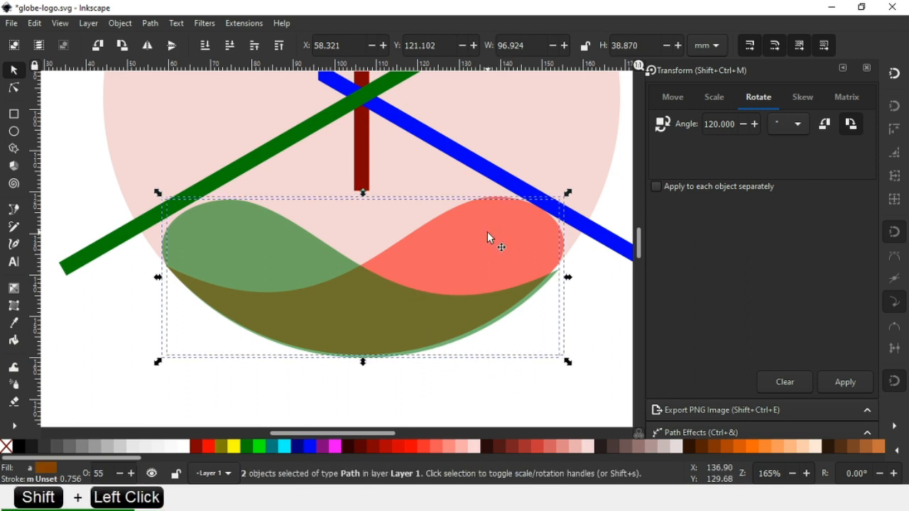
left_click(672, 97)
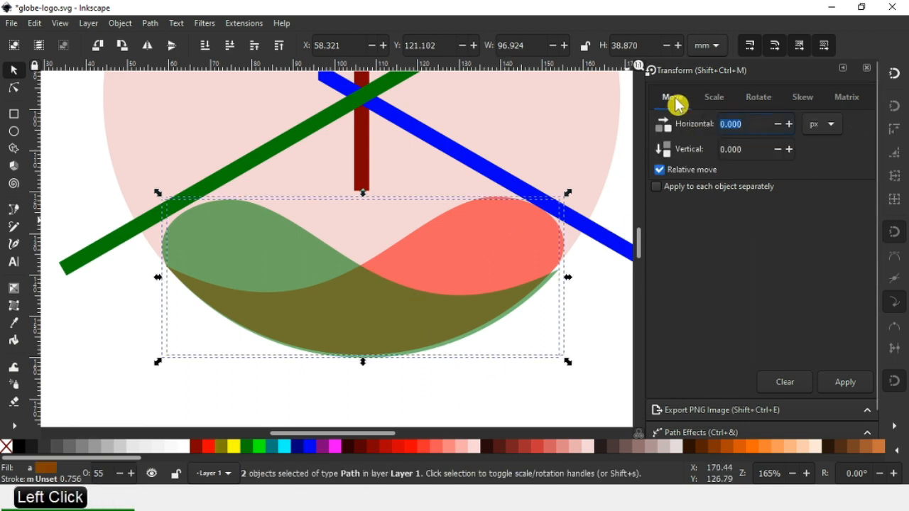
left_click(119, 23)
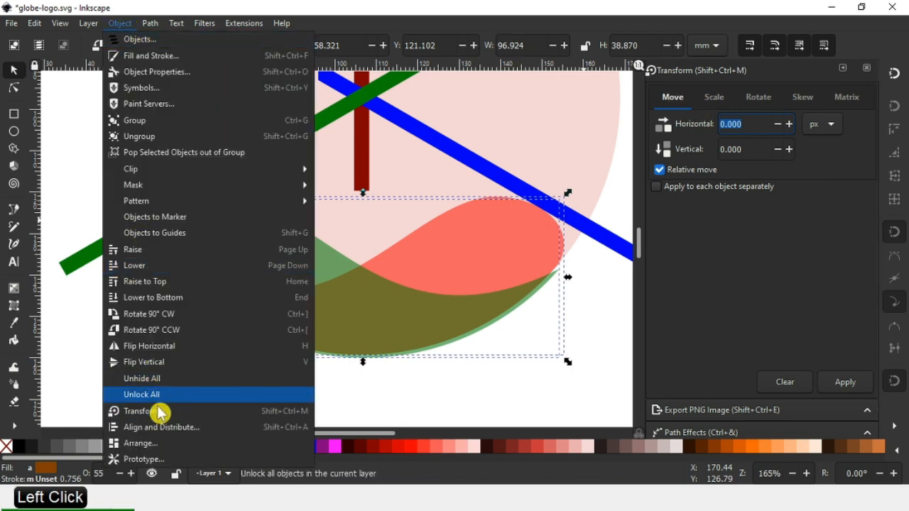
left_click(160, 426)
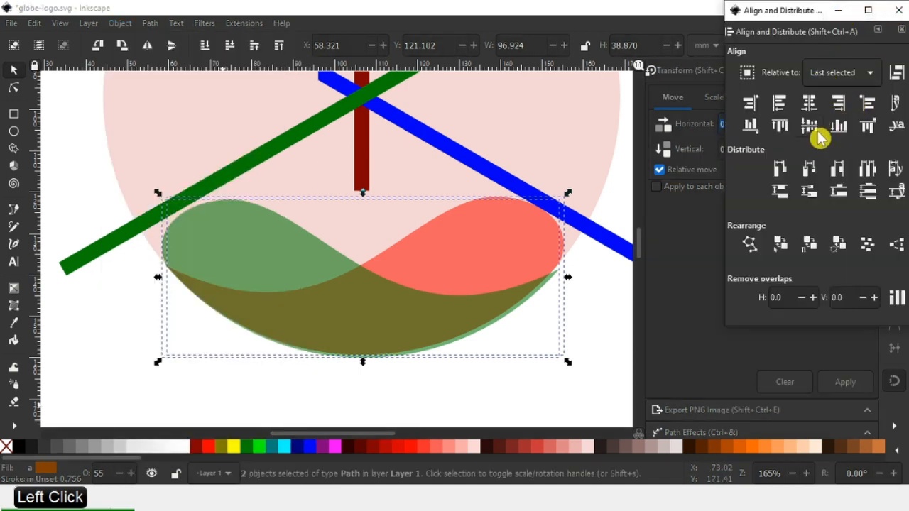
left_click(779, 127)
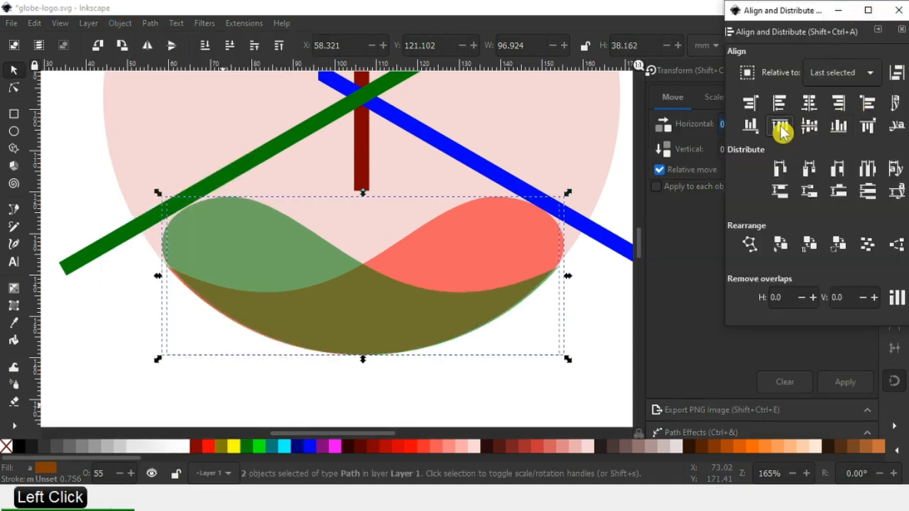
left_click(778, 127)
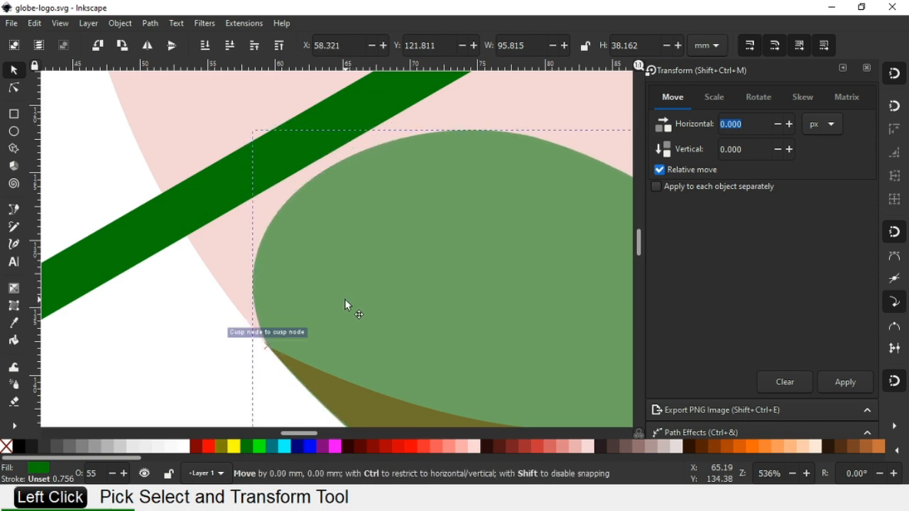
left_click_drag(348, 309, 369, 229)
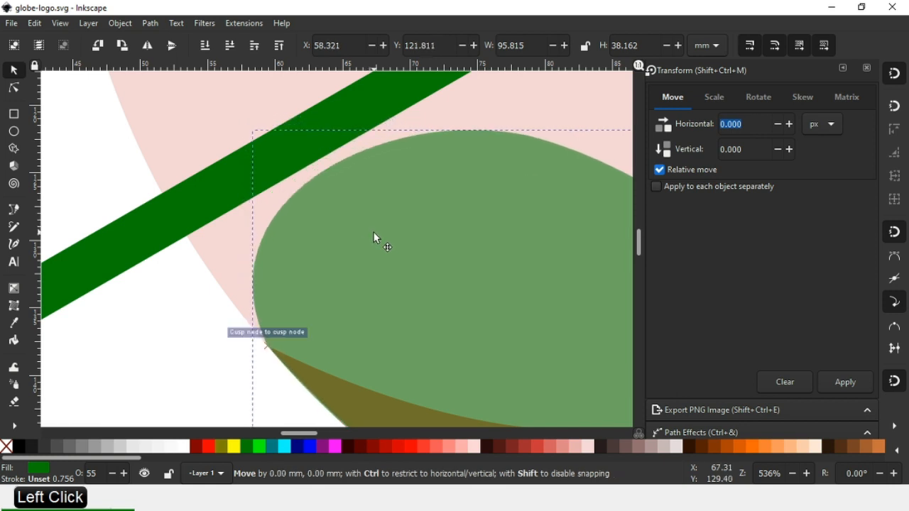
left_click_drag(386, 247, 382, 240)
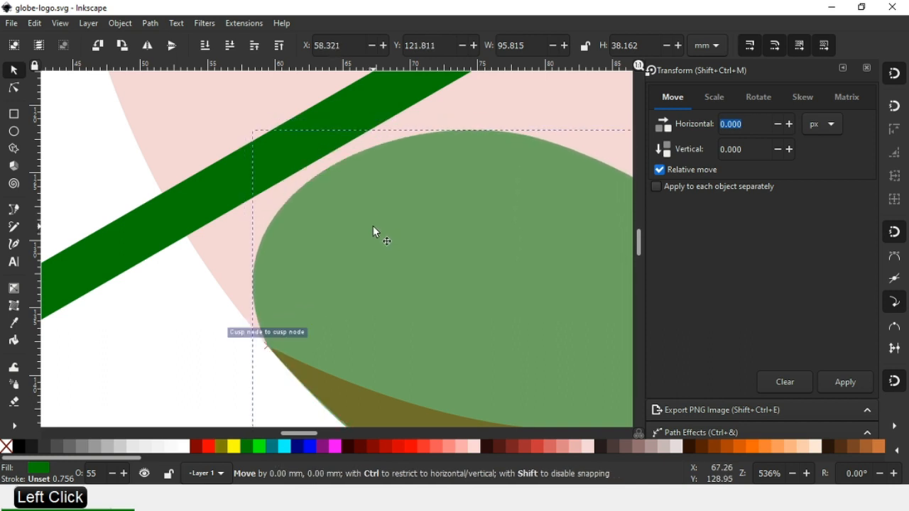
left_click(167, 341)
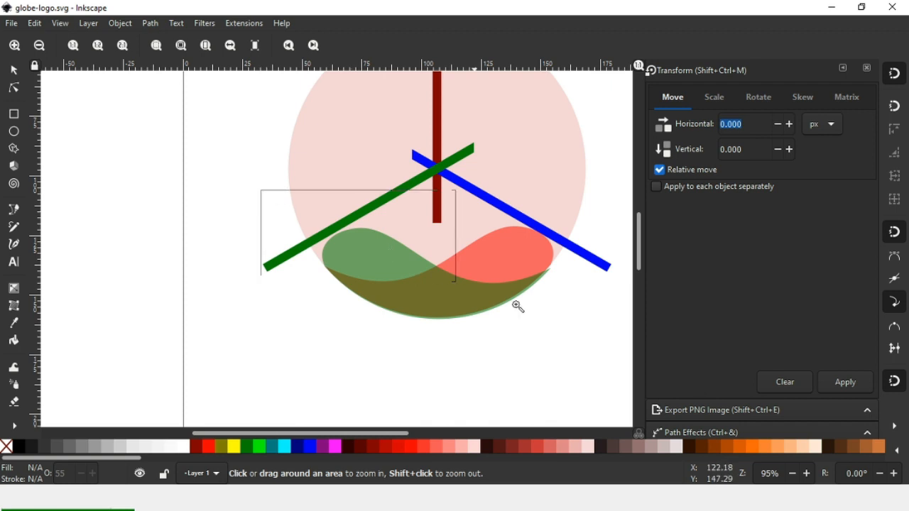
Pull the green wave's right-end curve into a thin pointed tip inside the red lobe.
left_click(518, 307)
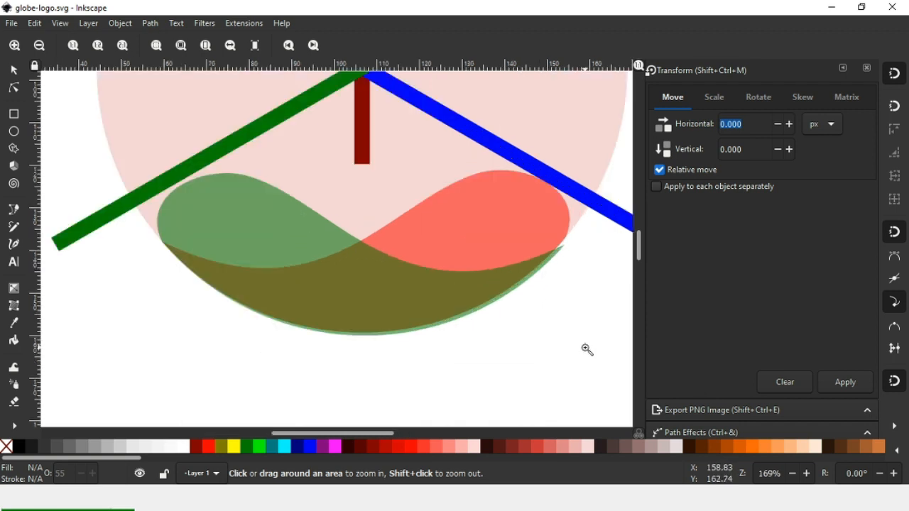
mouse_move(117, 213)
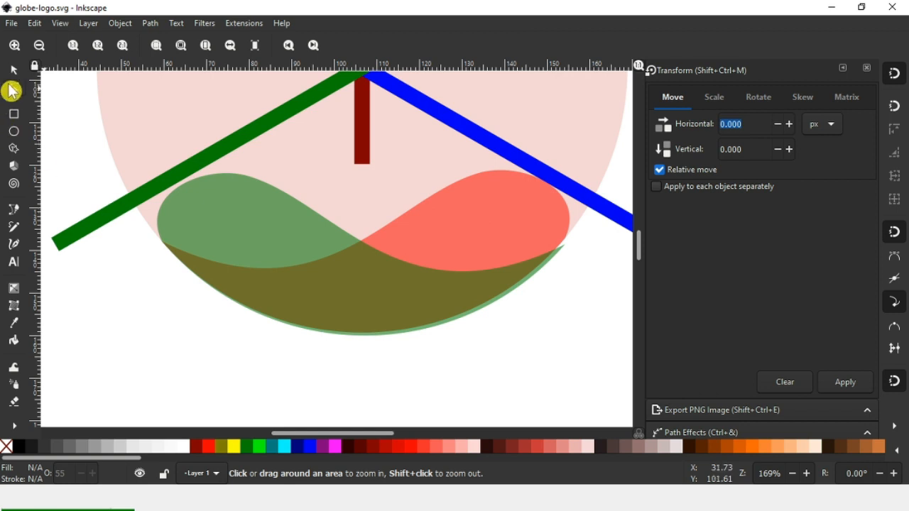
left_click(13, 88)
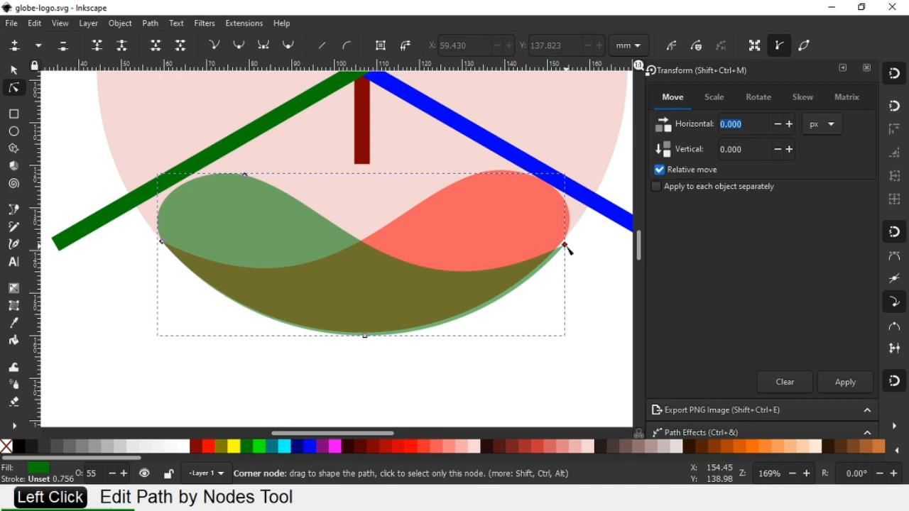
mouse_move(517, 276)
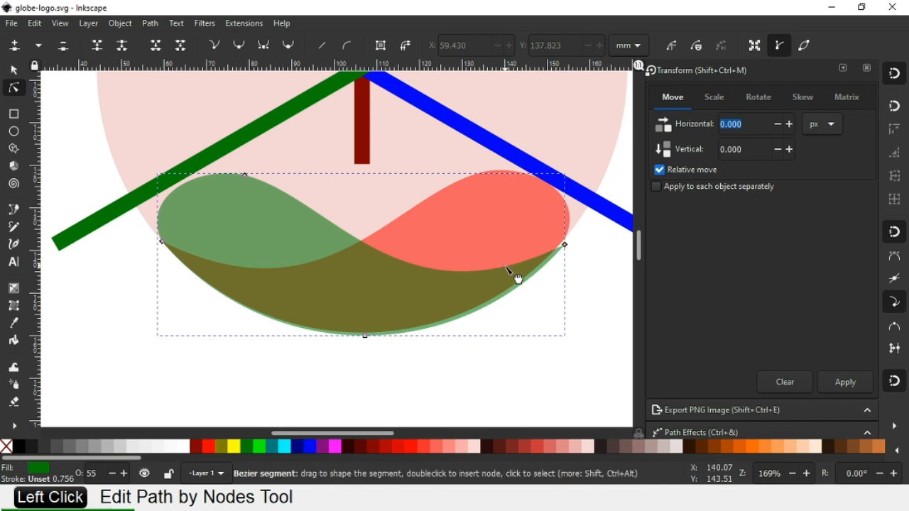
mouse_move(500, 284)
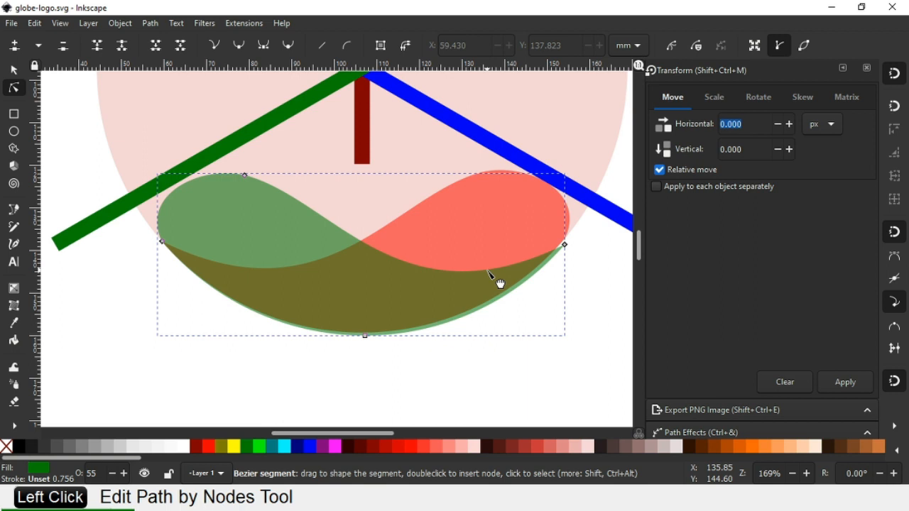
left_click(564, 246)
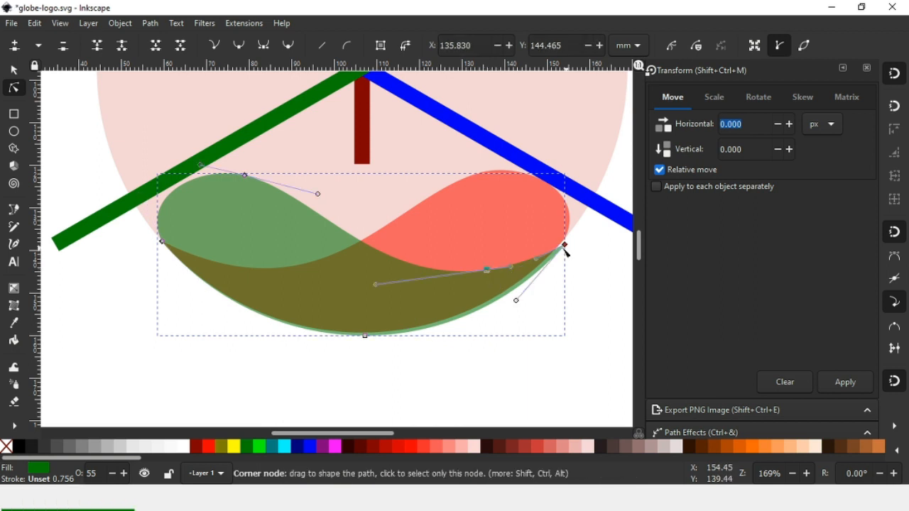
mouse_move(565, 250)
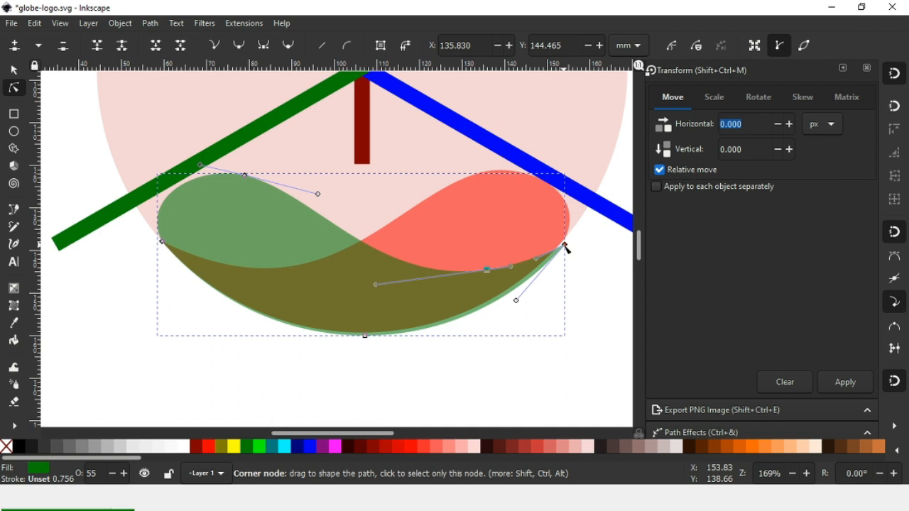
left_click(565, 248)
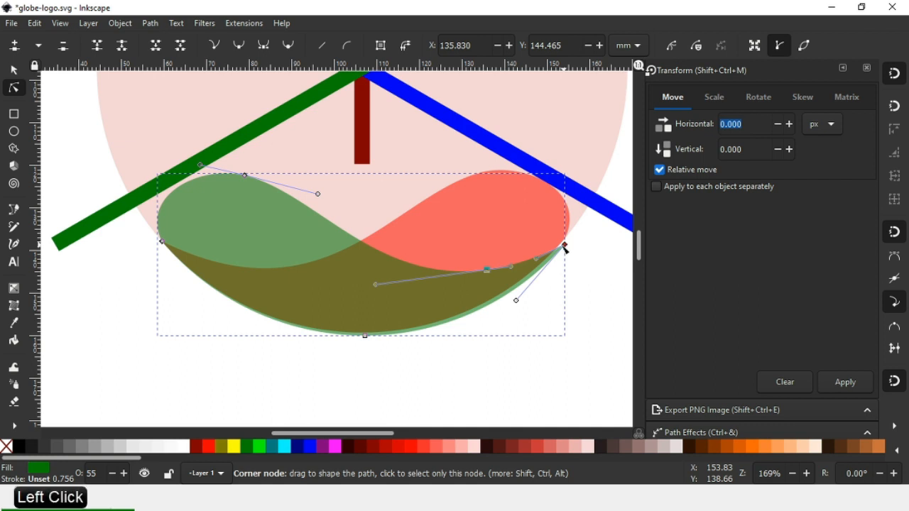
left_click_drag(565, 248, 551, 232)
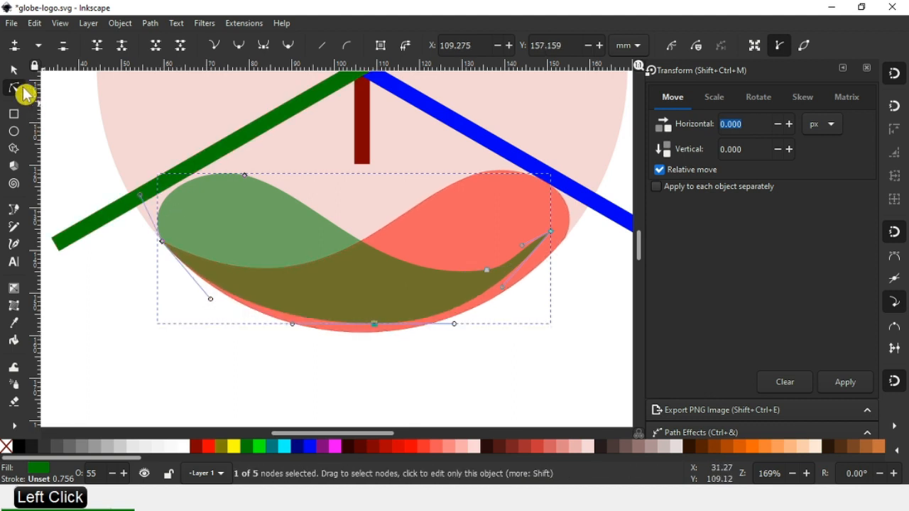
left_click(12, 70)
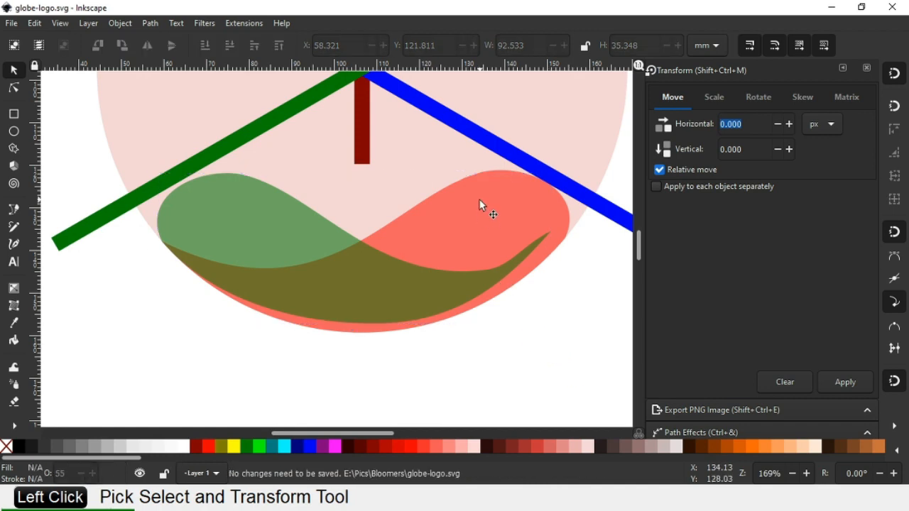
Raise the red wave to the top so it sits in front of the green wave.
left_click(482, 220)
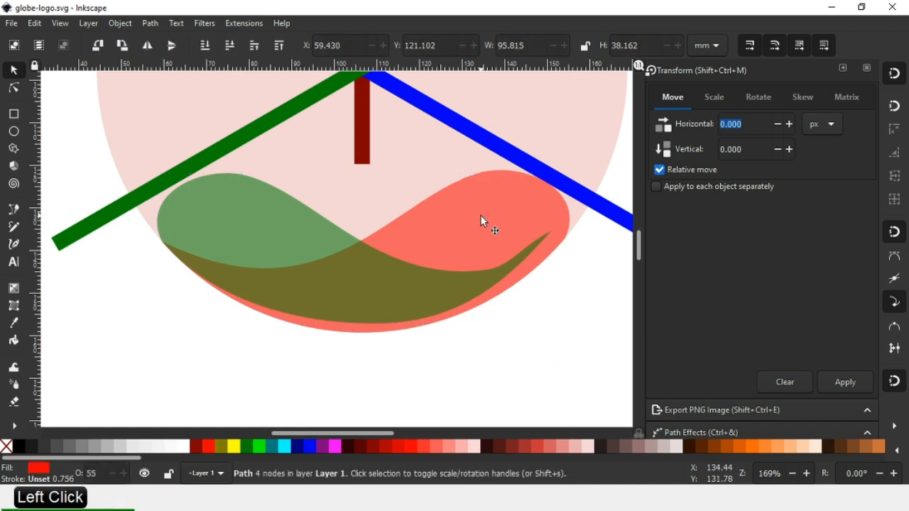
left_click(483, 220)
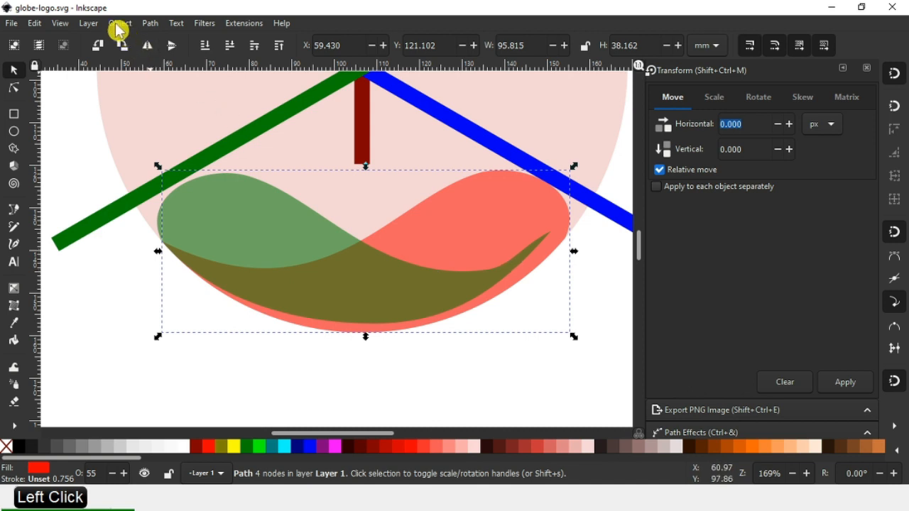
left_click(120, 22)
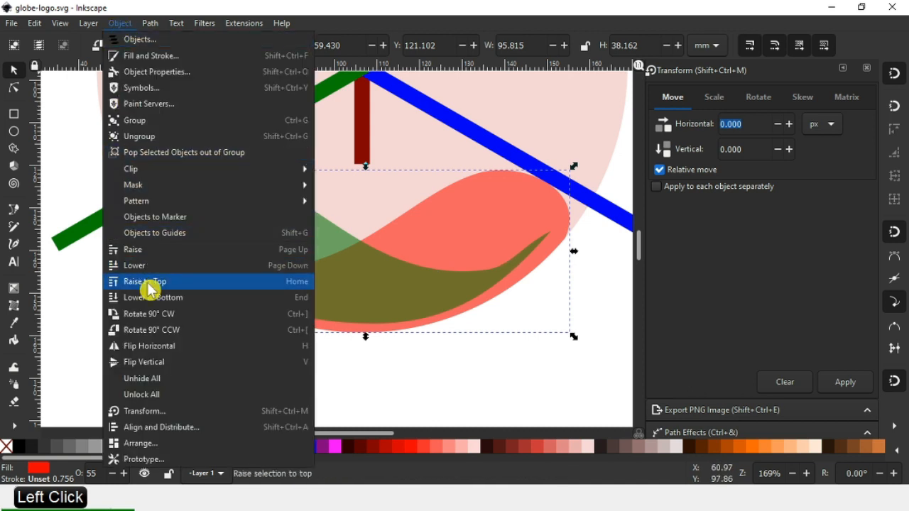
left_click(145, 281)
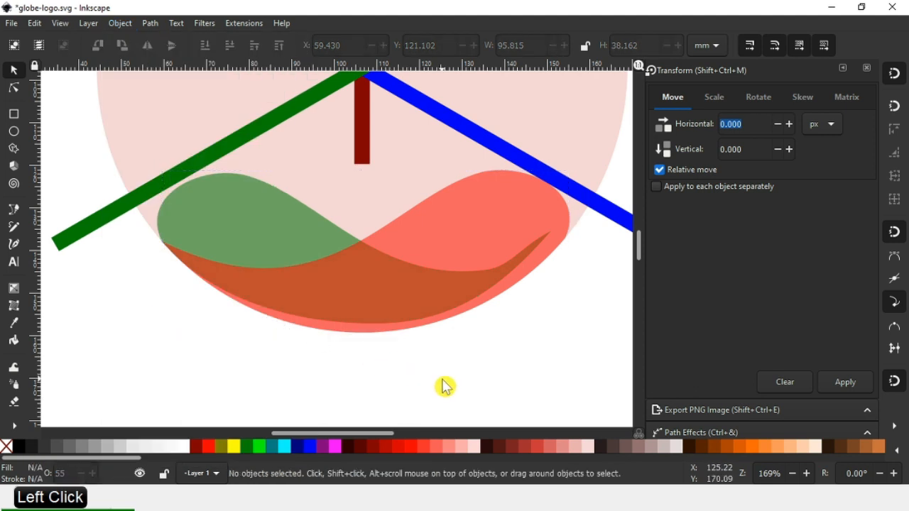
left_click(437, 235)
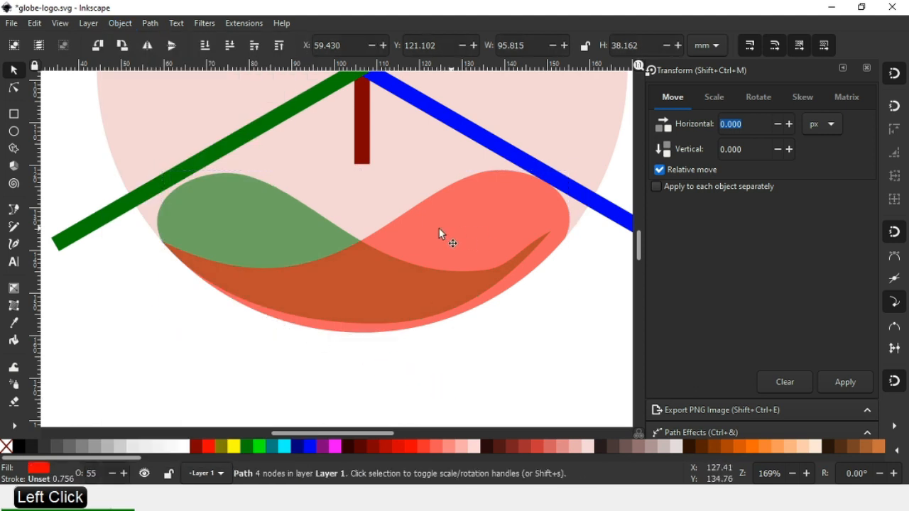
left_click(216, 210)
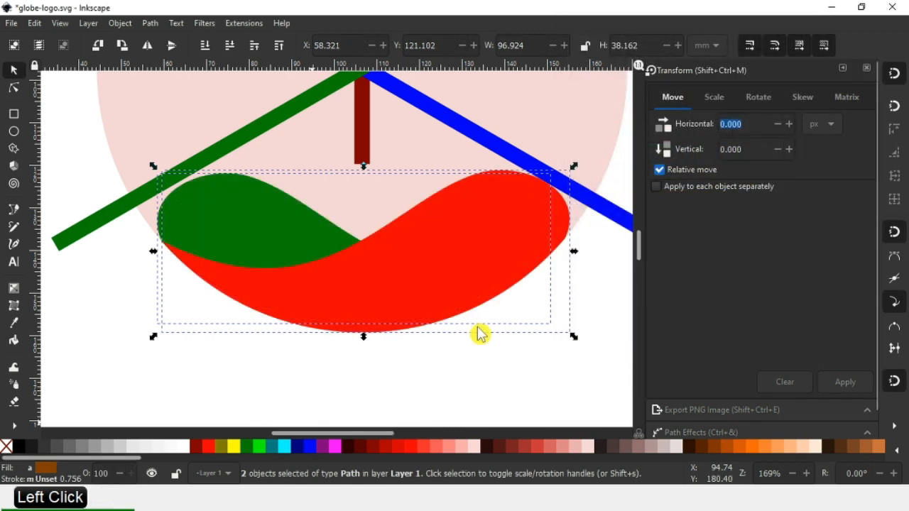
mouse_move(482, 277)
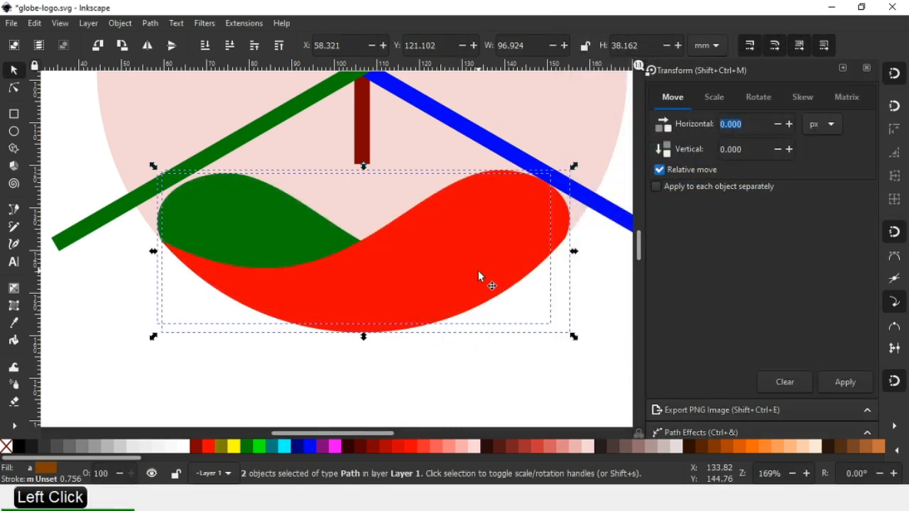
mouse_move(503, 363)
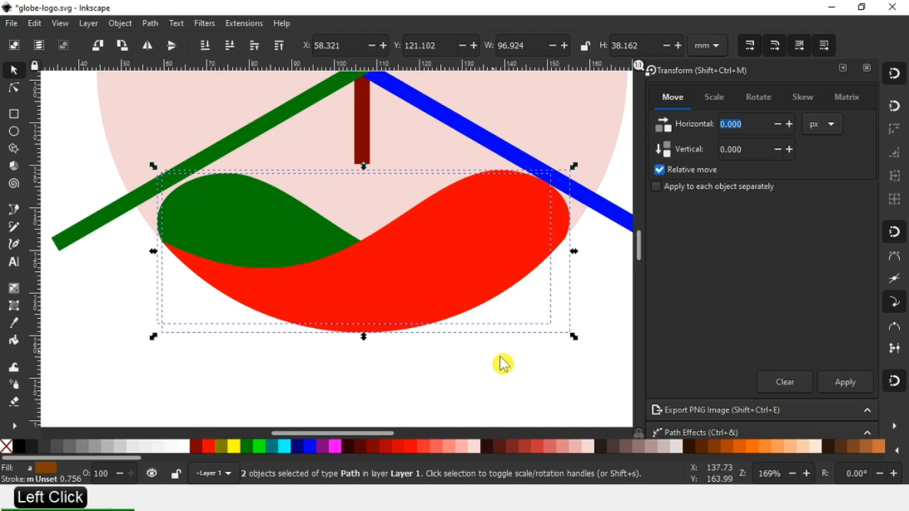
mouse_move(551, 300)
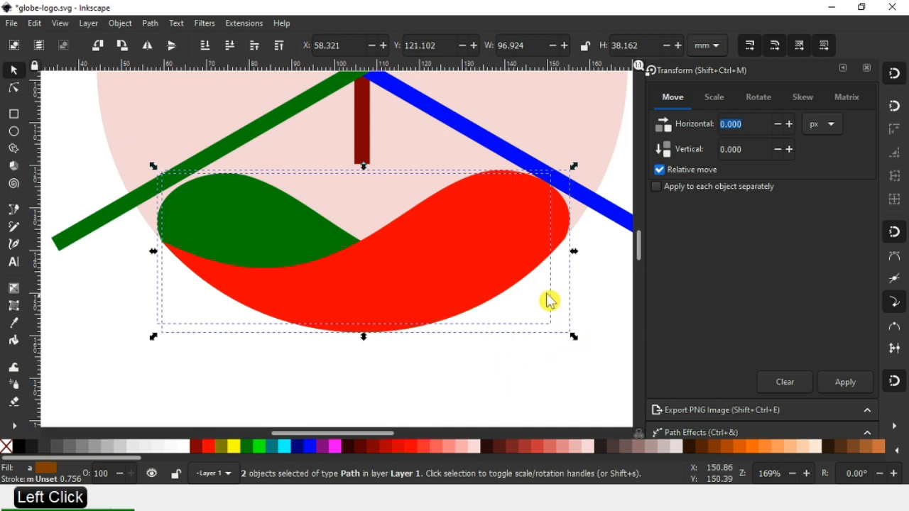
Set both waves to 100 opacity and deselect them.
left_click(504, 377)
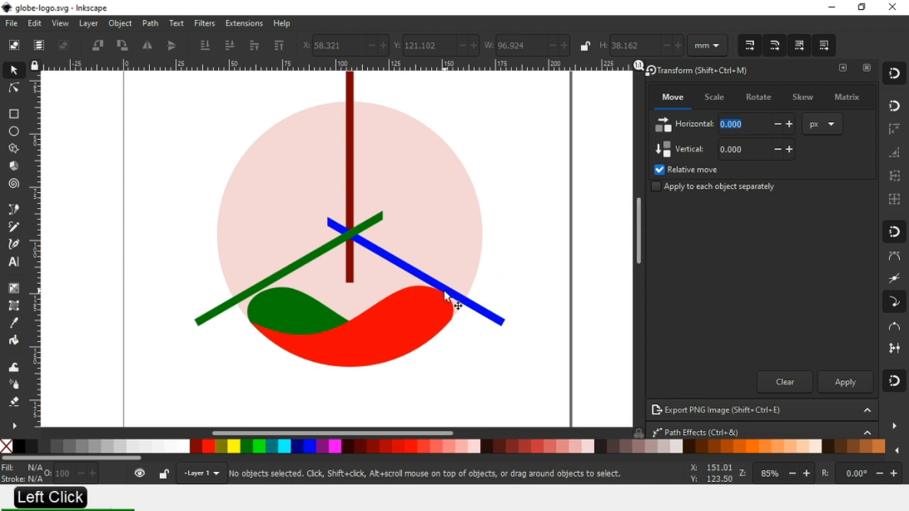
mouse_move(476, 305)
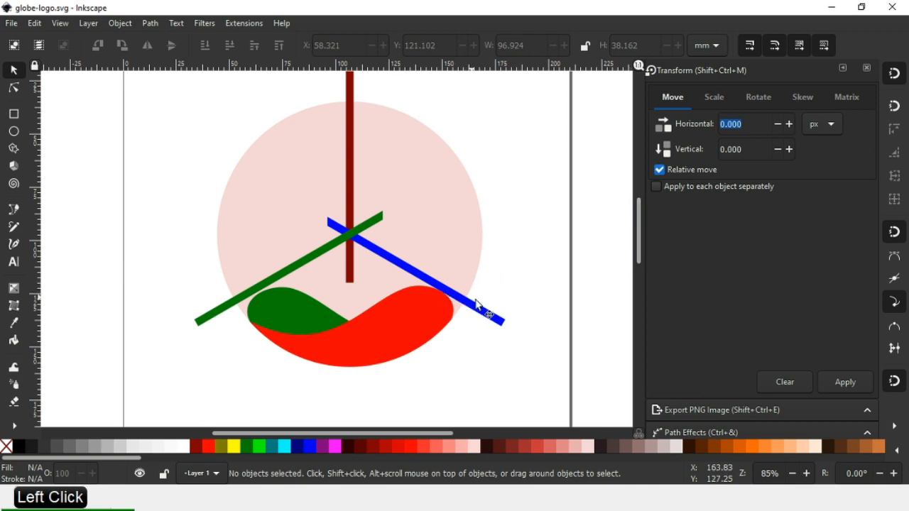
Delete the blue line and the dark red vertical line, keeping the circle and waves.
left_click(508, 327)
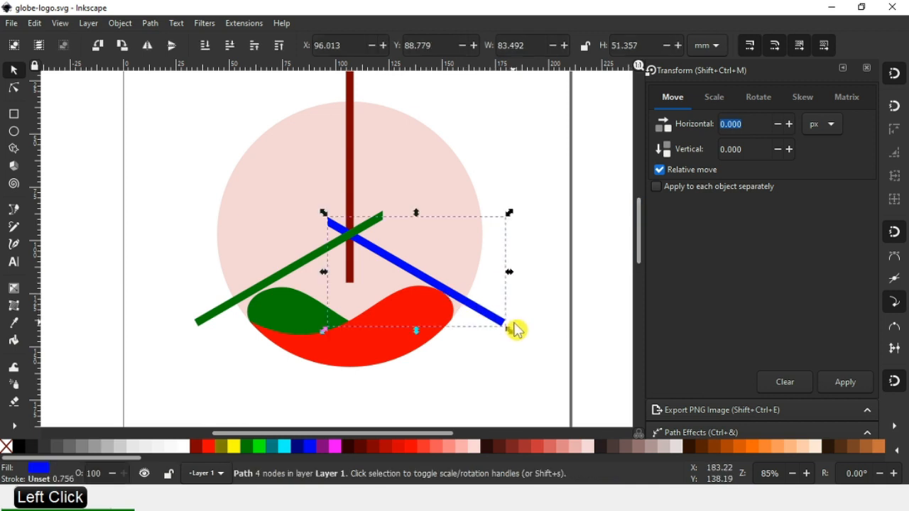
key("Delete")
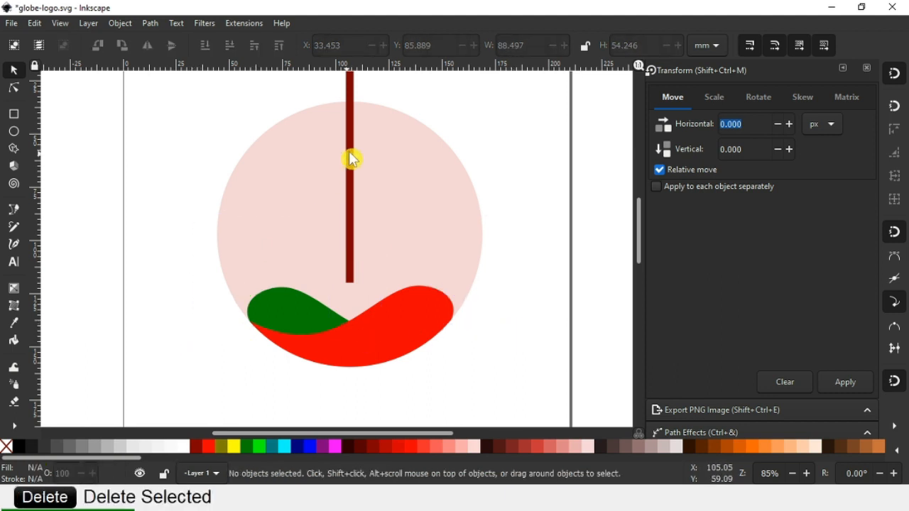
left_click(348, 159)
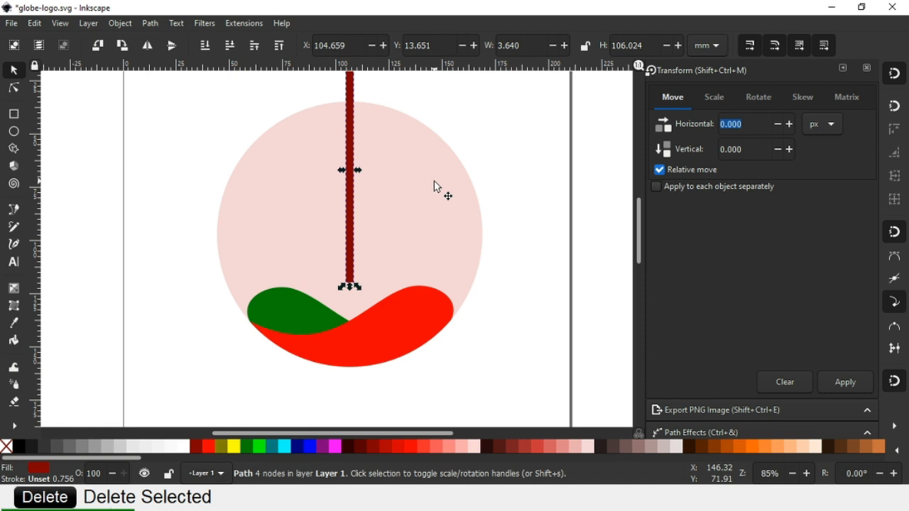
key("Delete")
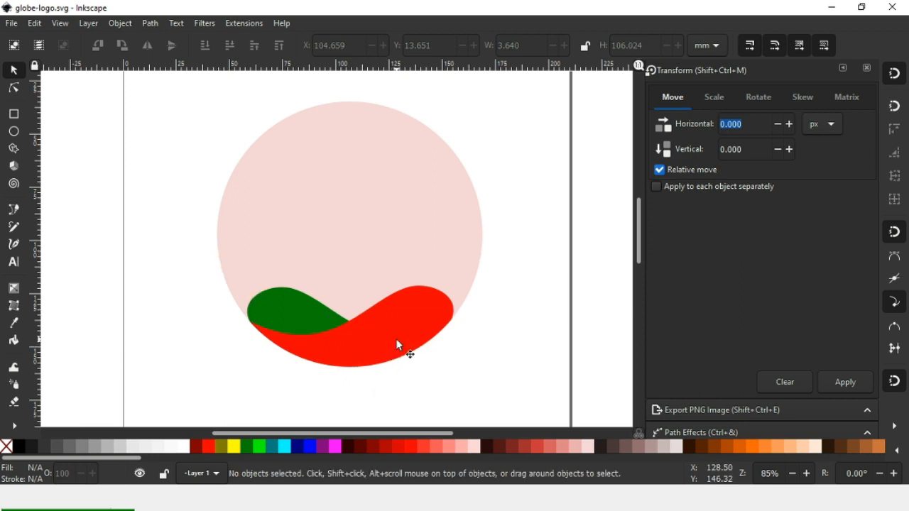
Give the red wave a yellow fill turned into a yellow-to-orange radial gradient.
left_click(443, 367)
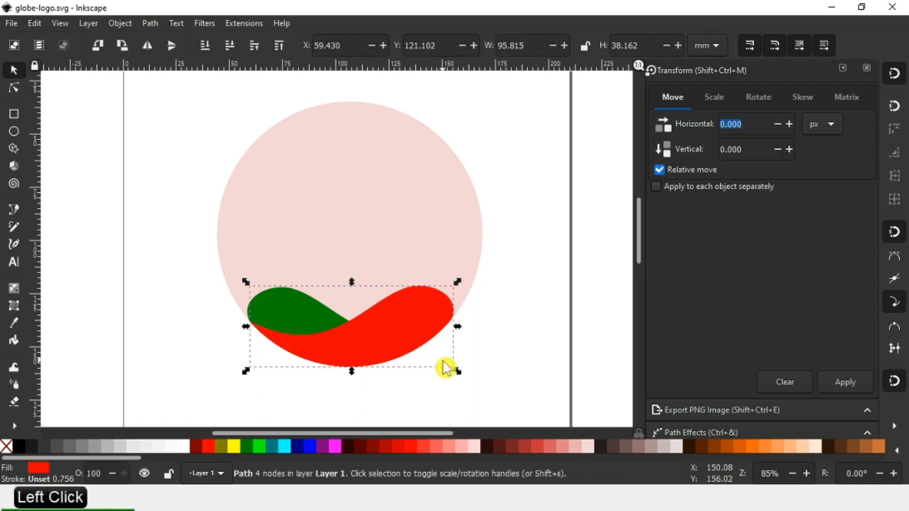
mouse_move(454, 352)
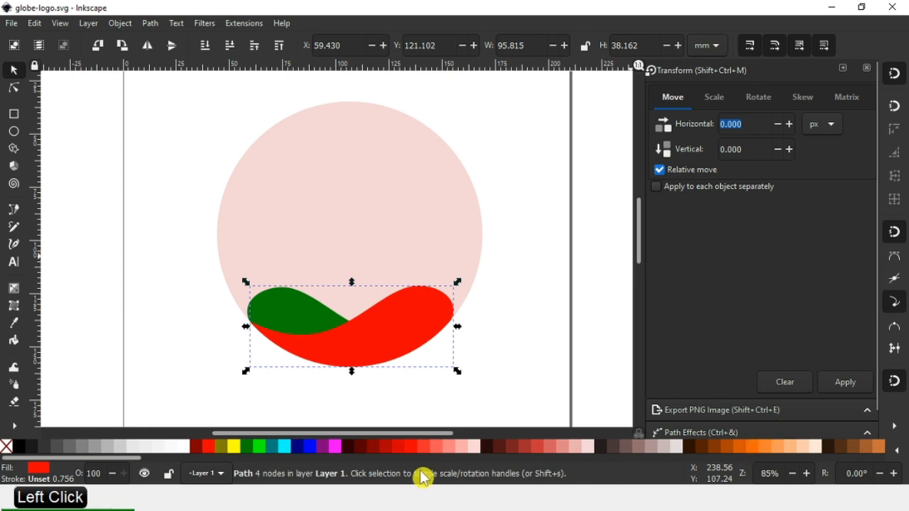
left_click(234, 446)
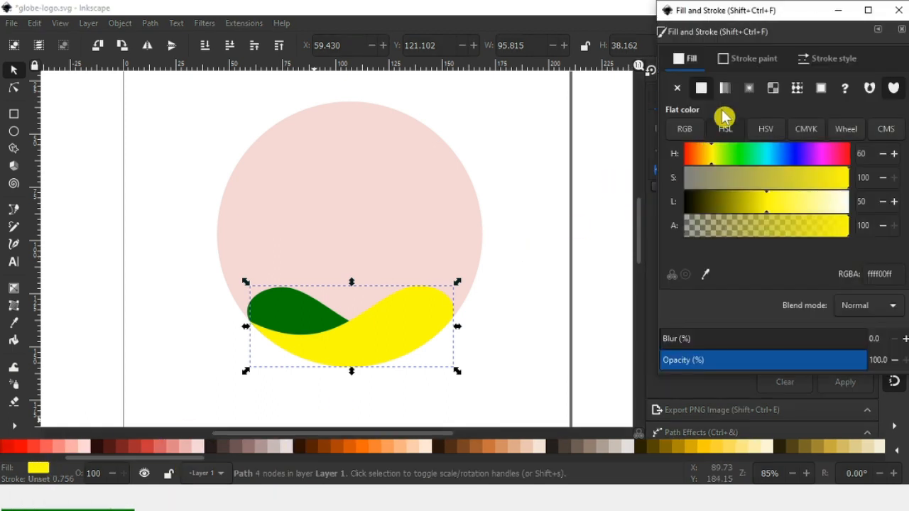
left_click(750, 88)
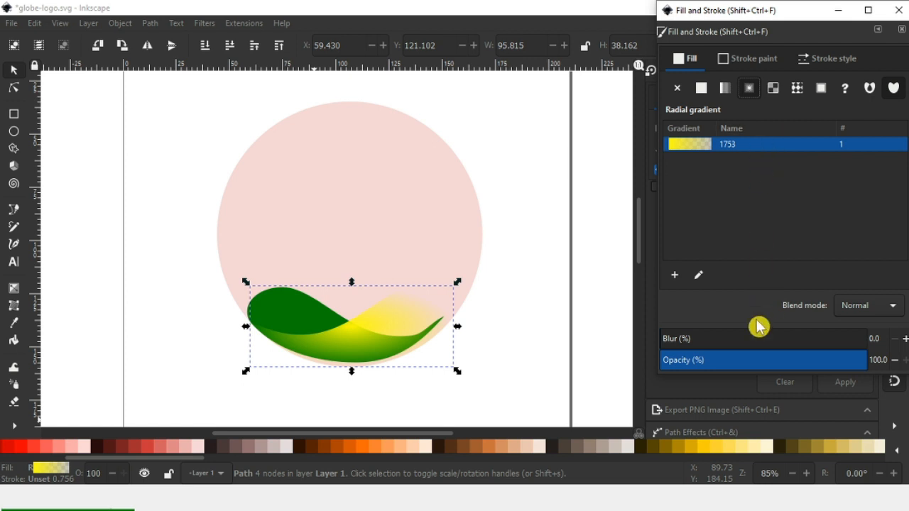
mouse_move(715, 236)
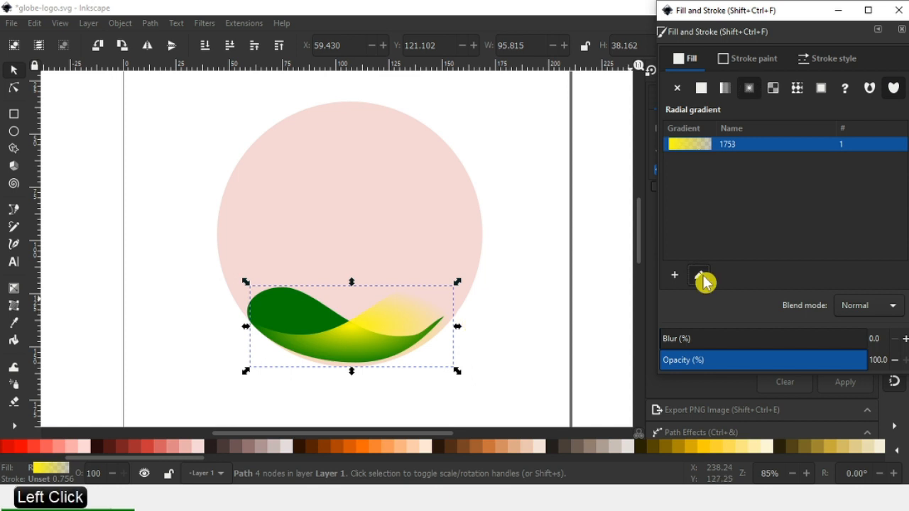
left_click(699, 275)
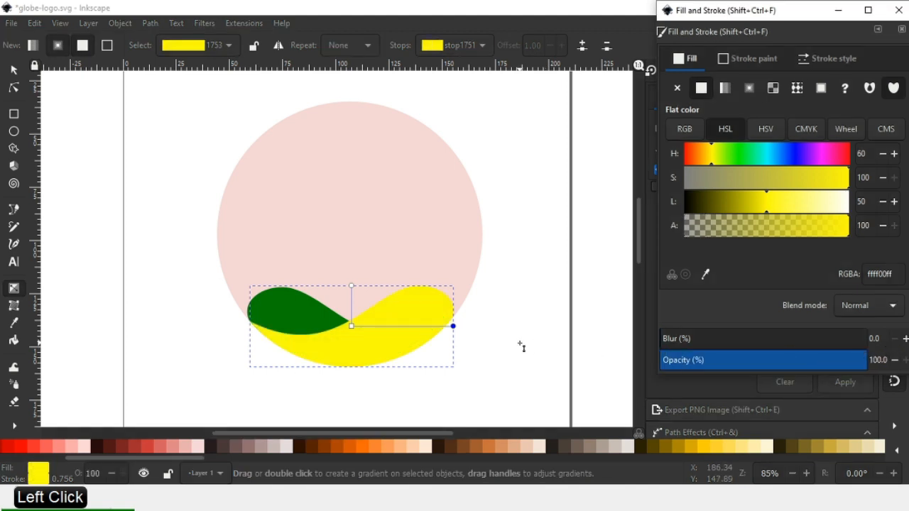
mouse_move(412, 325)
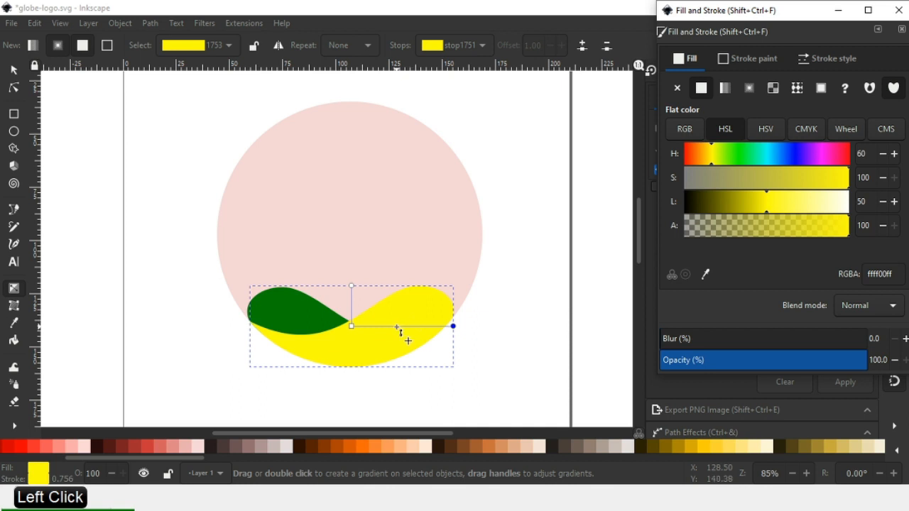
left_click(453, 325)
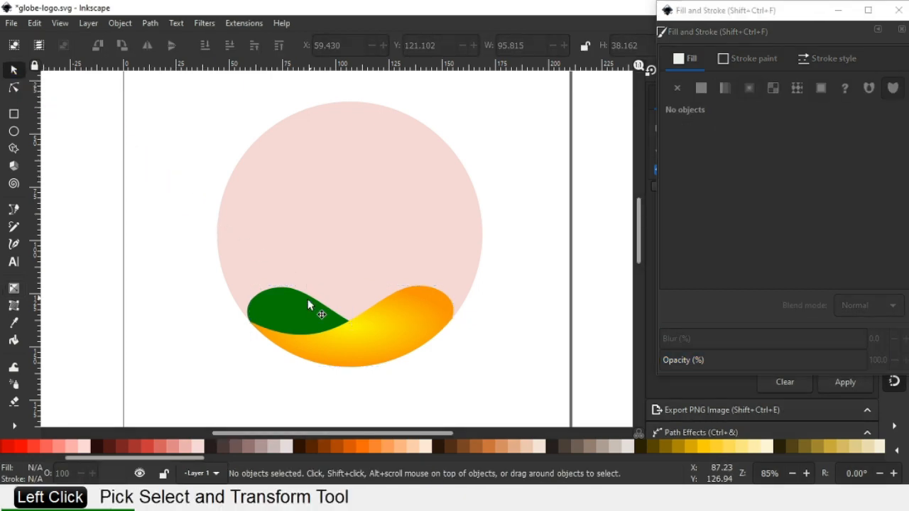
Recolour the green wave black and switch its fill to a radial gradient.
left_click(305, 312)
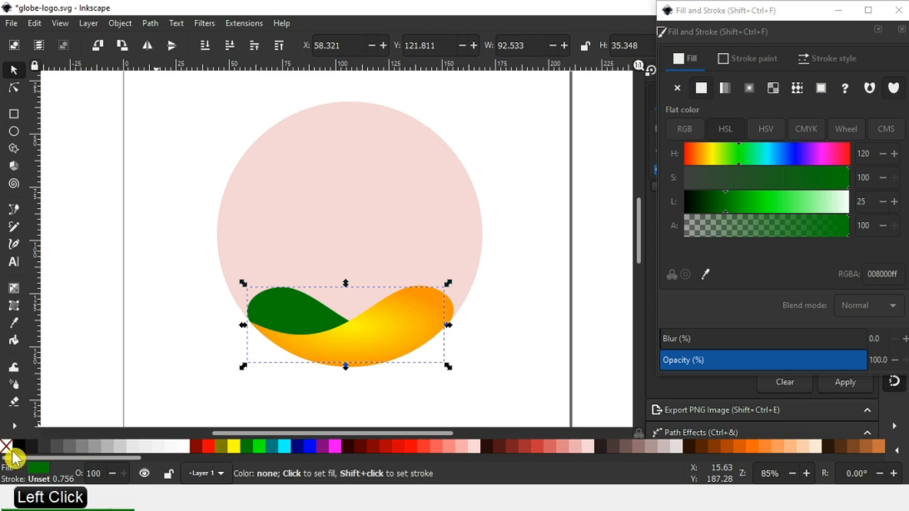
left_click(676, 88)
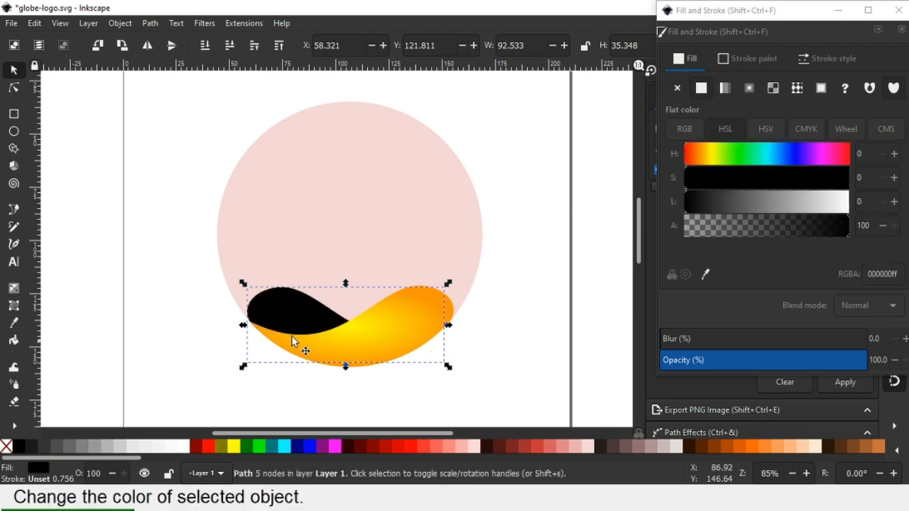
mouse_move(395, 321)
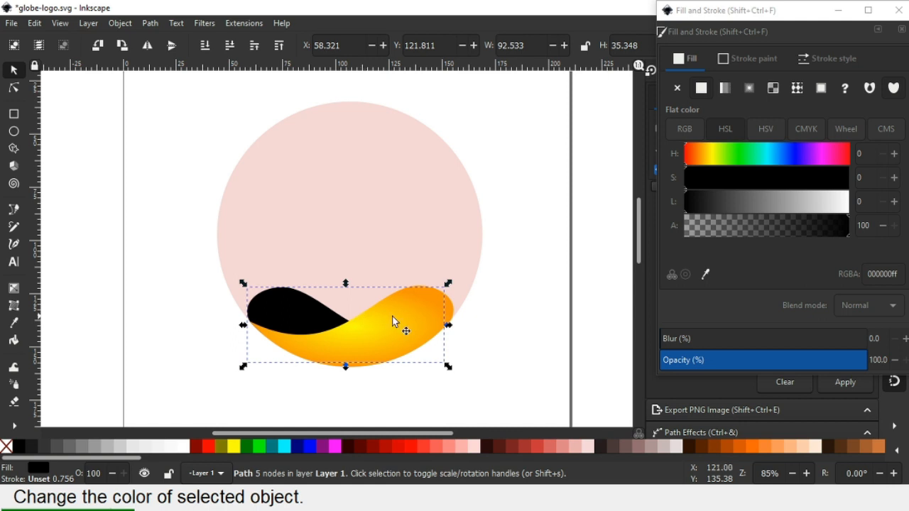
mouse_move(480, 318)
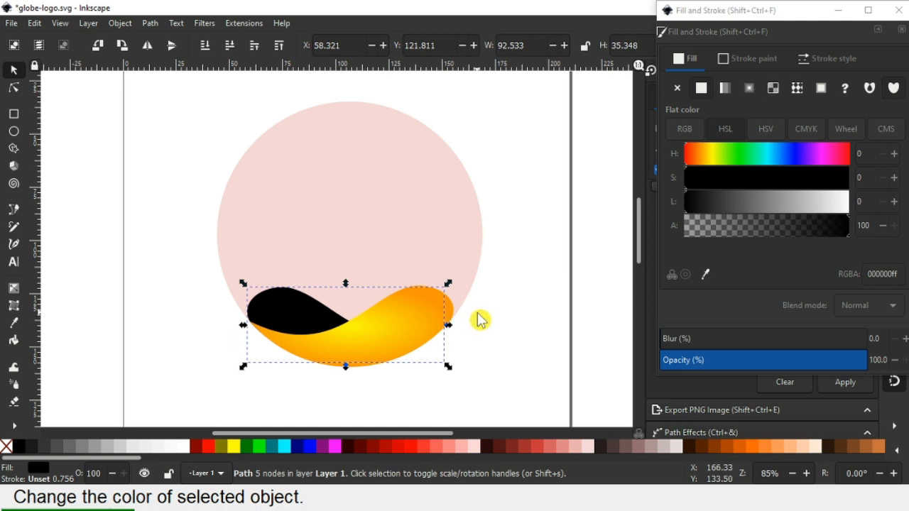
mouse_move(489, 318)
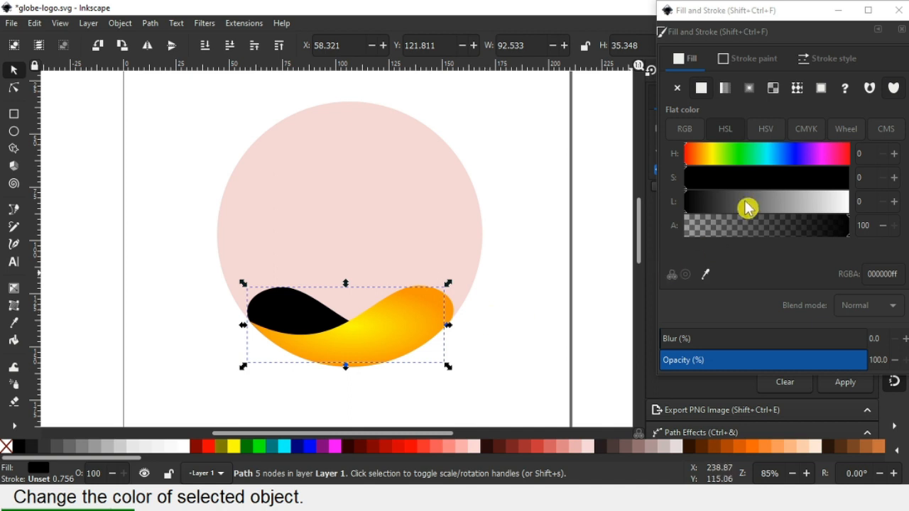
left_click(749, 88)
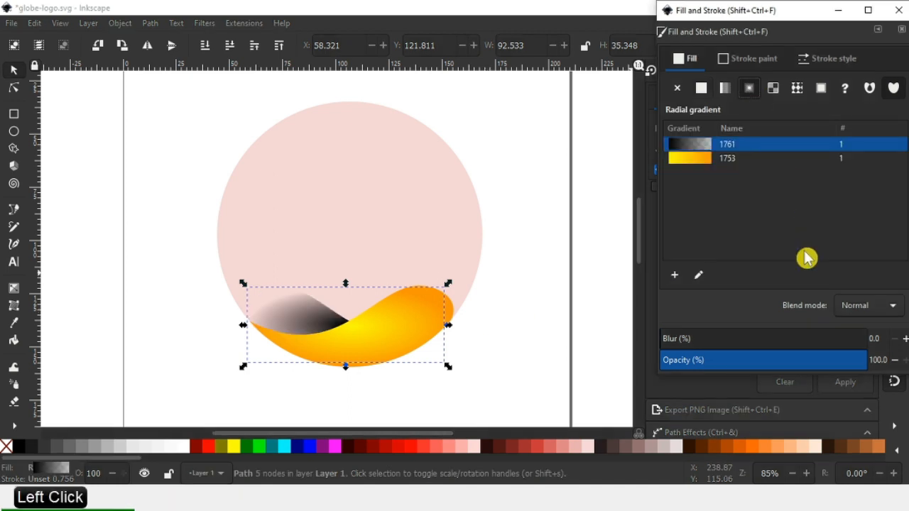
left_click(699, 276)
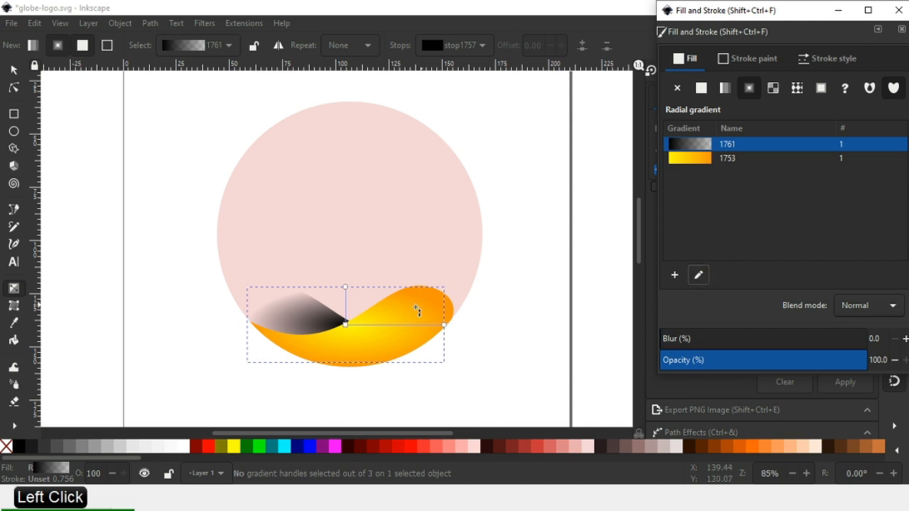
Shift the tip's gradient center and lighten one stop to dark grey.
left_click(344, 324)
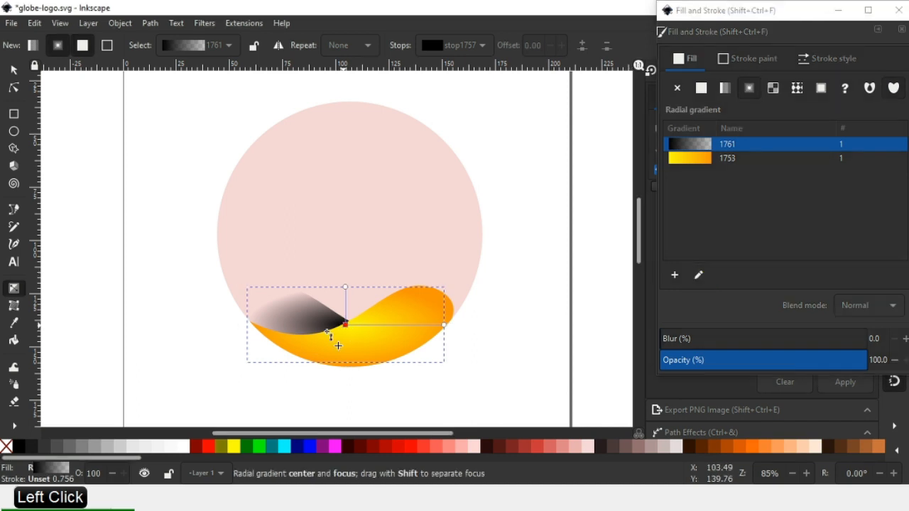
left_click_drag(346, 325, 321, 333)
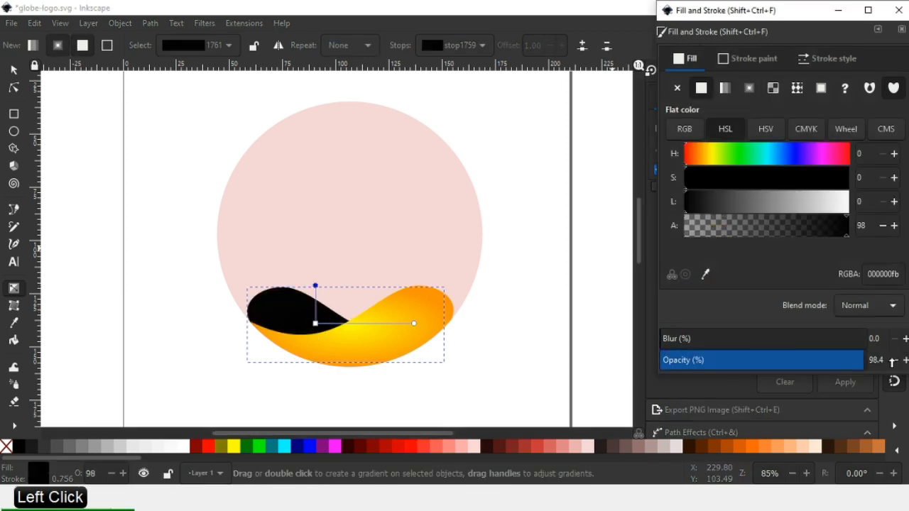
left_click(895, 226)
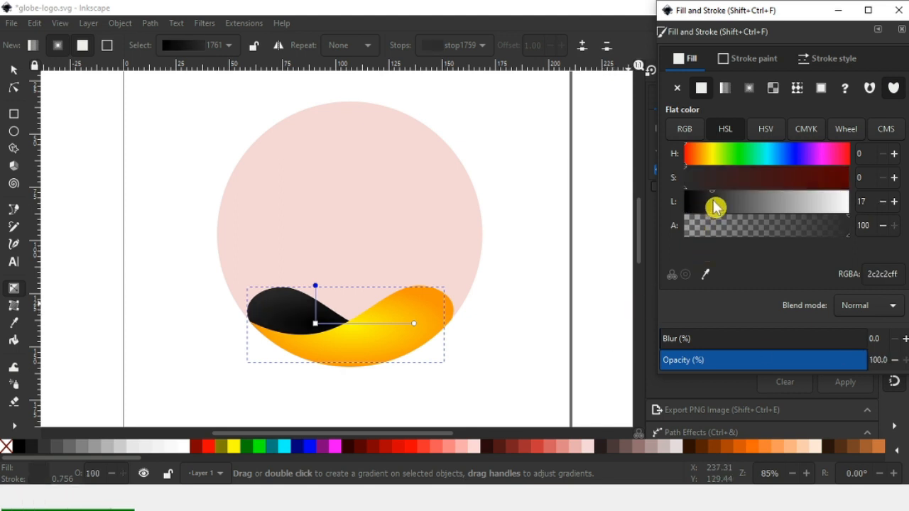
left_click_drag(713, 207, 725, 216)
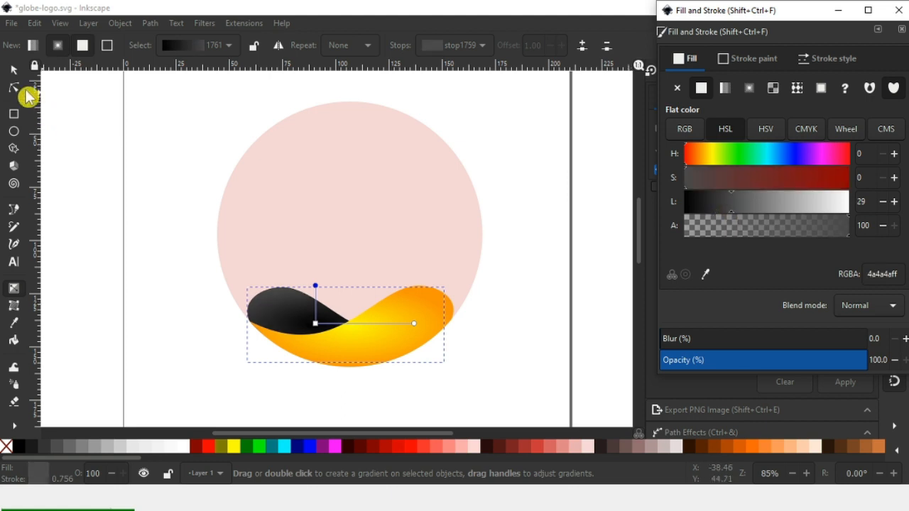
left_click(12, 68)
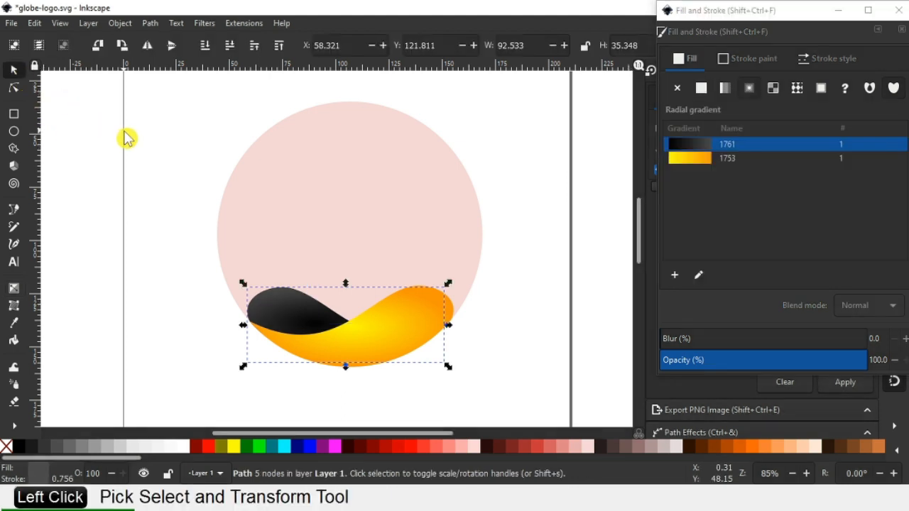
left_click(390, 345)
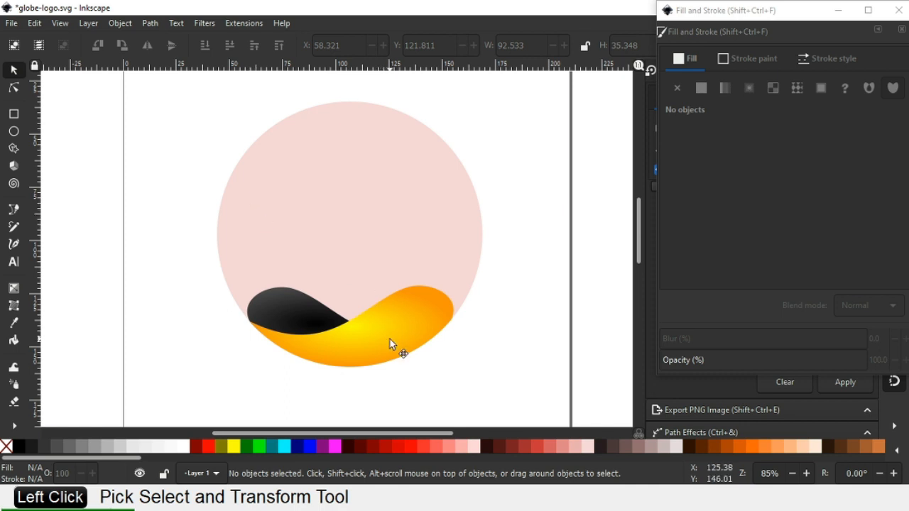
Group the orange wave, black tip and pink circle with Ctrl+G.
left_click(390, 345)
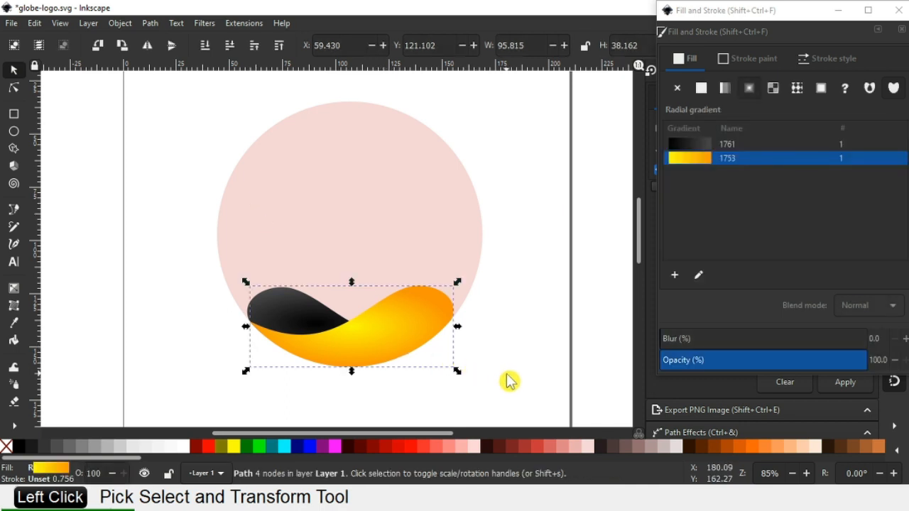
left_click(224, 267)
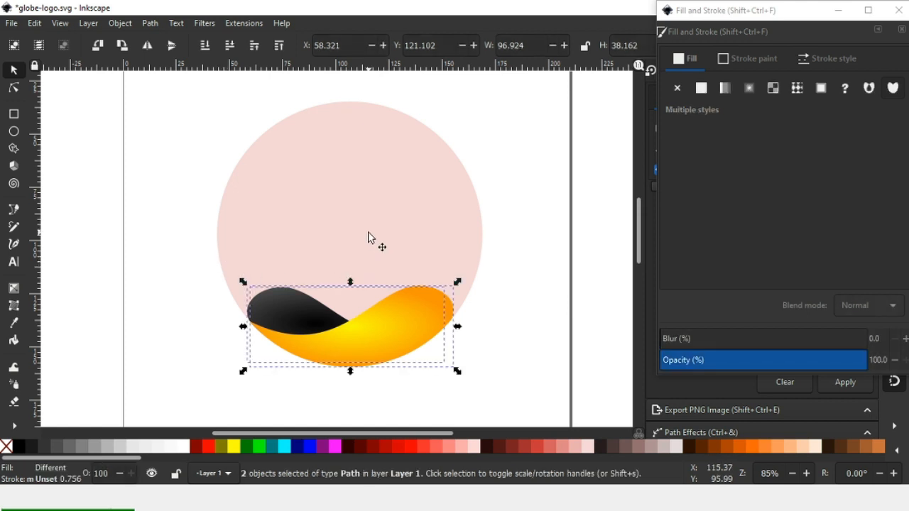
mouse_move(344, 201)
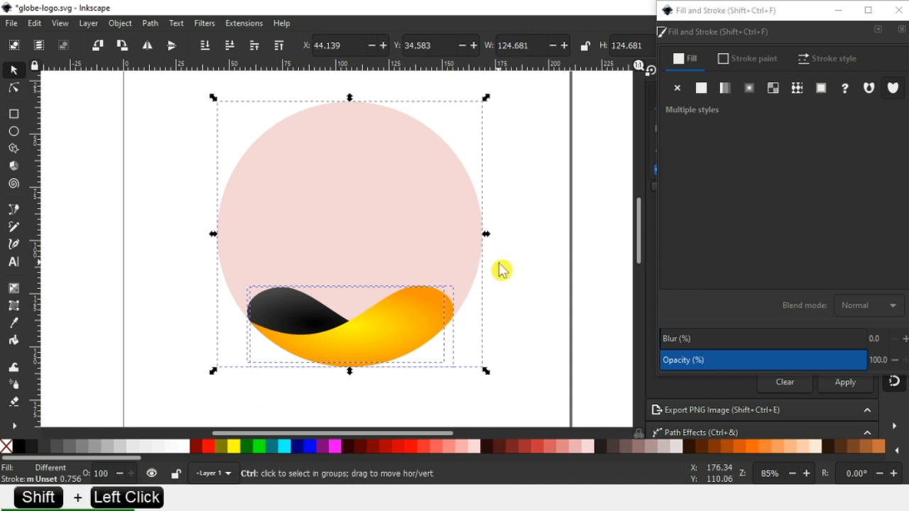
key("ctrl+g")
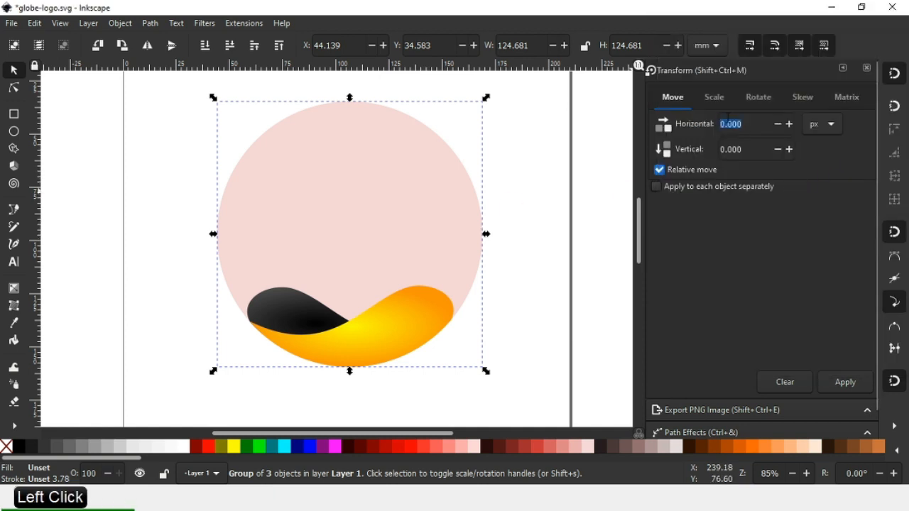
Rotate the wave group by 120 degrees and duplicate it with Ctrl+D.
left_click(758, 97)
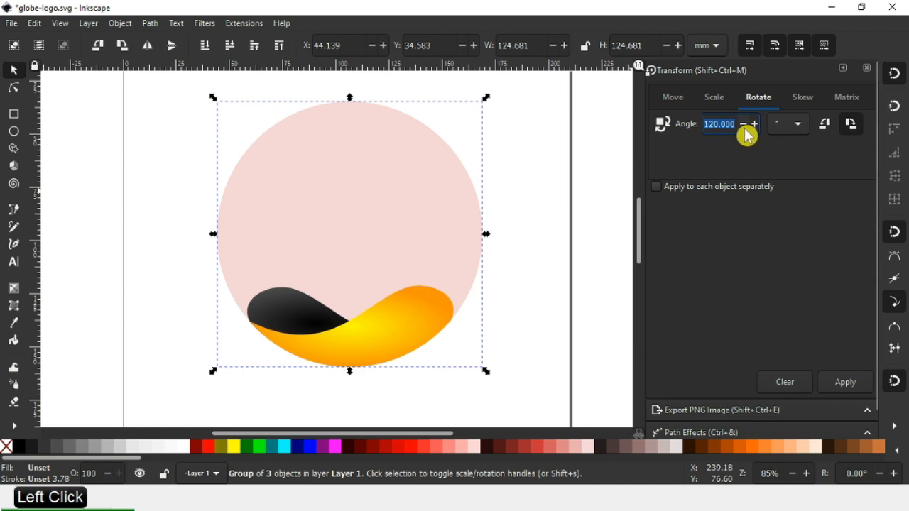
left_click(844, 382)
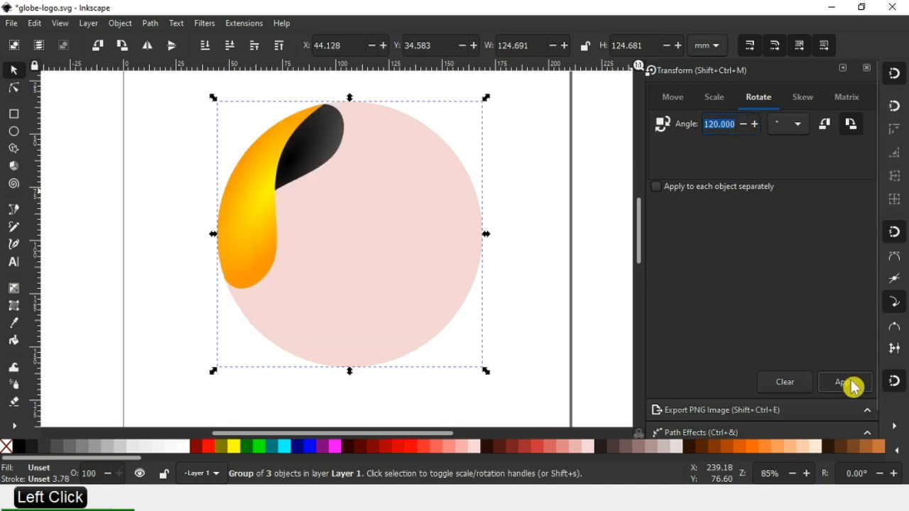
mouse_move(406, 287)
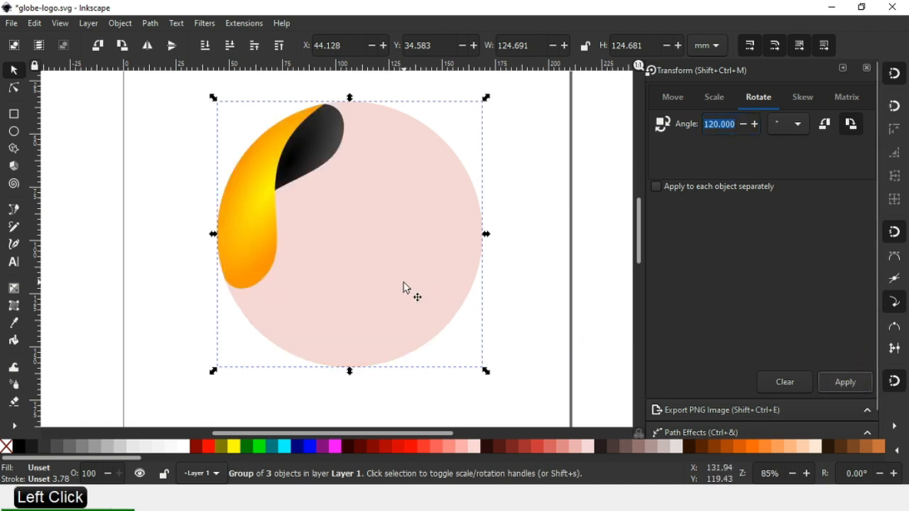
key("ctrl+d")
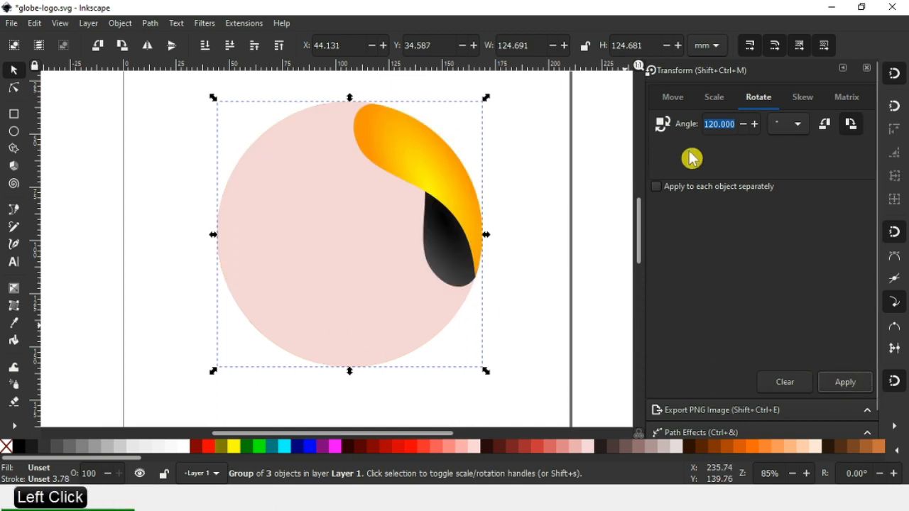
mouse_move(523, 252)
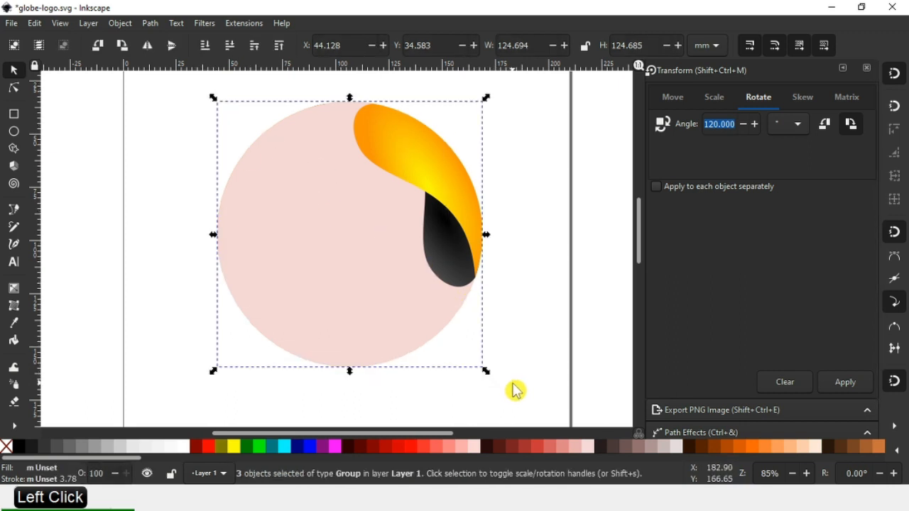
mouse_move(125, 30)
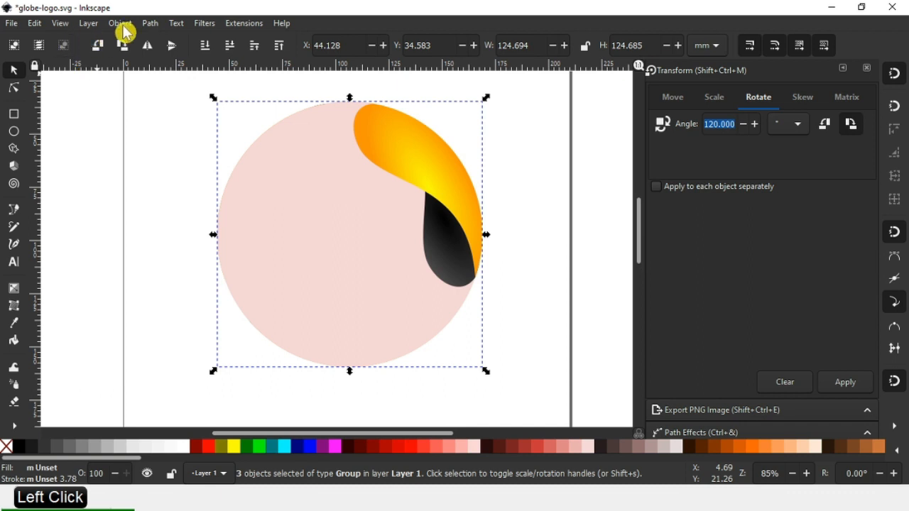
Ungroup the three rotated copies into separate shapes forming a ring of waves.
left_click(120, 23)
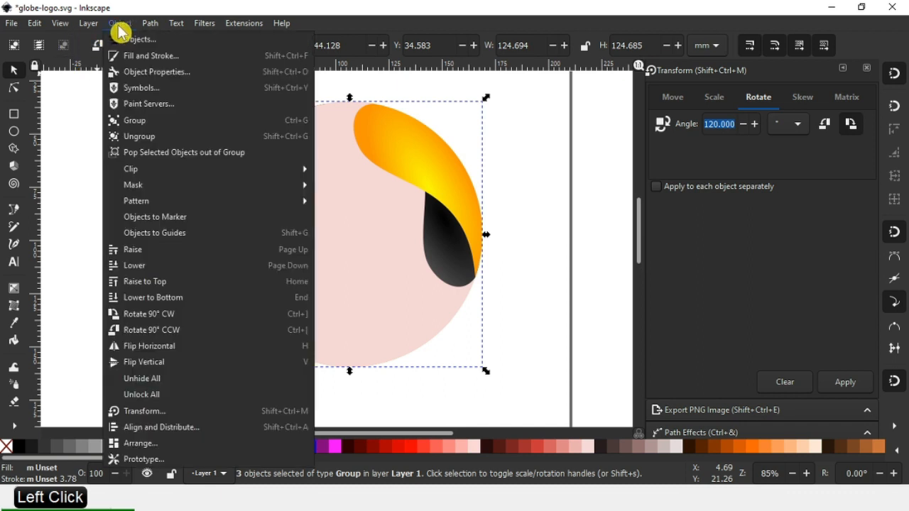
mouse_move(139, 136)
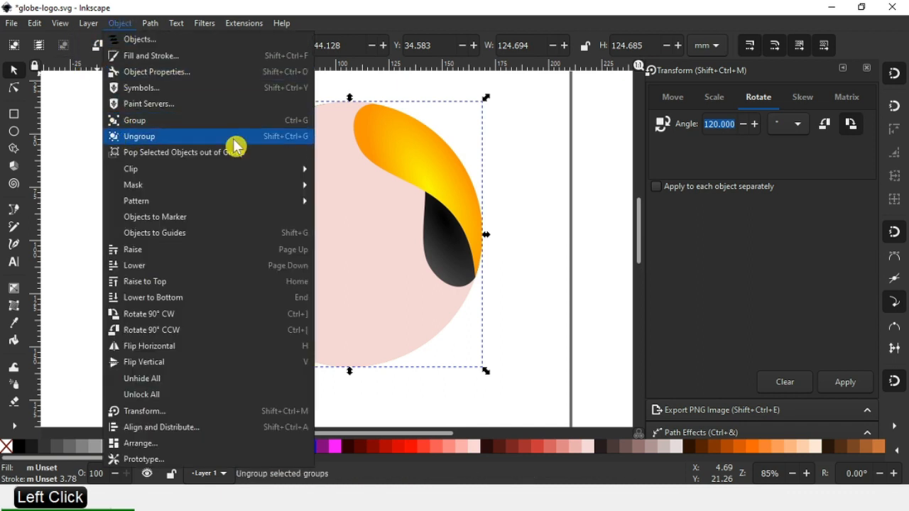
left_click(139, 136)
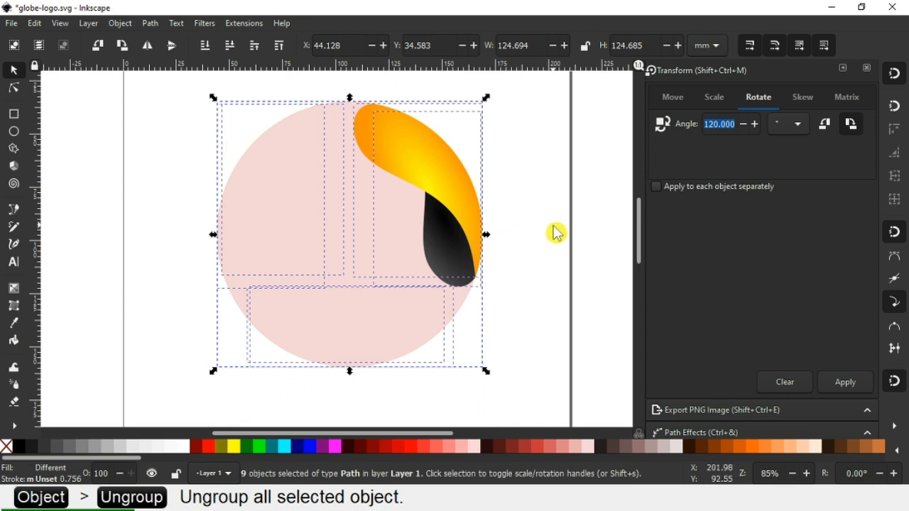
left_click(372, 228)
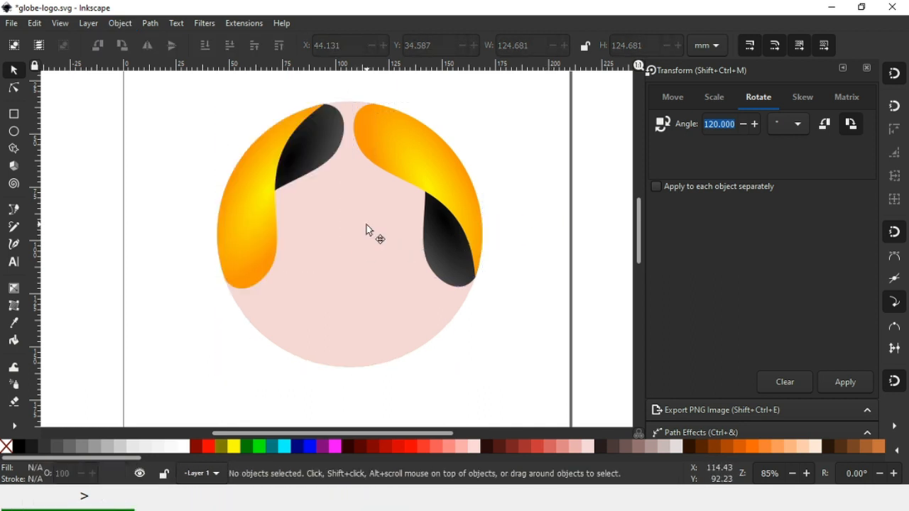
left_click(845, 382)
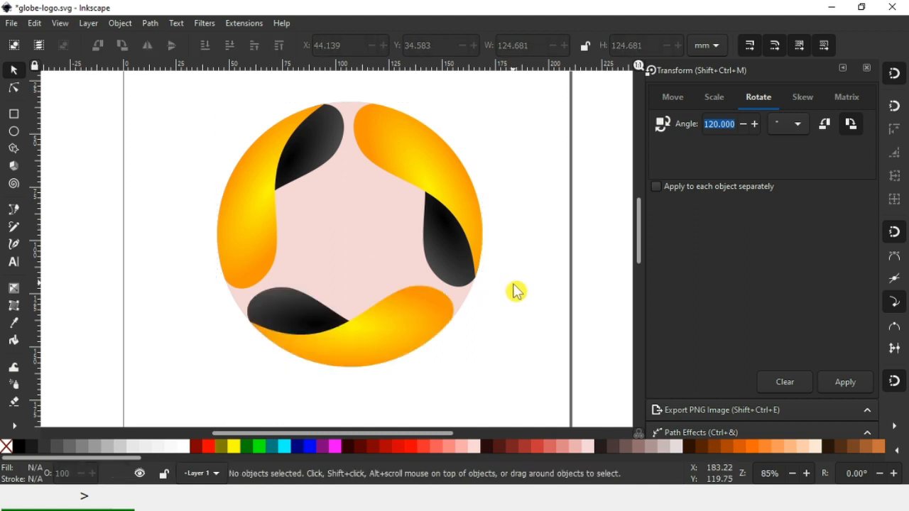
left_click(355, 239)
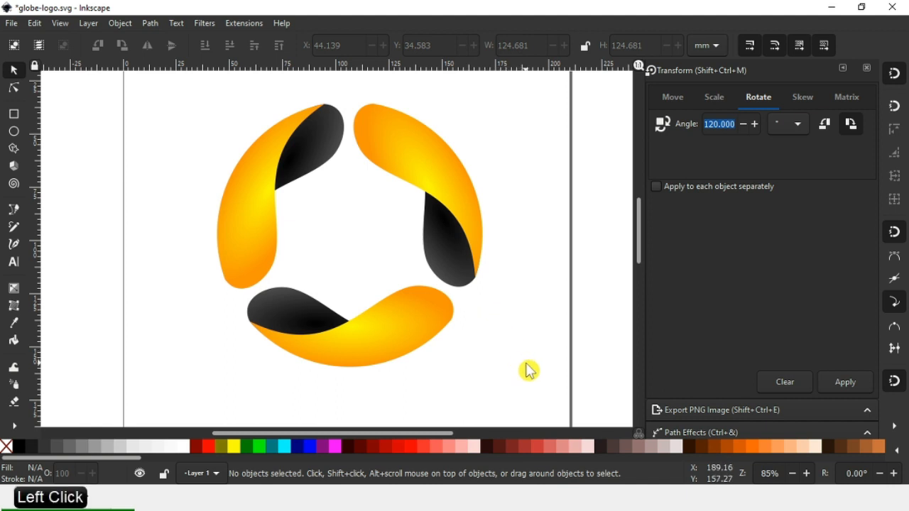
Save the finished three-wave ring logo as globe-logo.svg.
key("ctrl+s")
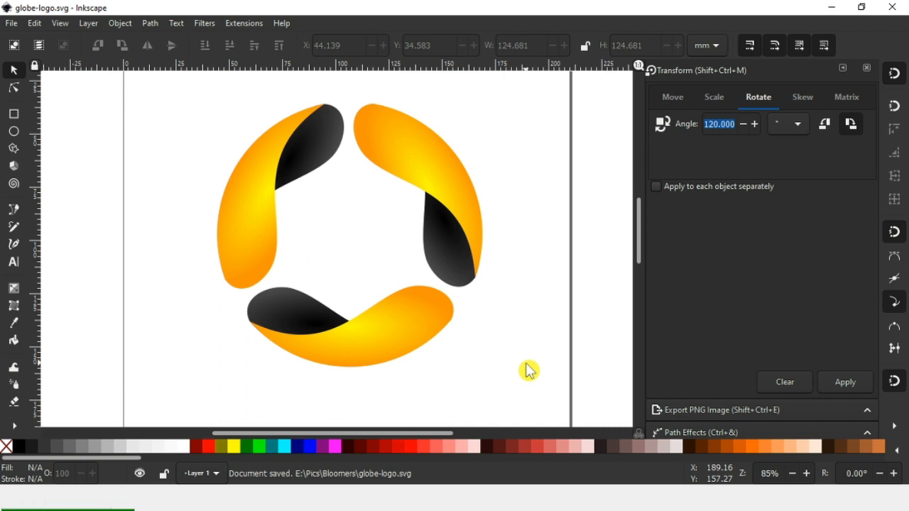
left_click(528, 371)
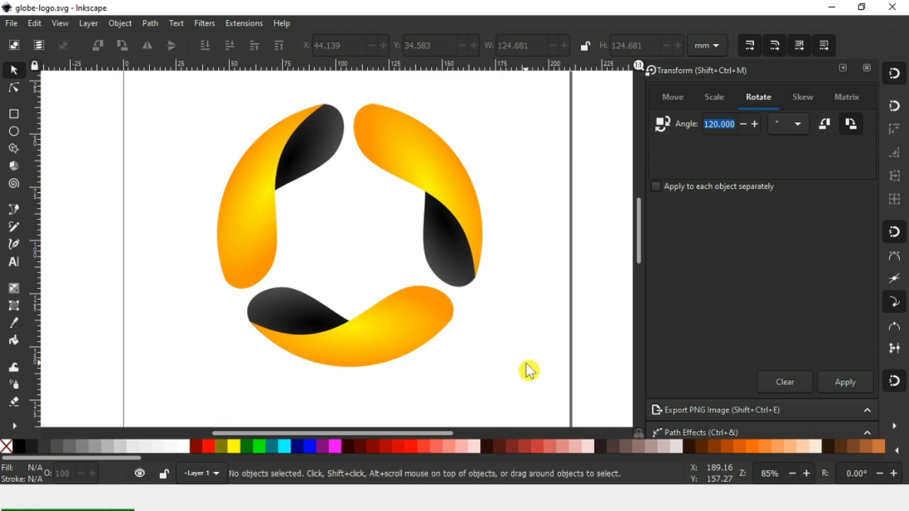